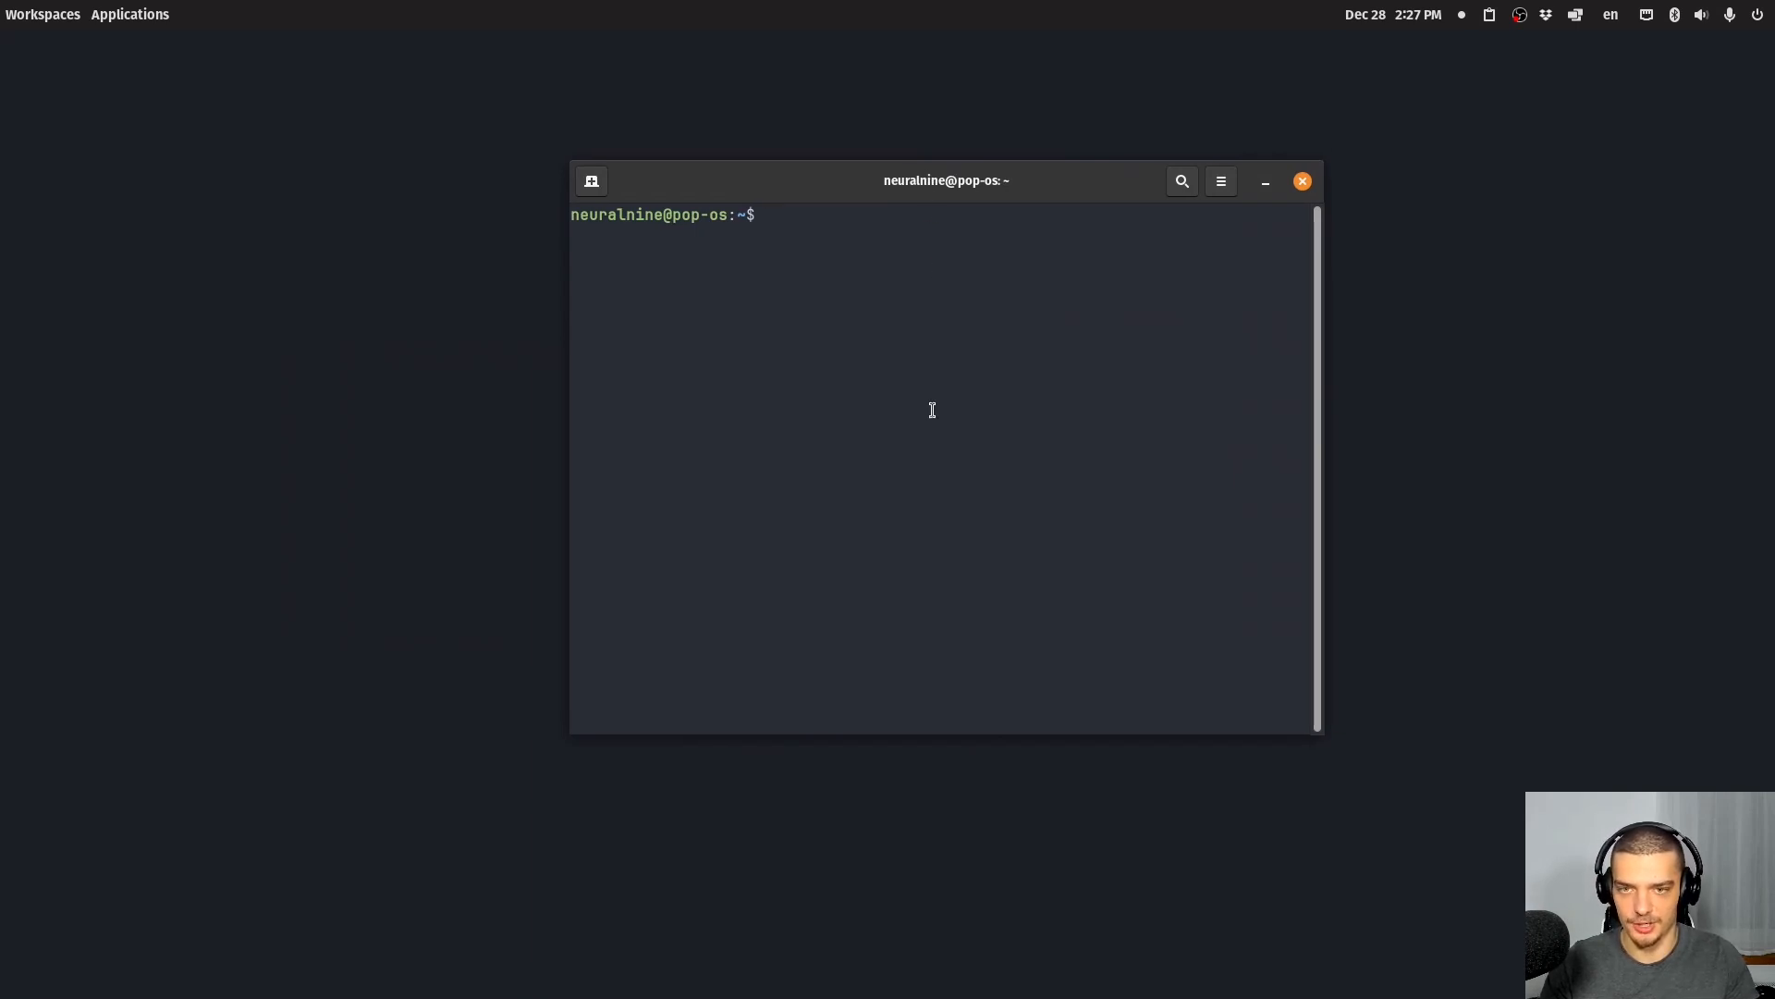
# - Run sudo apt install, then briefly view the four-directory Ranger Tutorial desktop folder and close it
pyautogui.write('sudo apt')
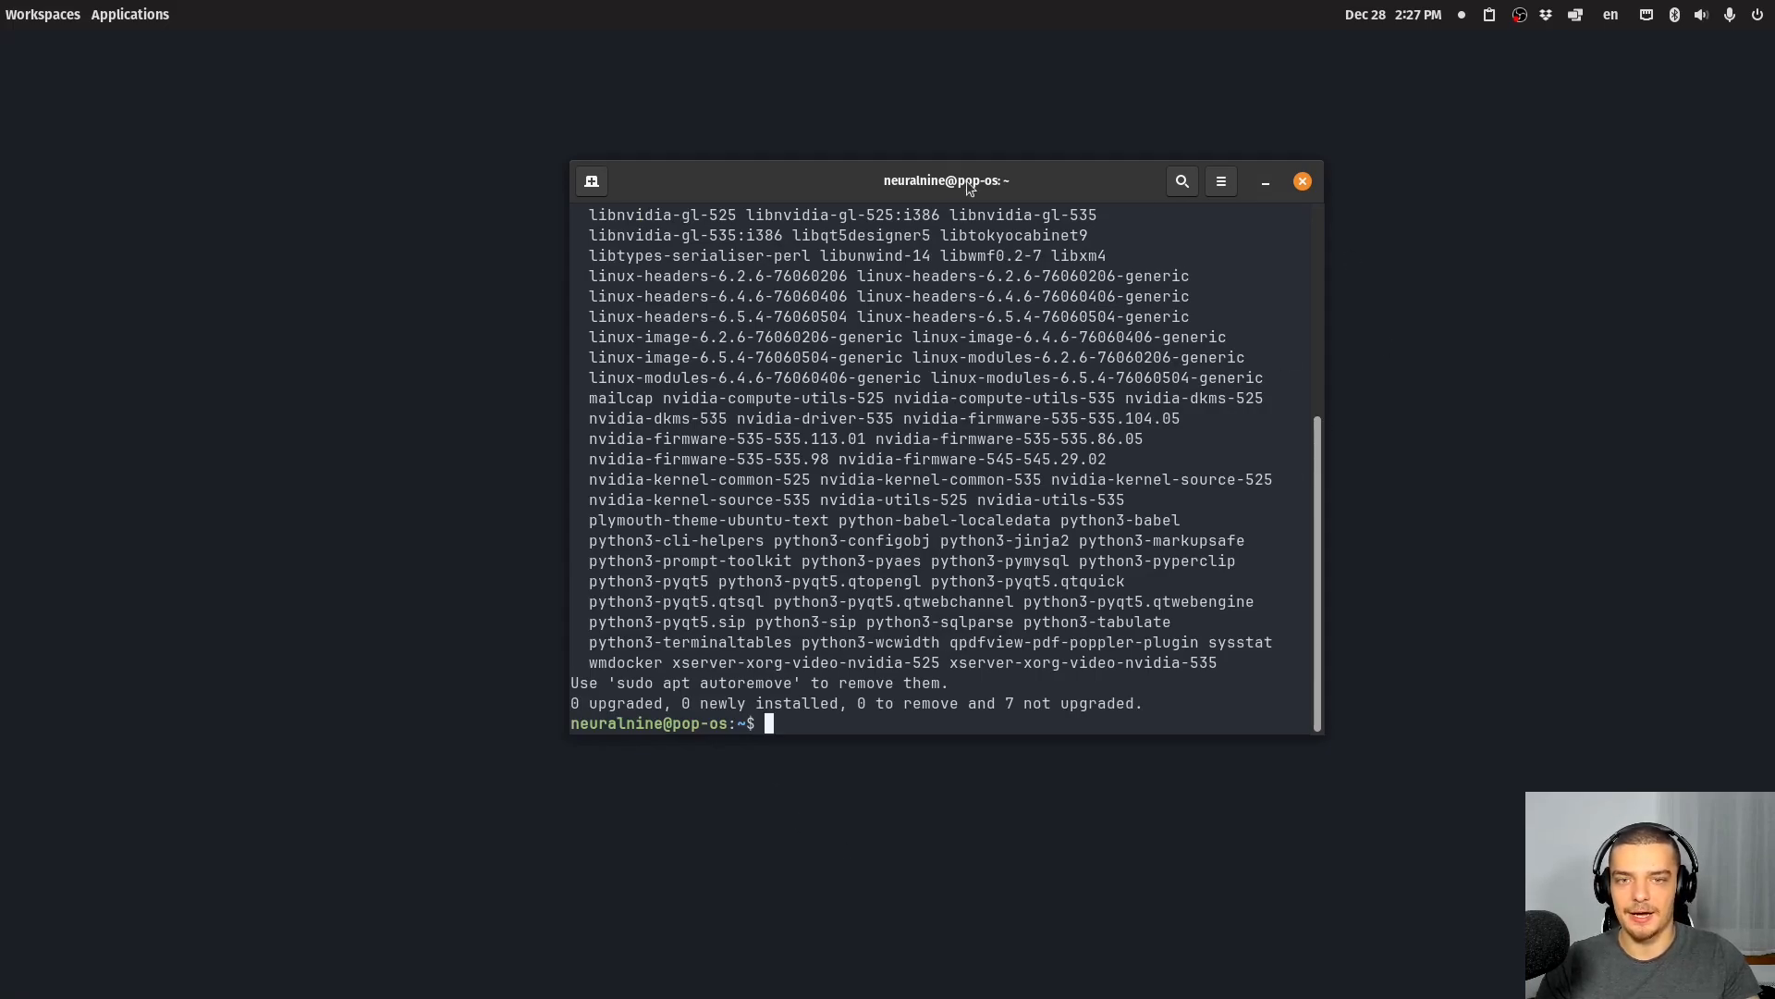
pyautogui.moveTo(945, 180); pyautogui.dragTo(868, 213)
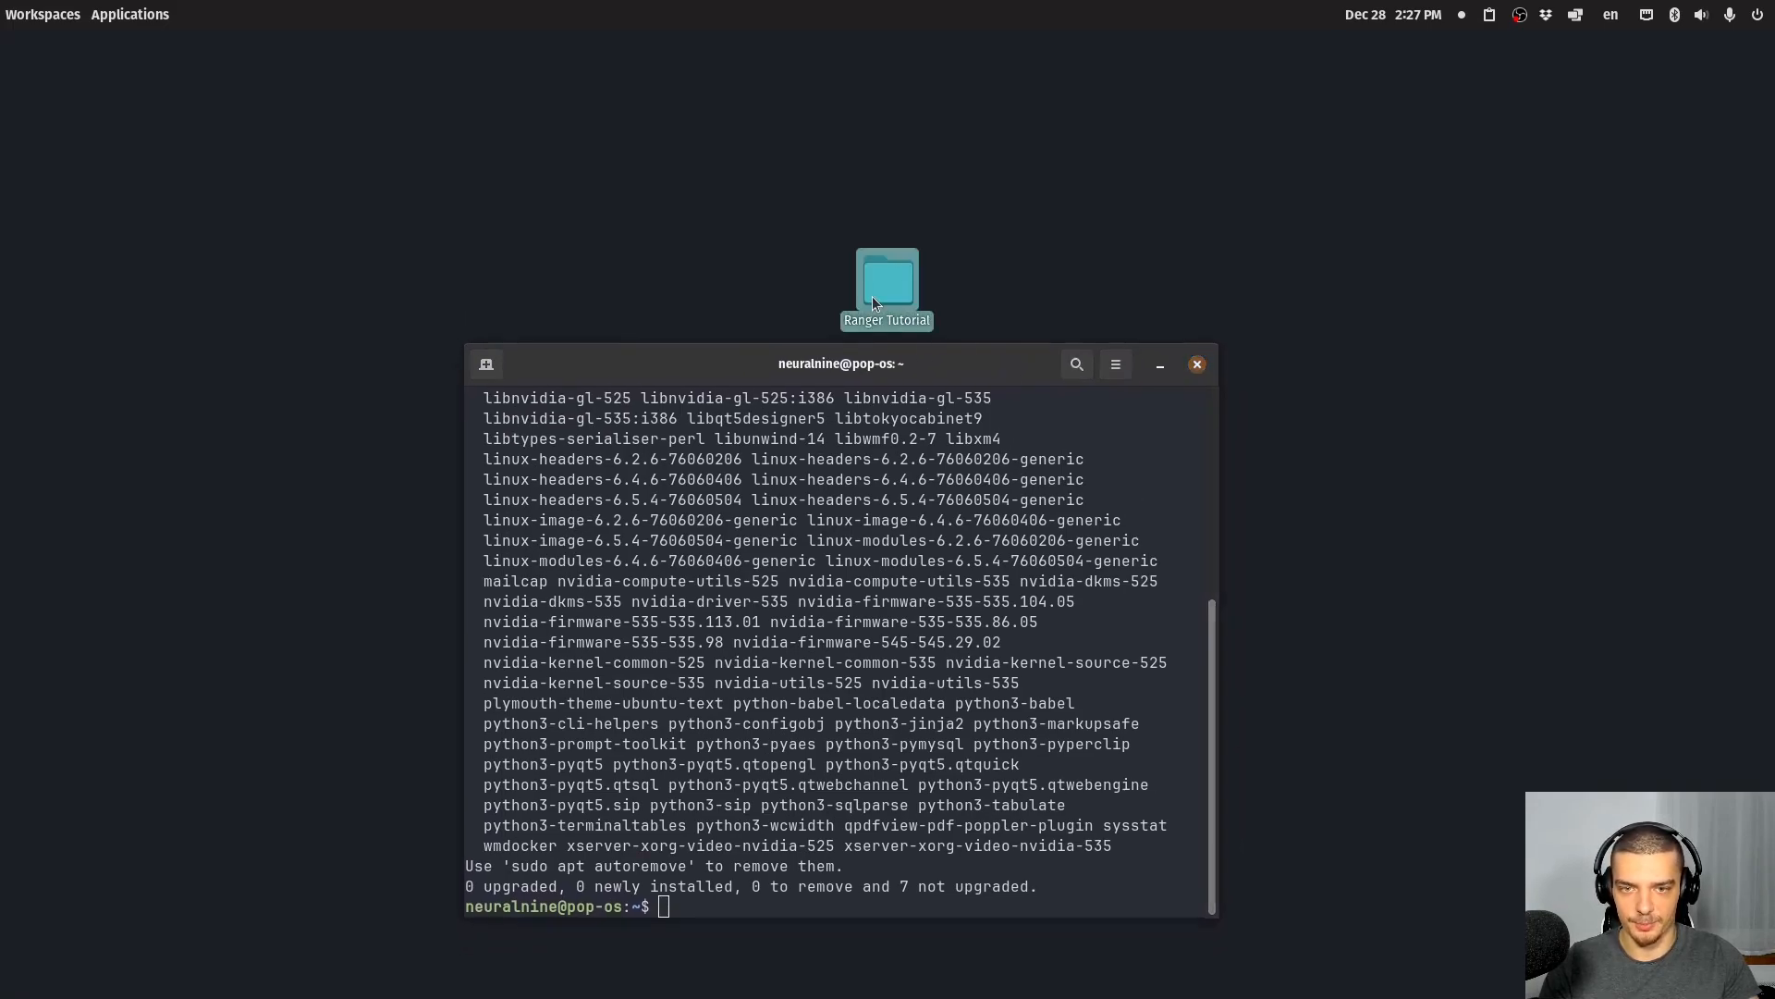
pyautogui.doubleClick(887, 281)
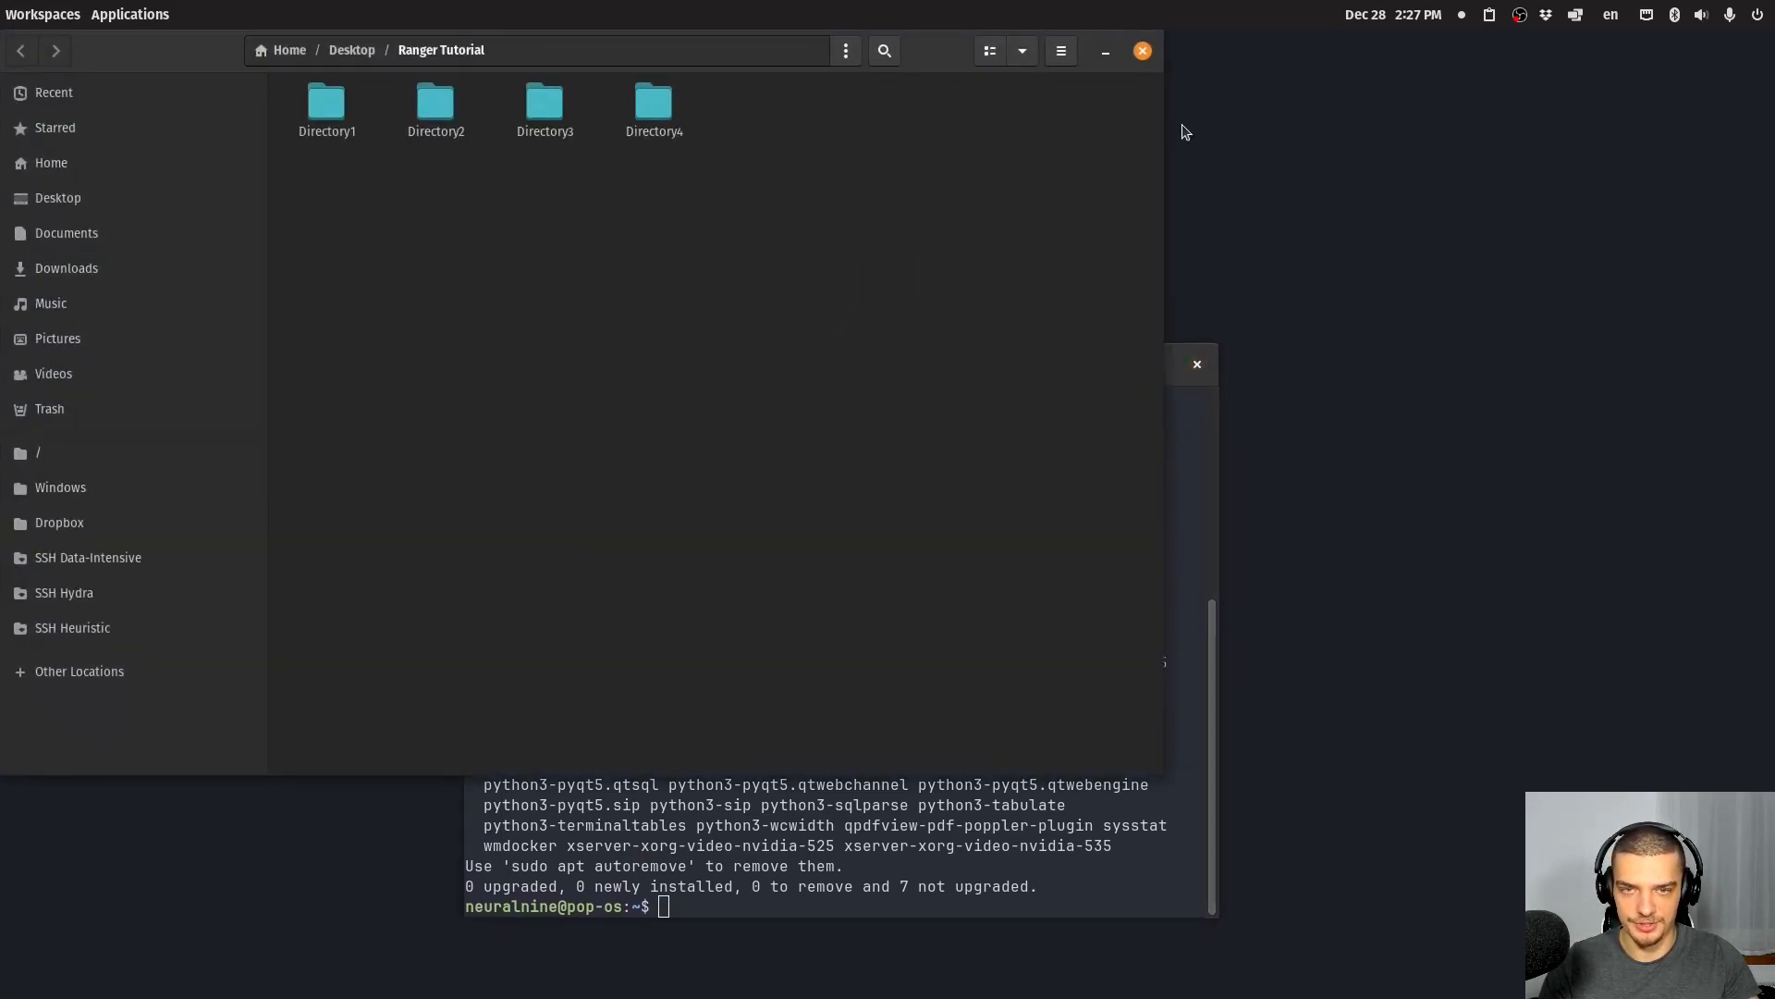
pyautogui.click(1141, 50)
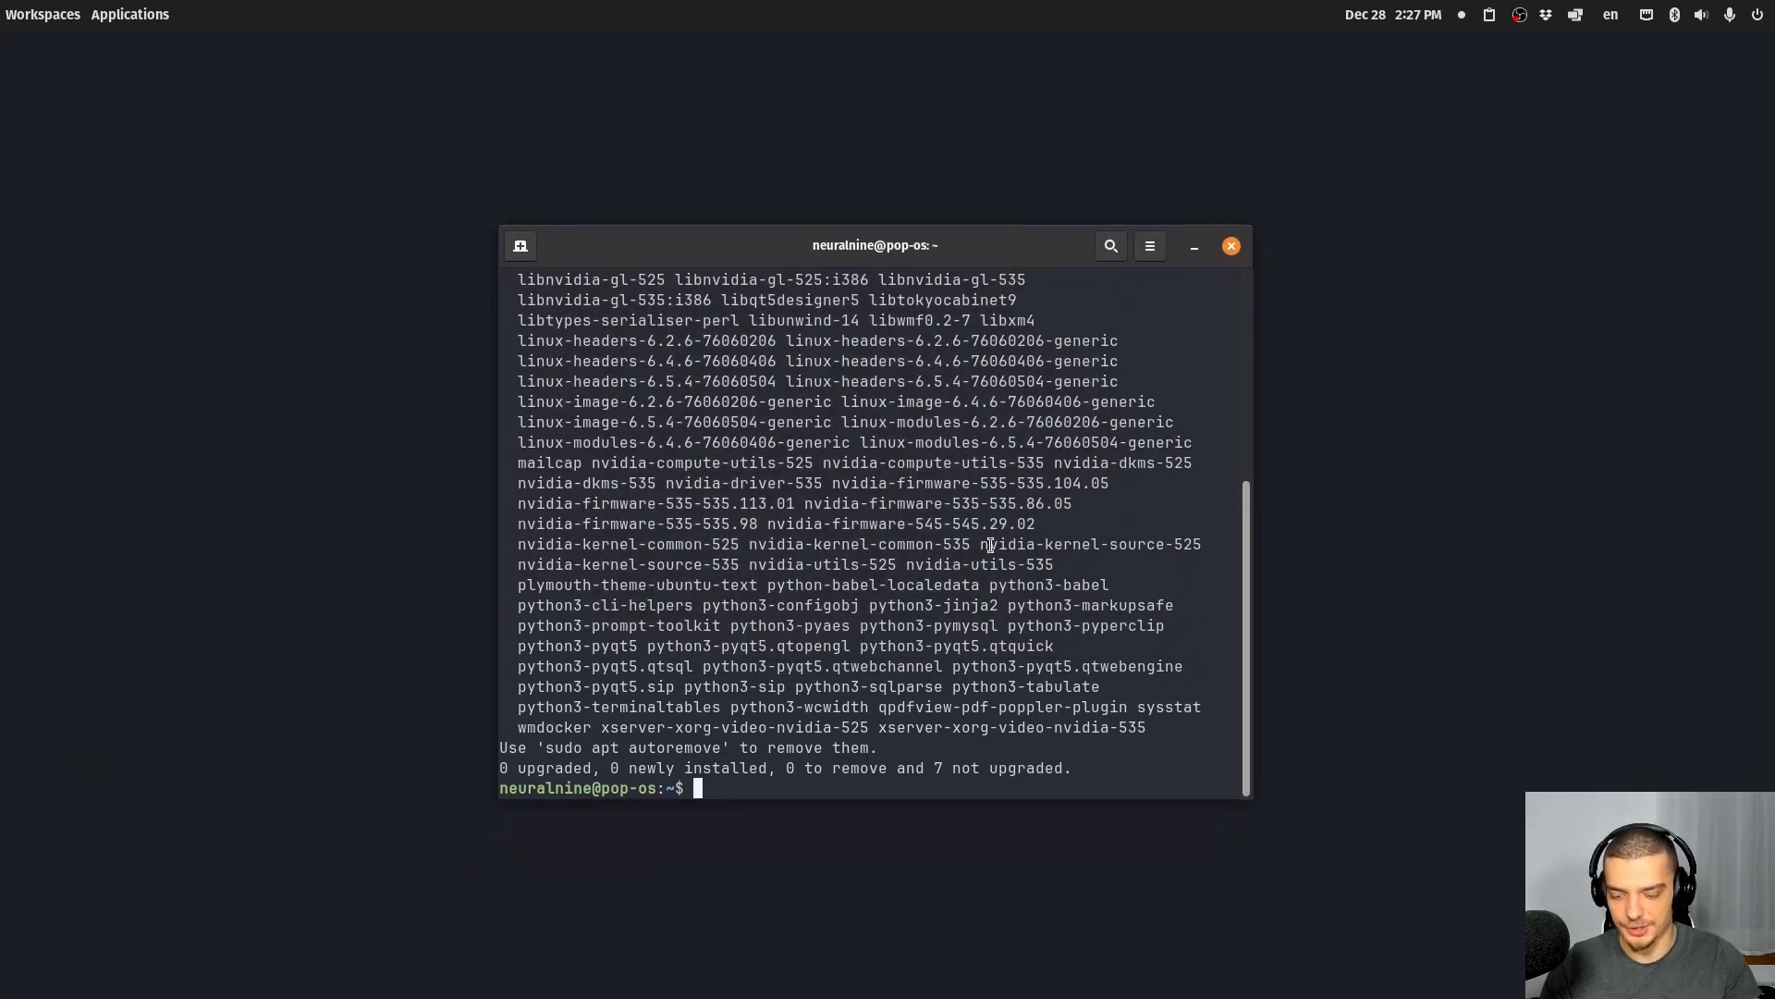
# - cd into Desktop/Ranger Tutorial, launch ranger and preview Directory1's three subfolders
pyautogui.write('cd Desk')
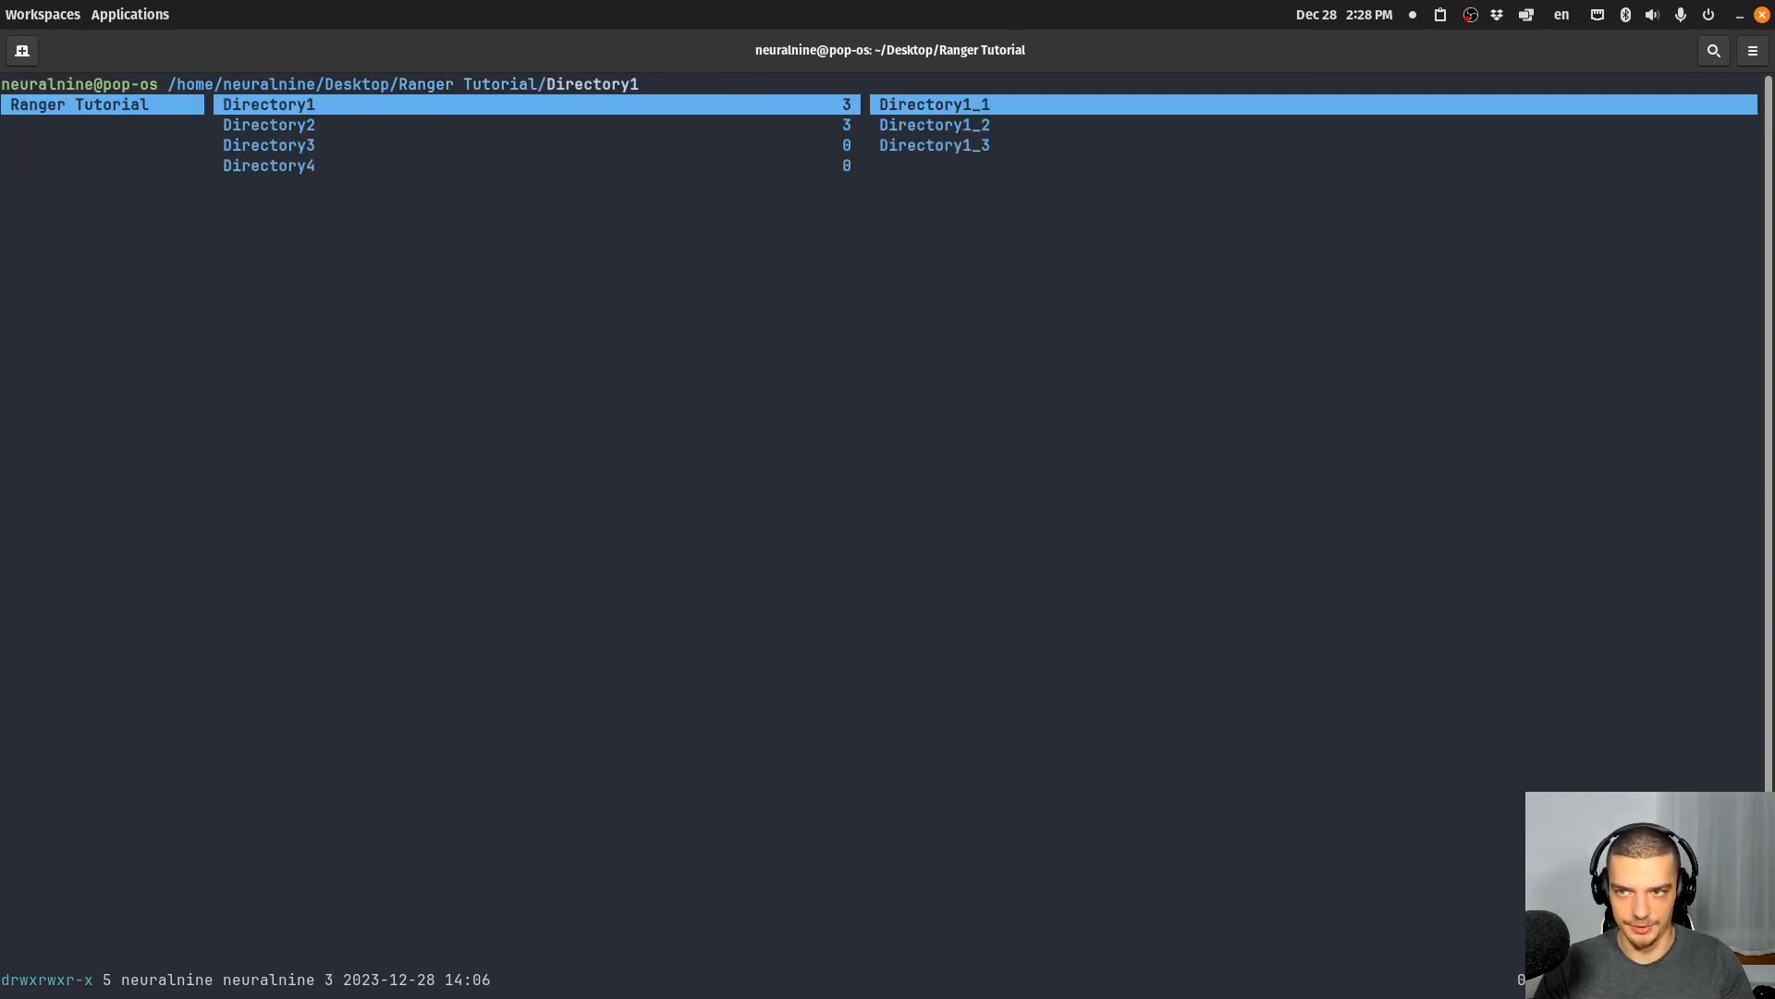
pyautogui.press('h')
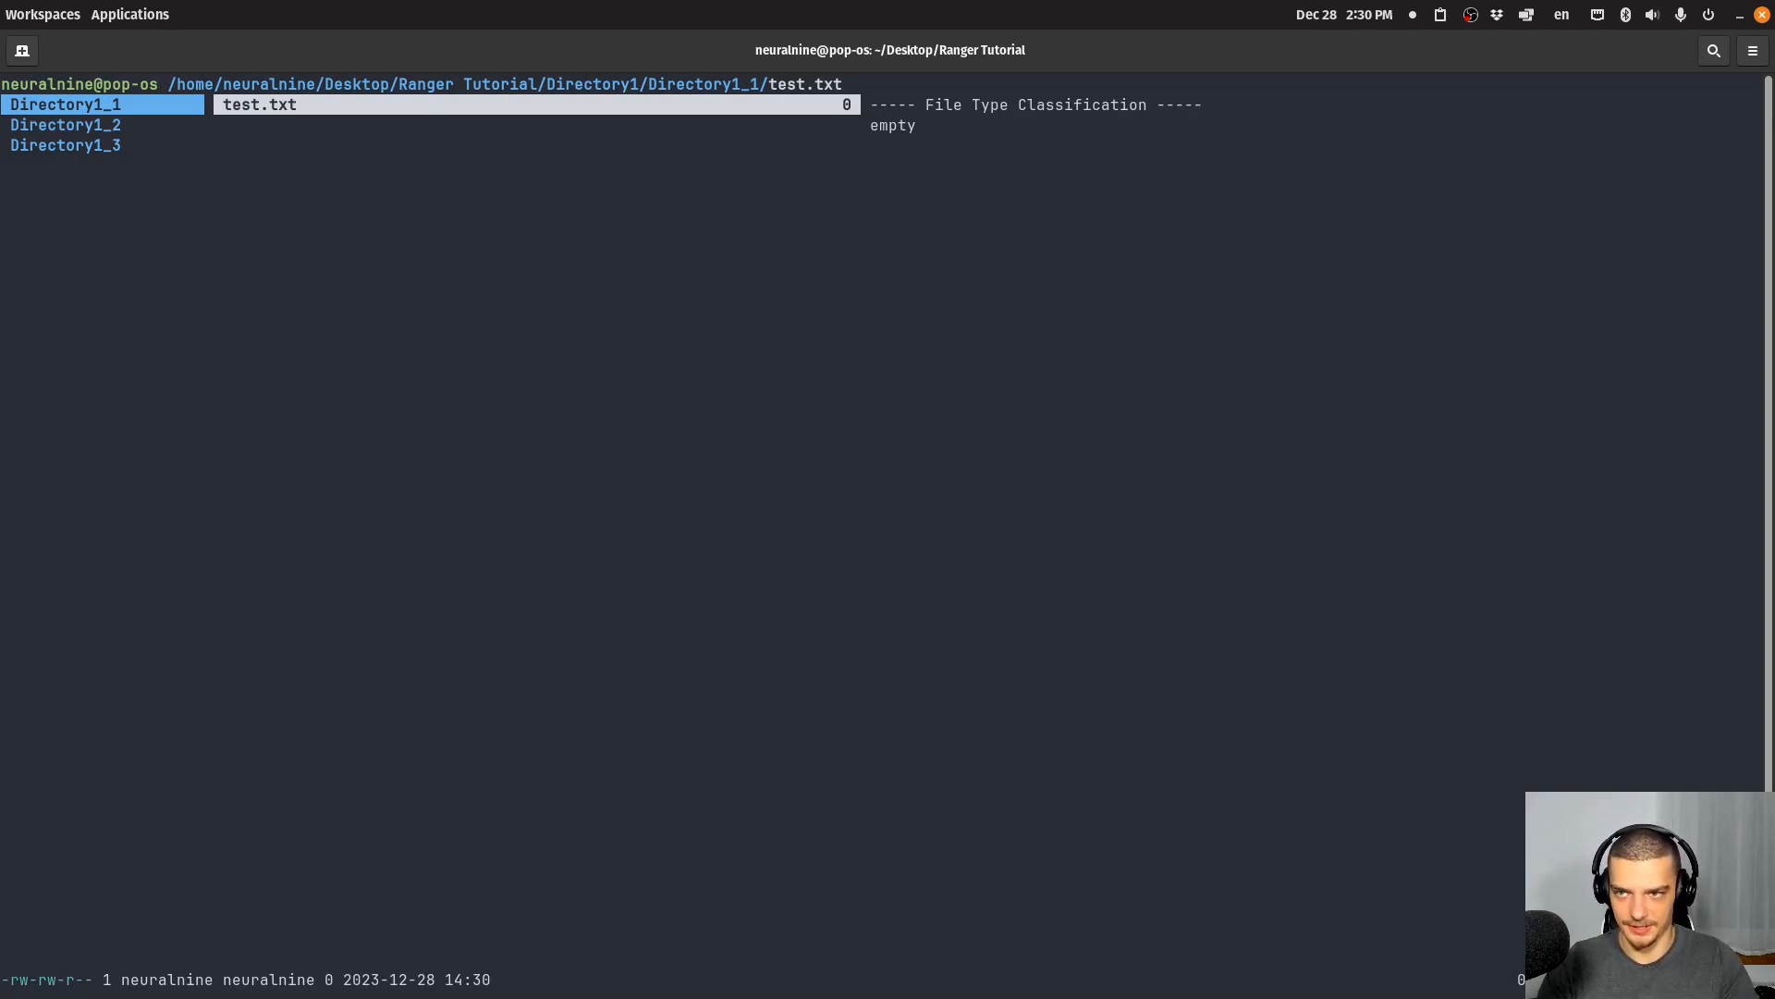
# - Create test.txt with :touch and the folder mydir with :mkdir inside Directory1_1
pyautogui.write(':mkdir')
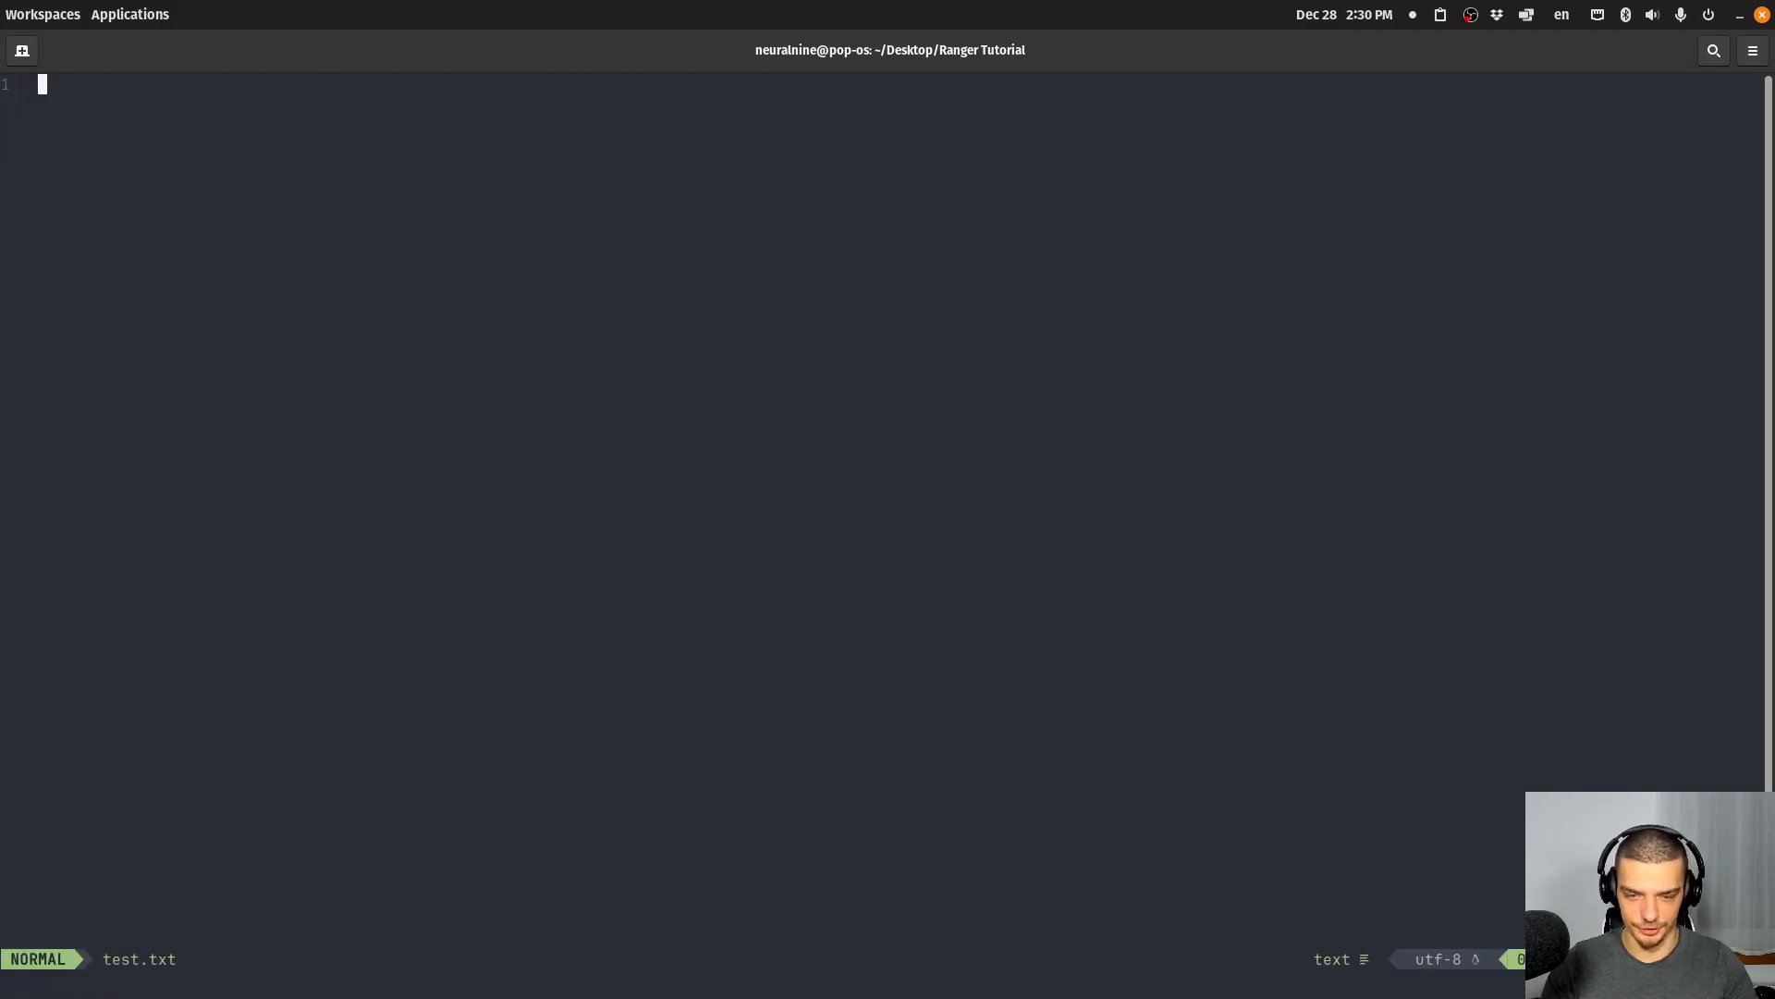
# - Type 'Hello World' into test.txt in Neovim and save with :wq
pyautogui.write('Hel;')
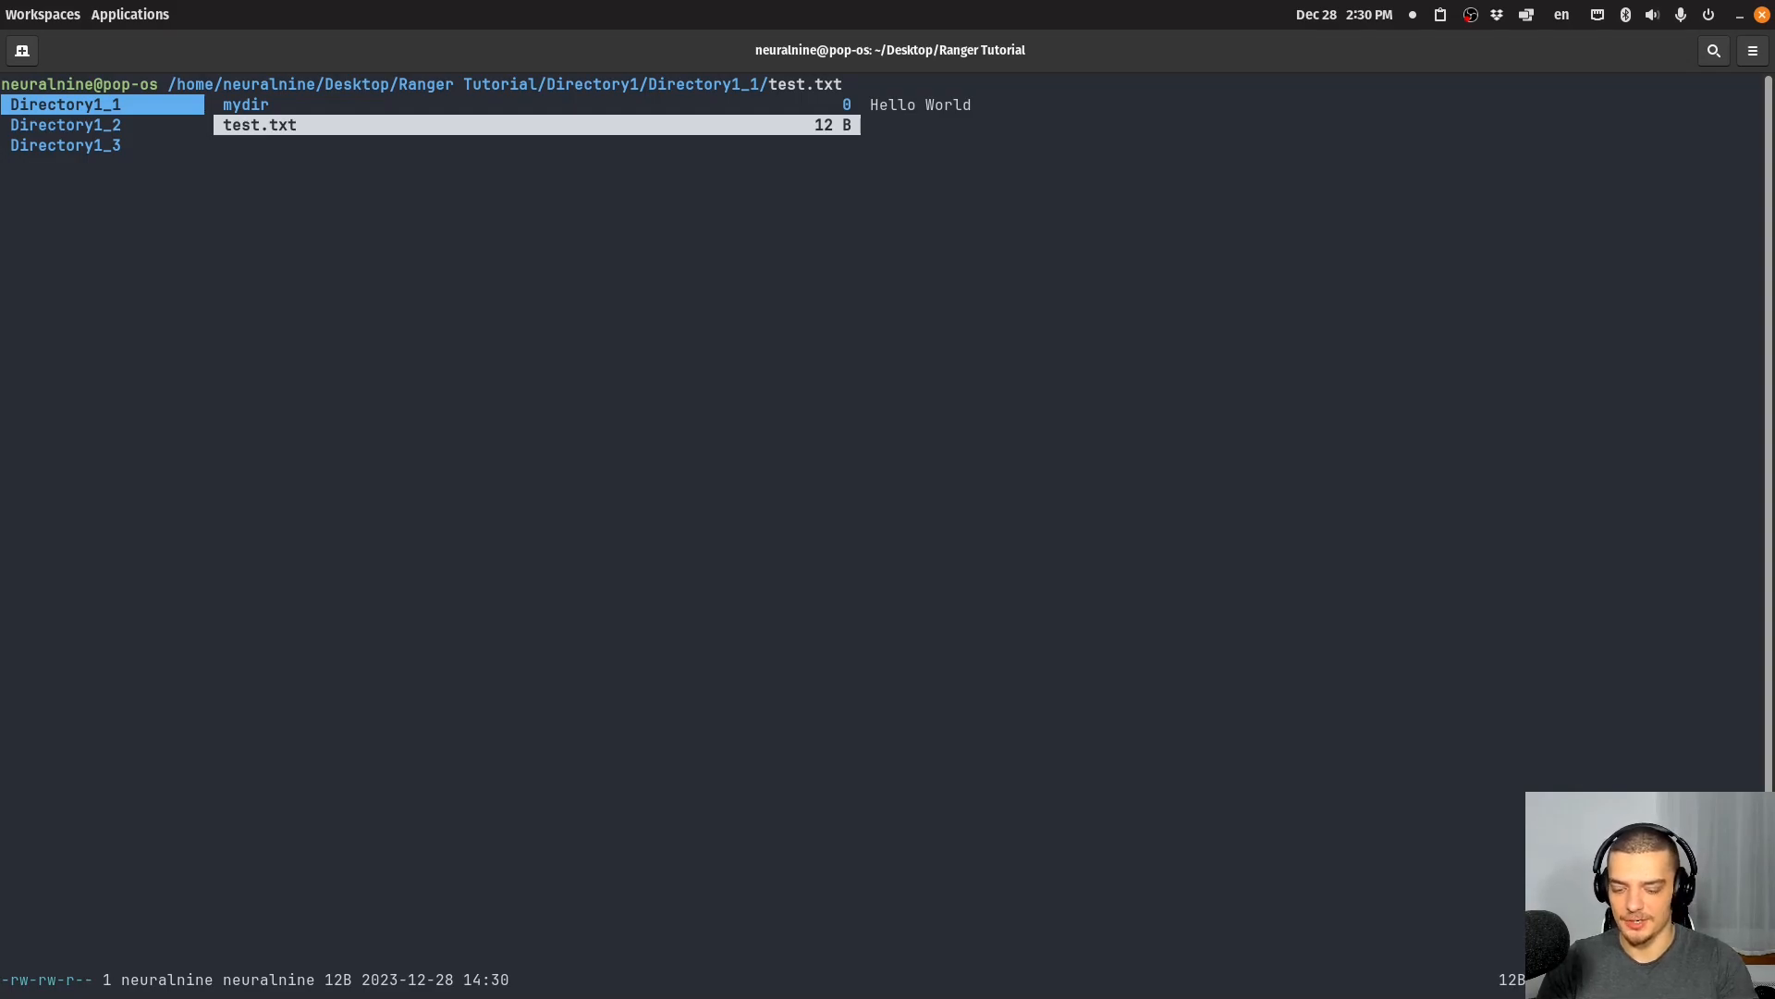
pyautogui.write(':open_with')
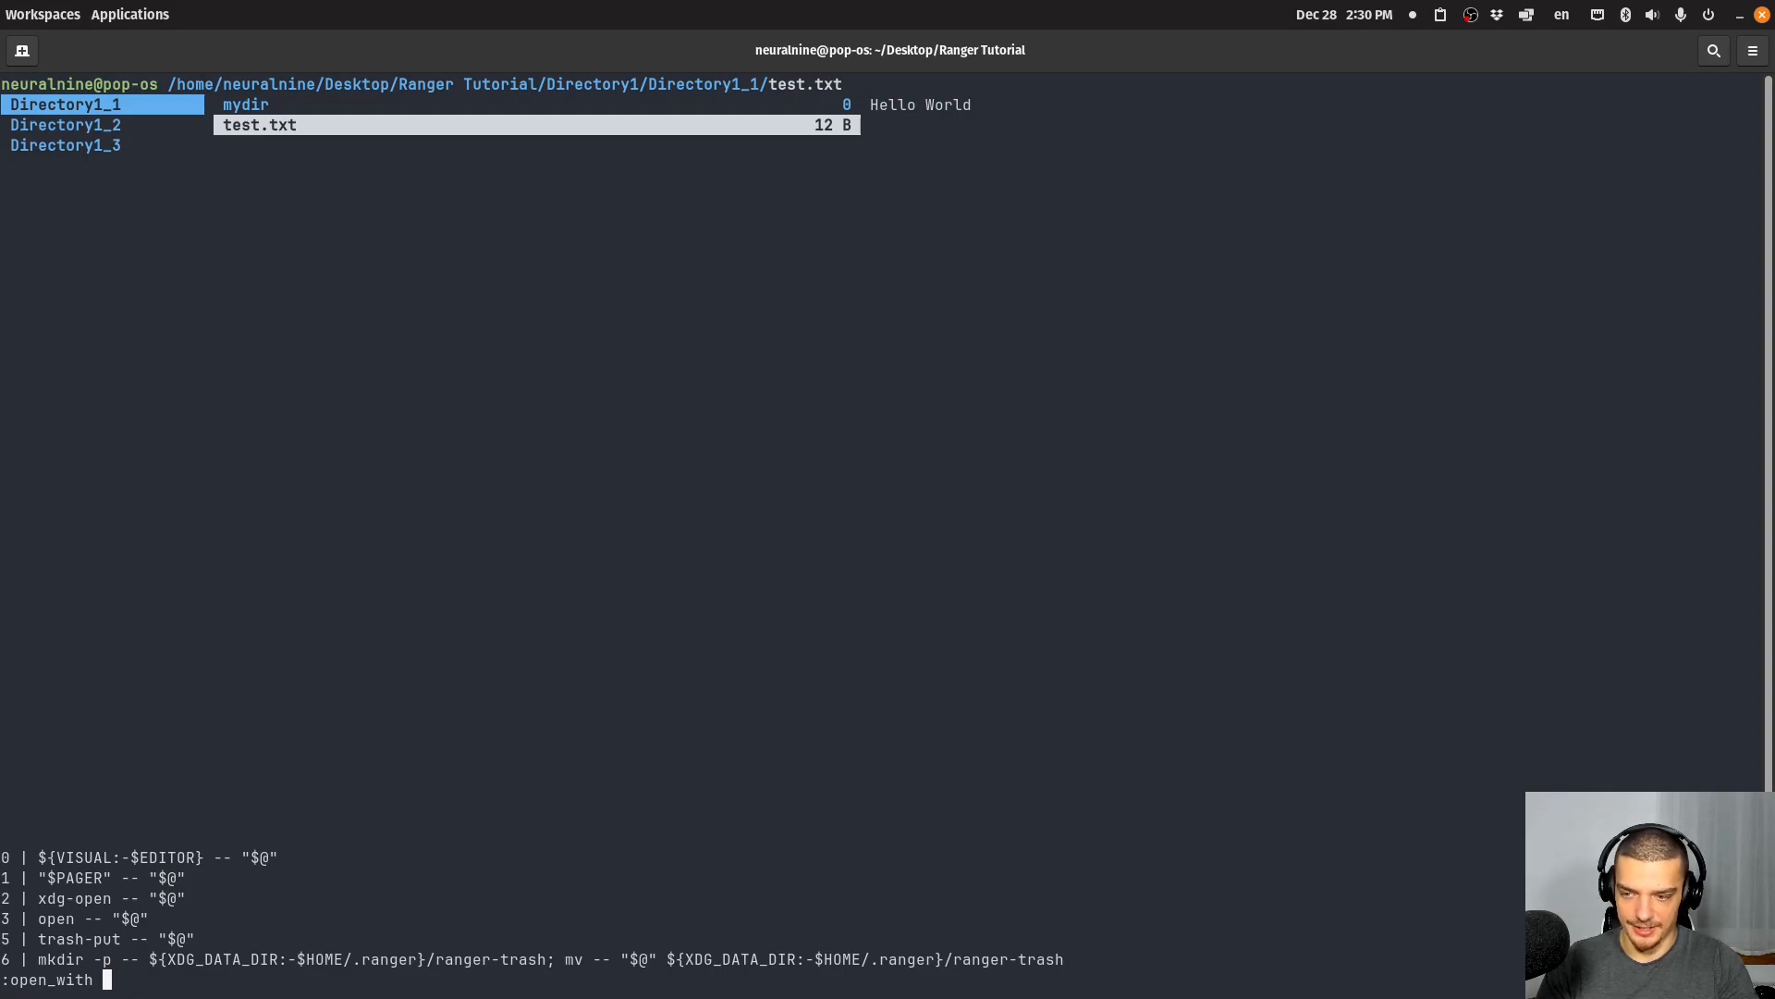
pyautogui.write('1')
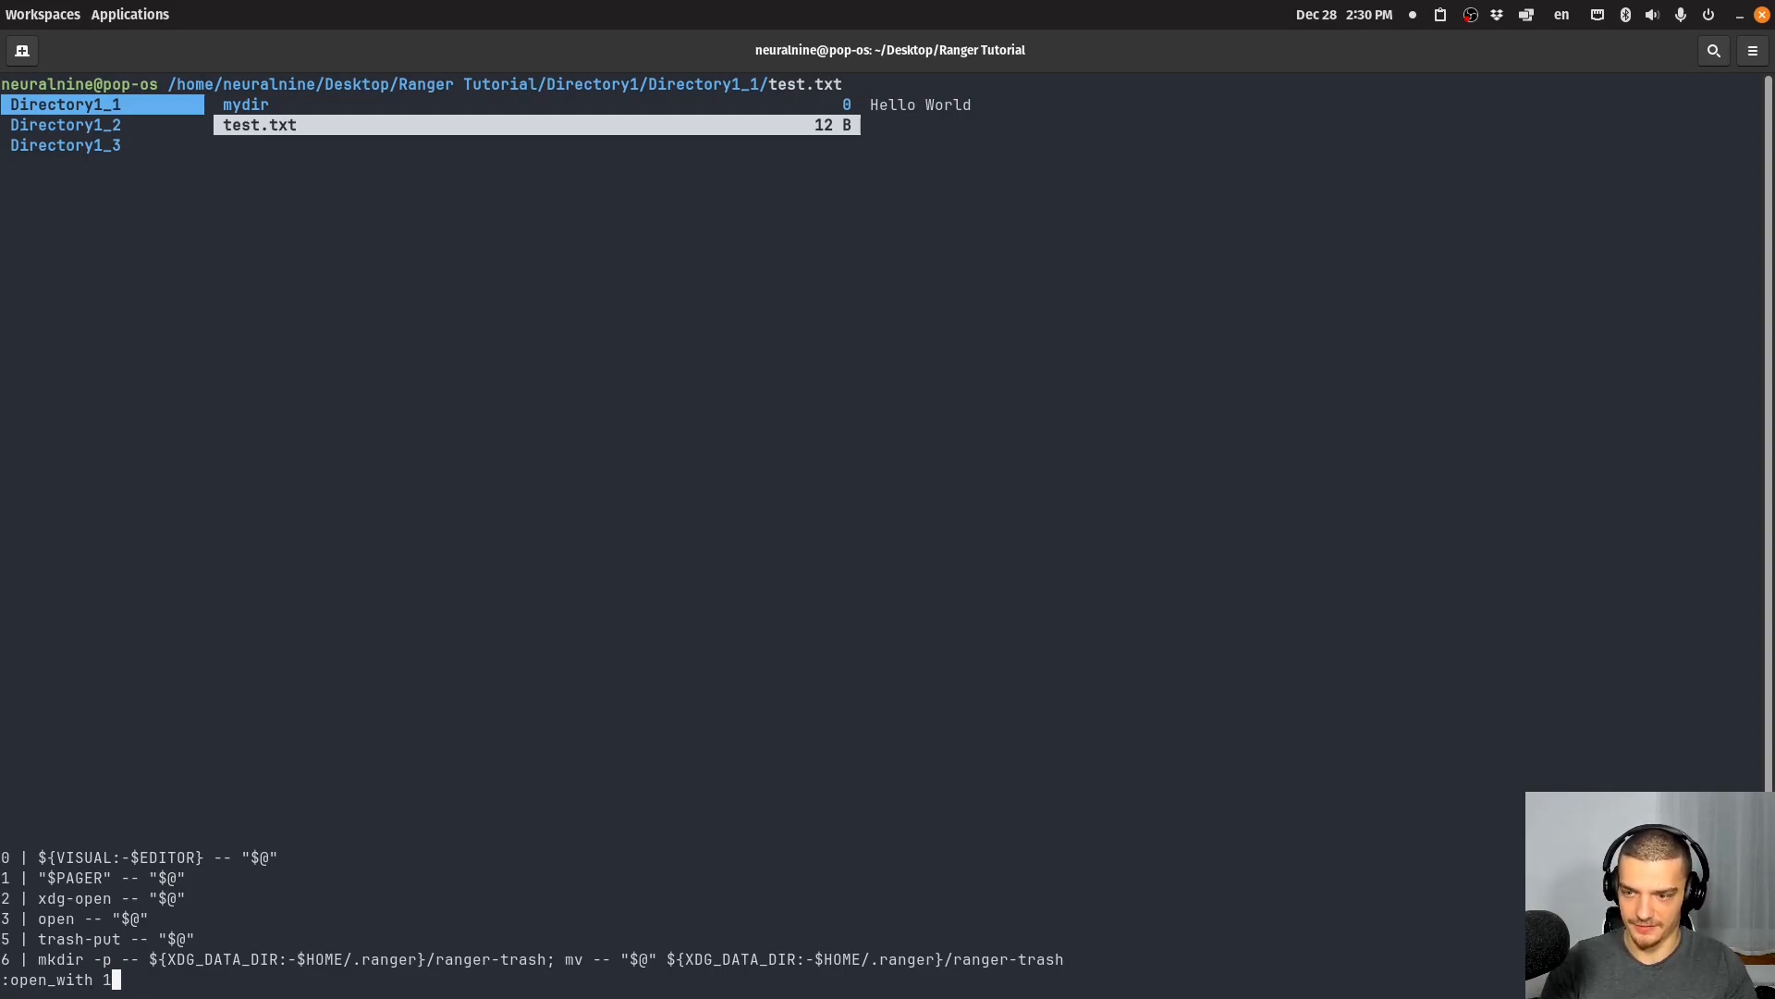
pyautogui.press('Return')
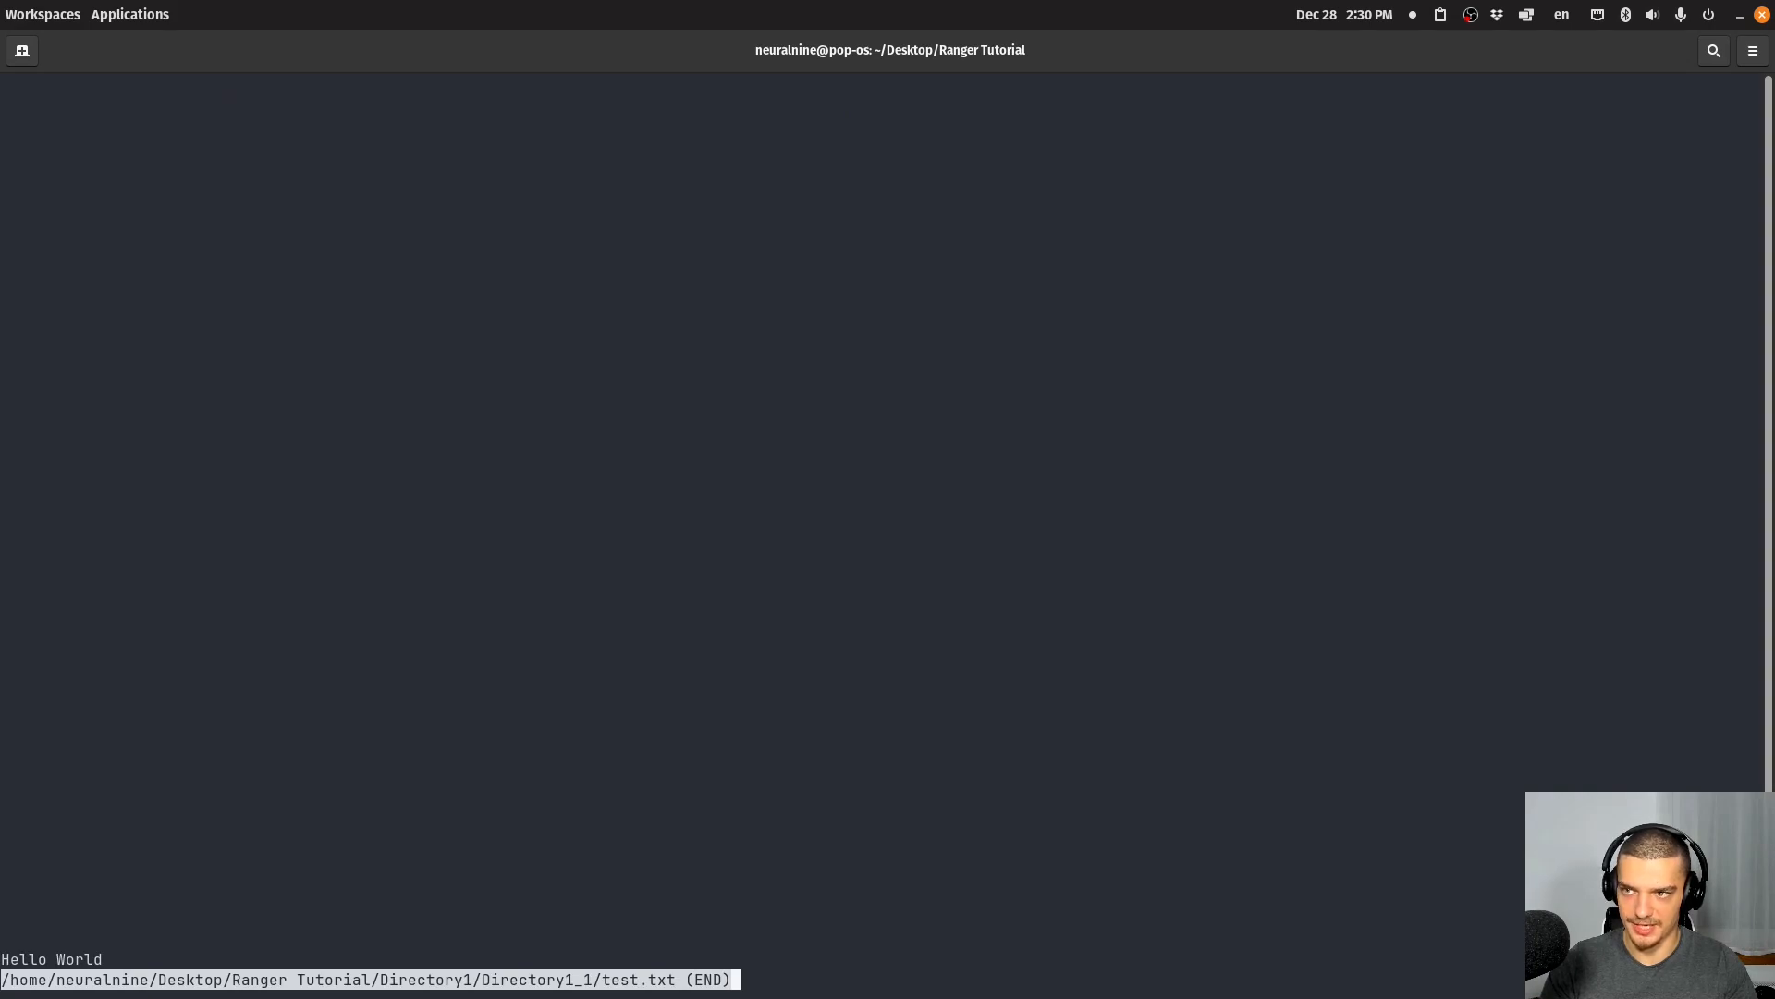
pyautogui.press('q')
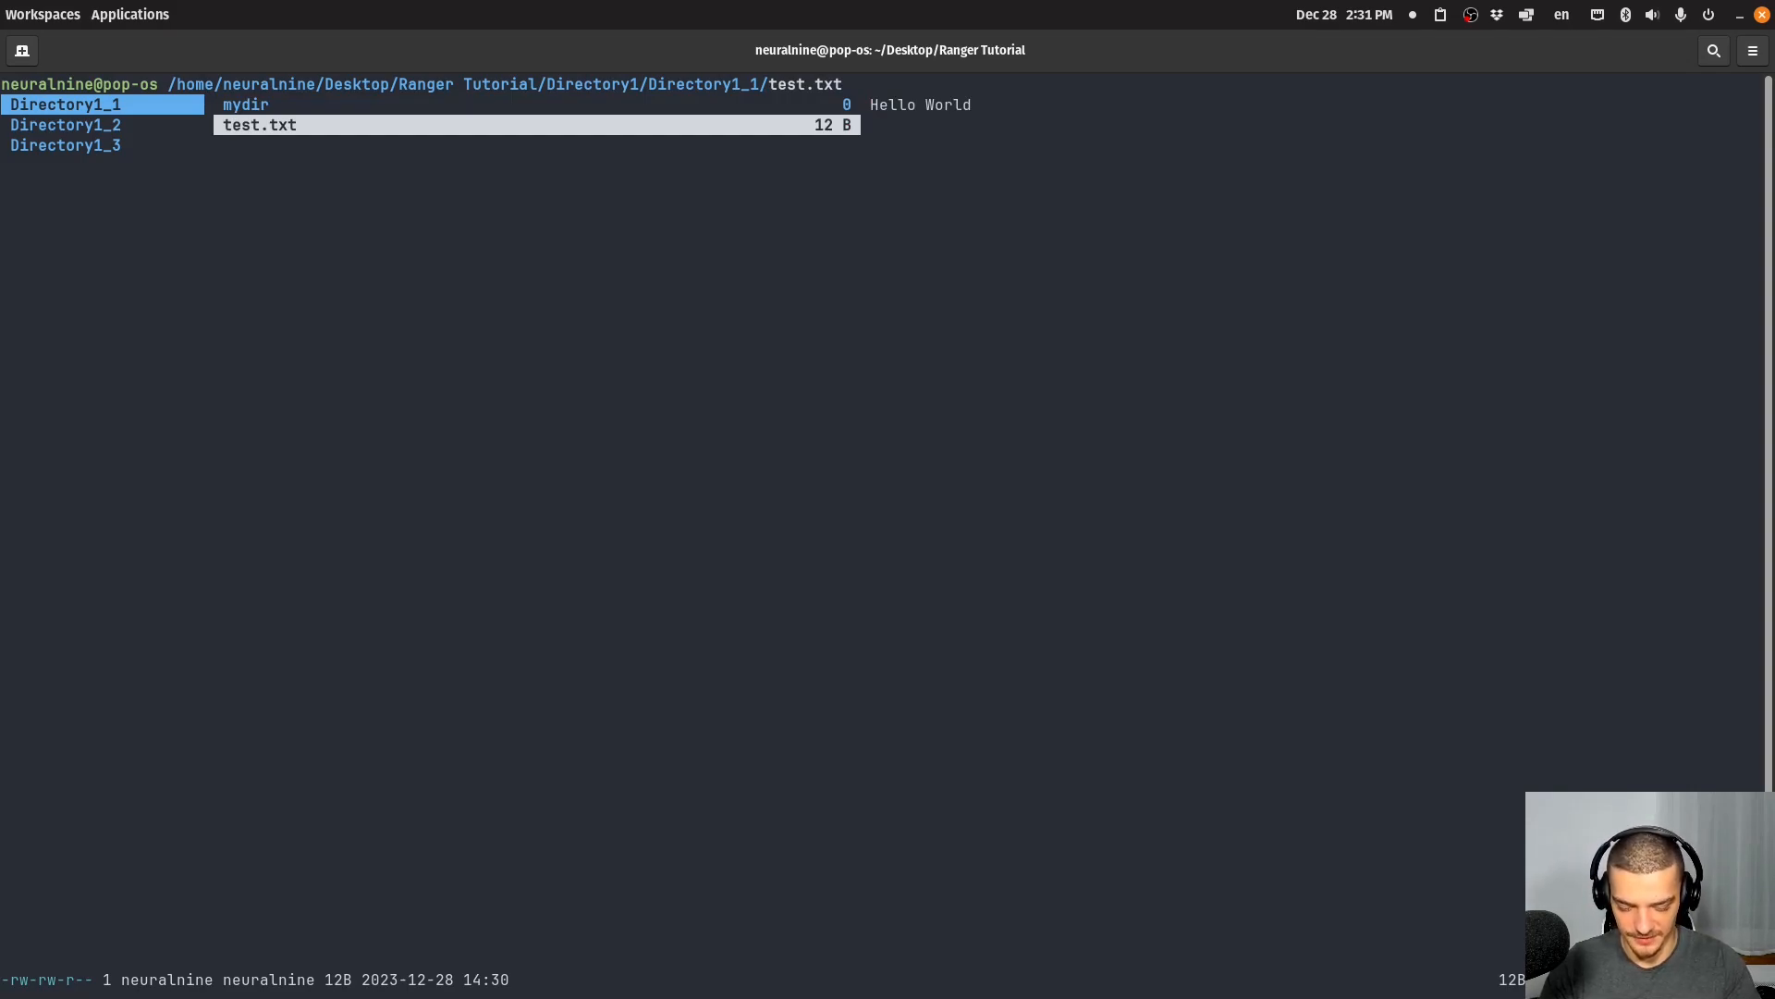
# - Create an empty test.pdf, open it in Okular, close the viewer and request :open_with
pyautogui.write(':touch')
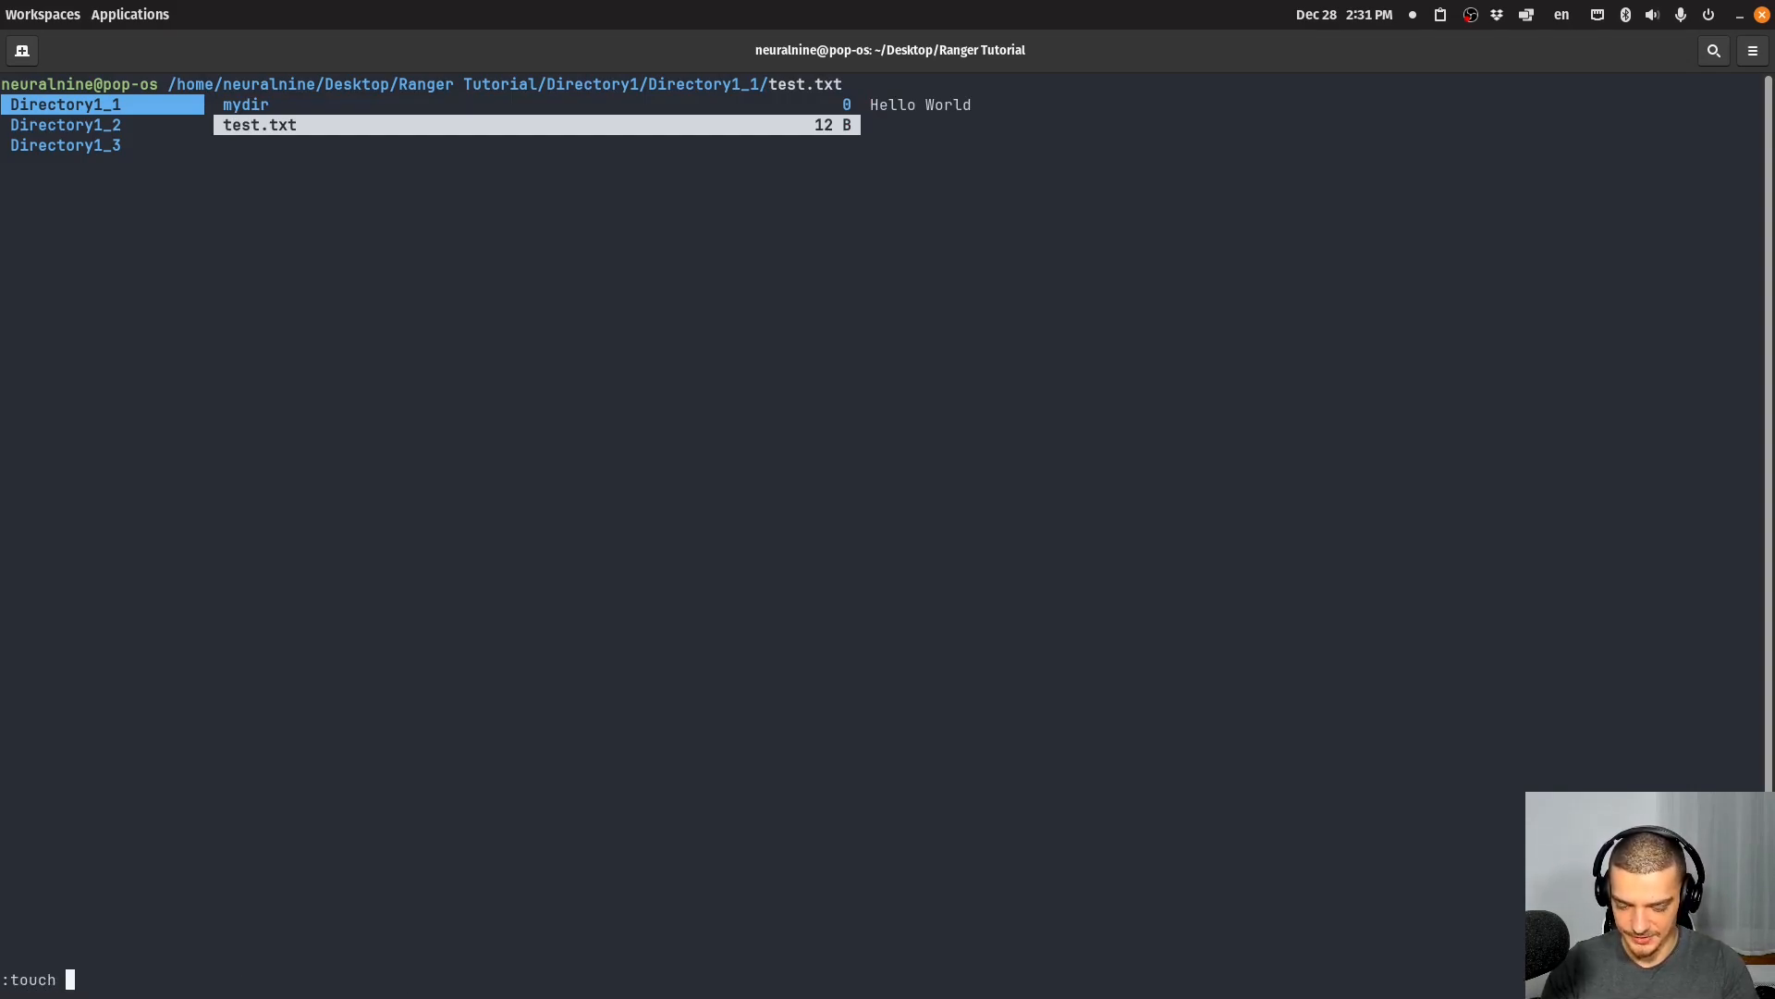
pyautogui.write('test.o')
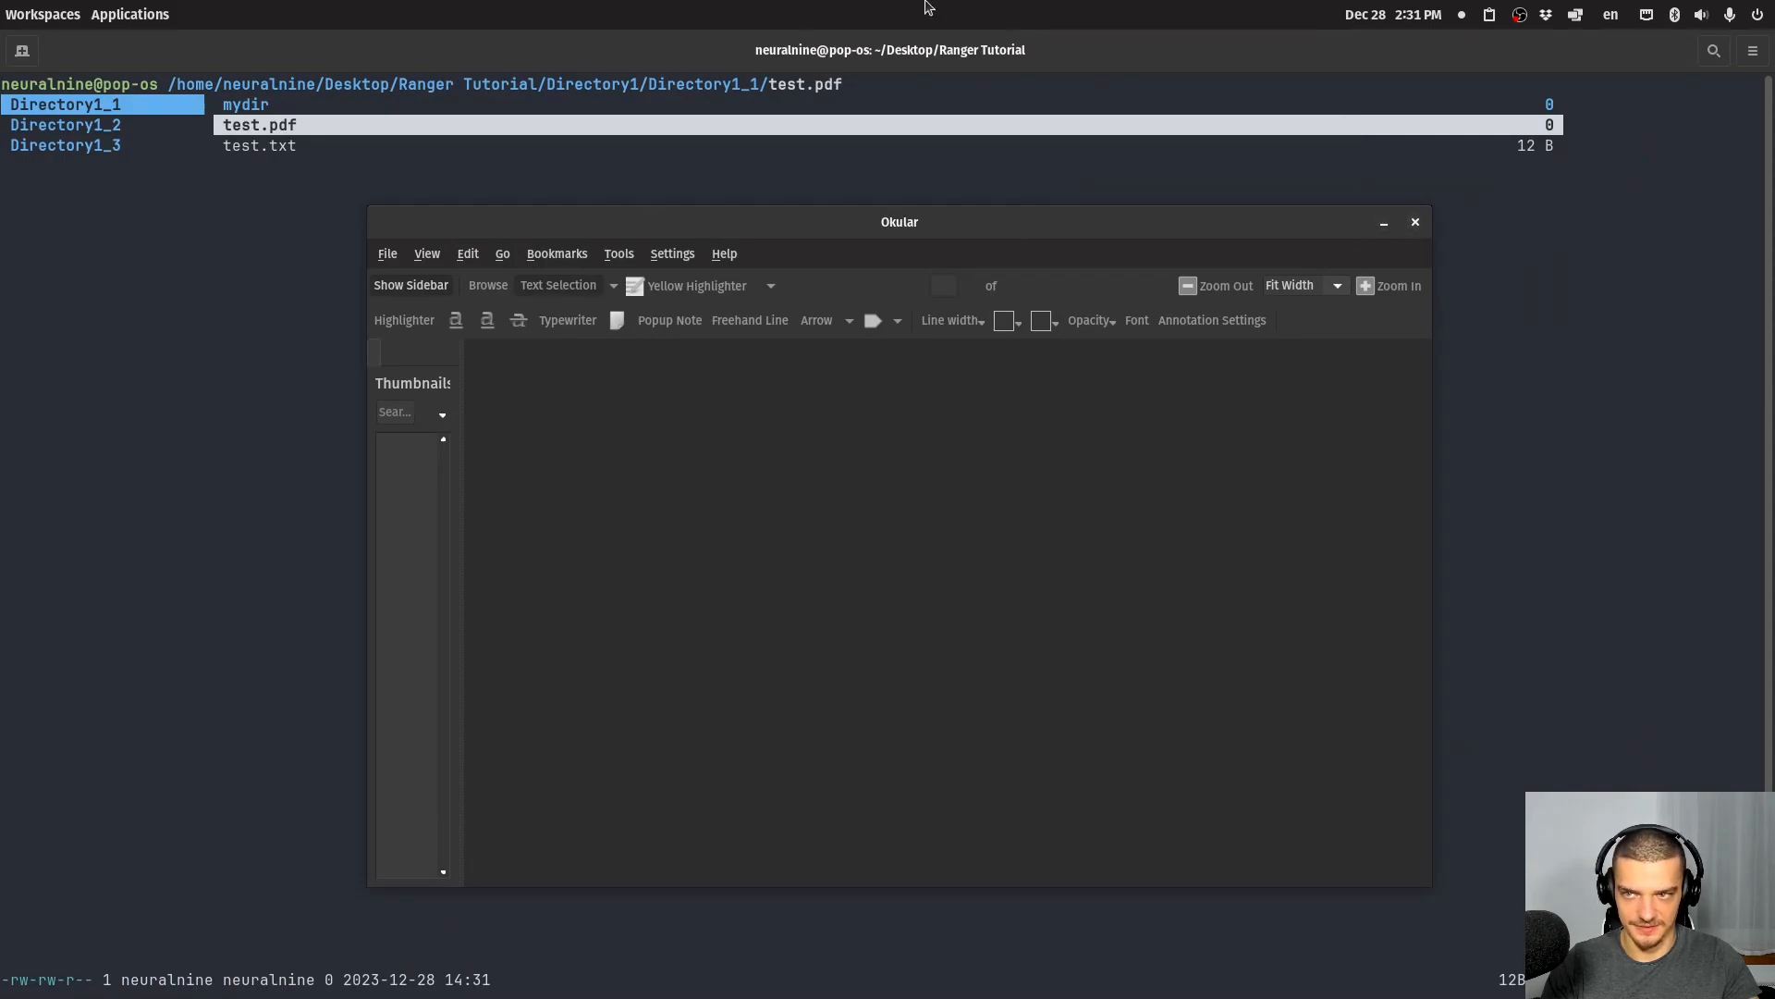
pyautogui.moveTo(1305, 256)
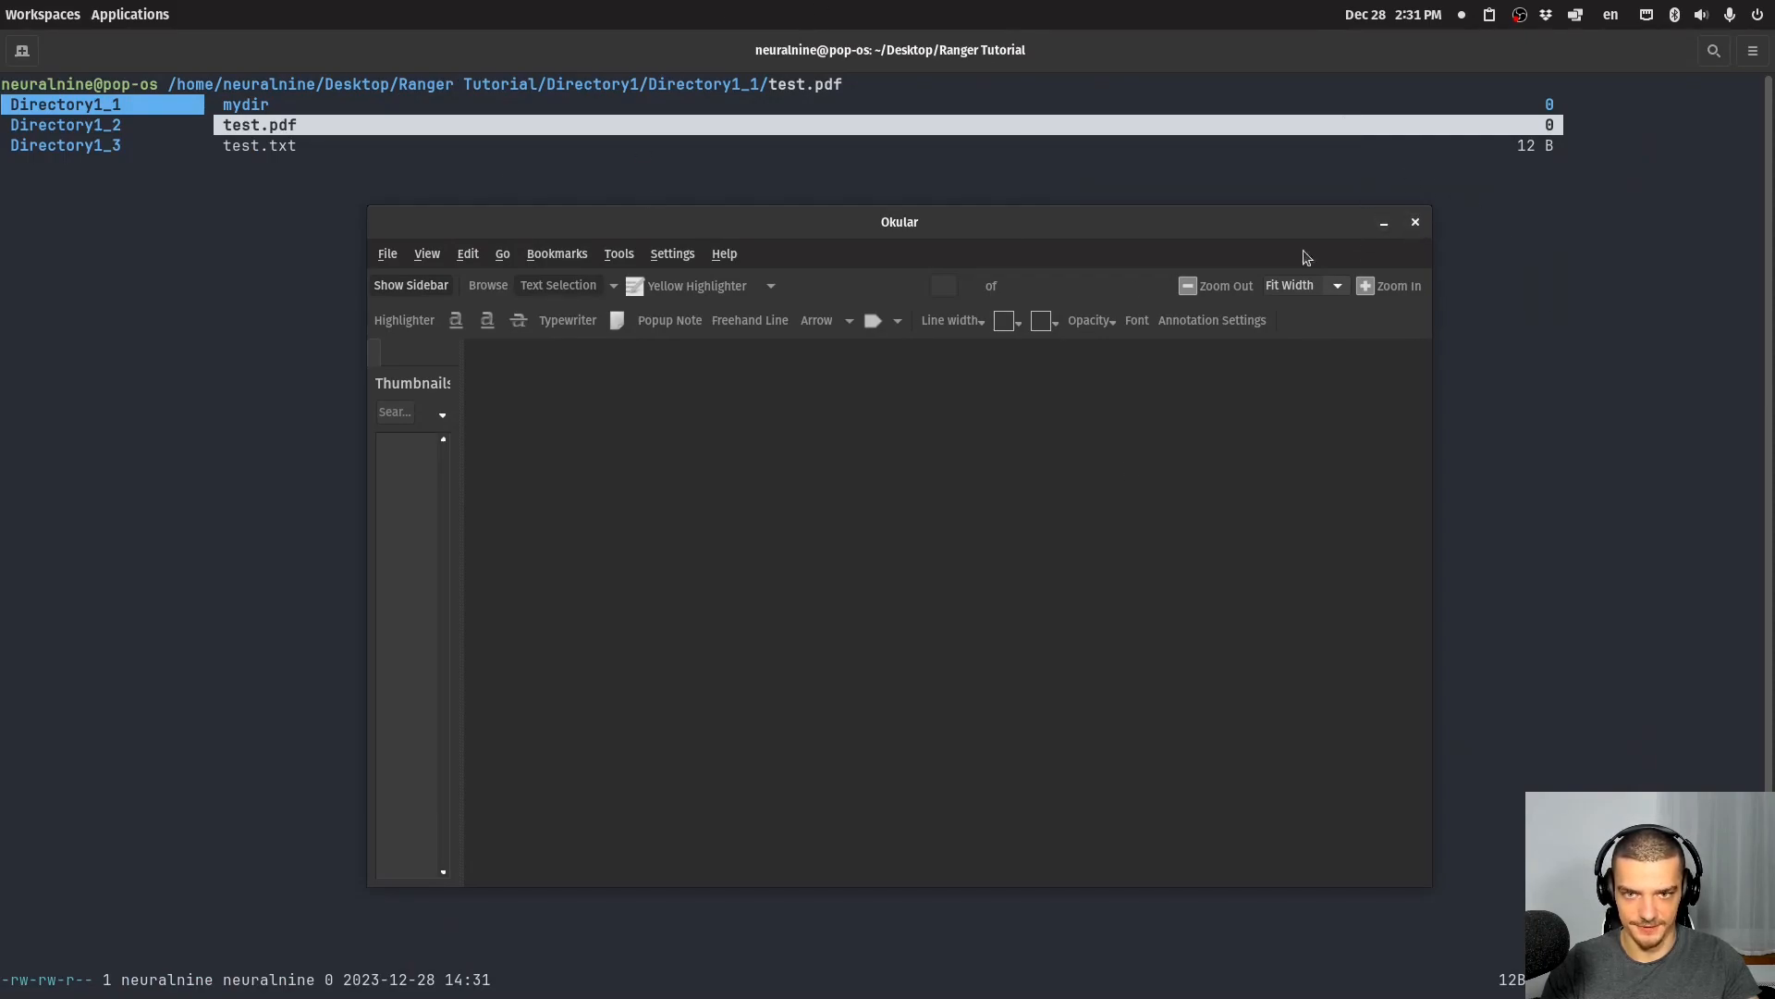
pyautogui.moveTo(899, 221); pyautogui.dragTo(816, 318)
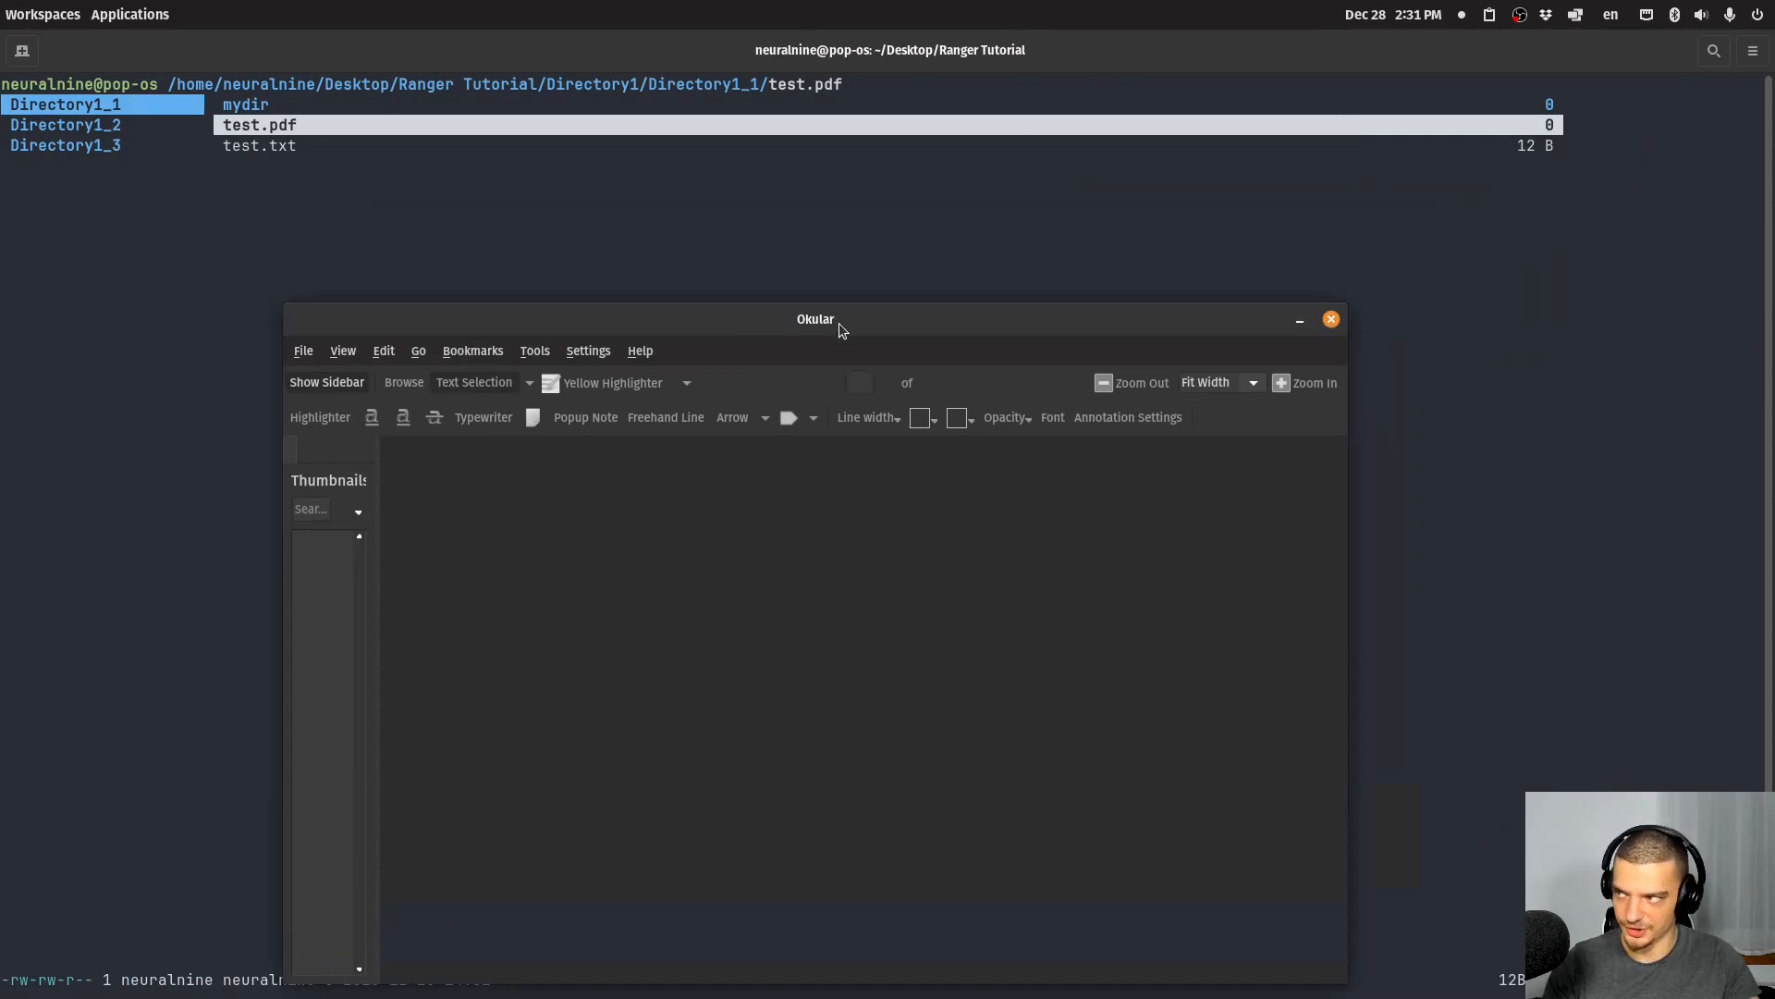
pyautogui.click(1330, 318)
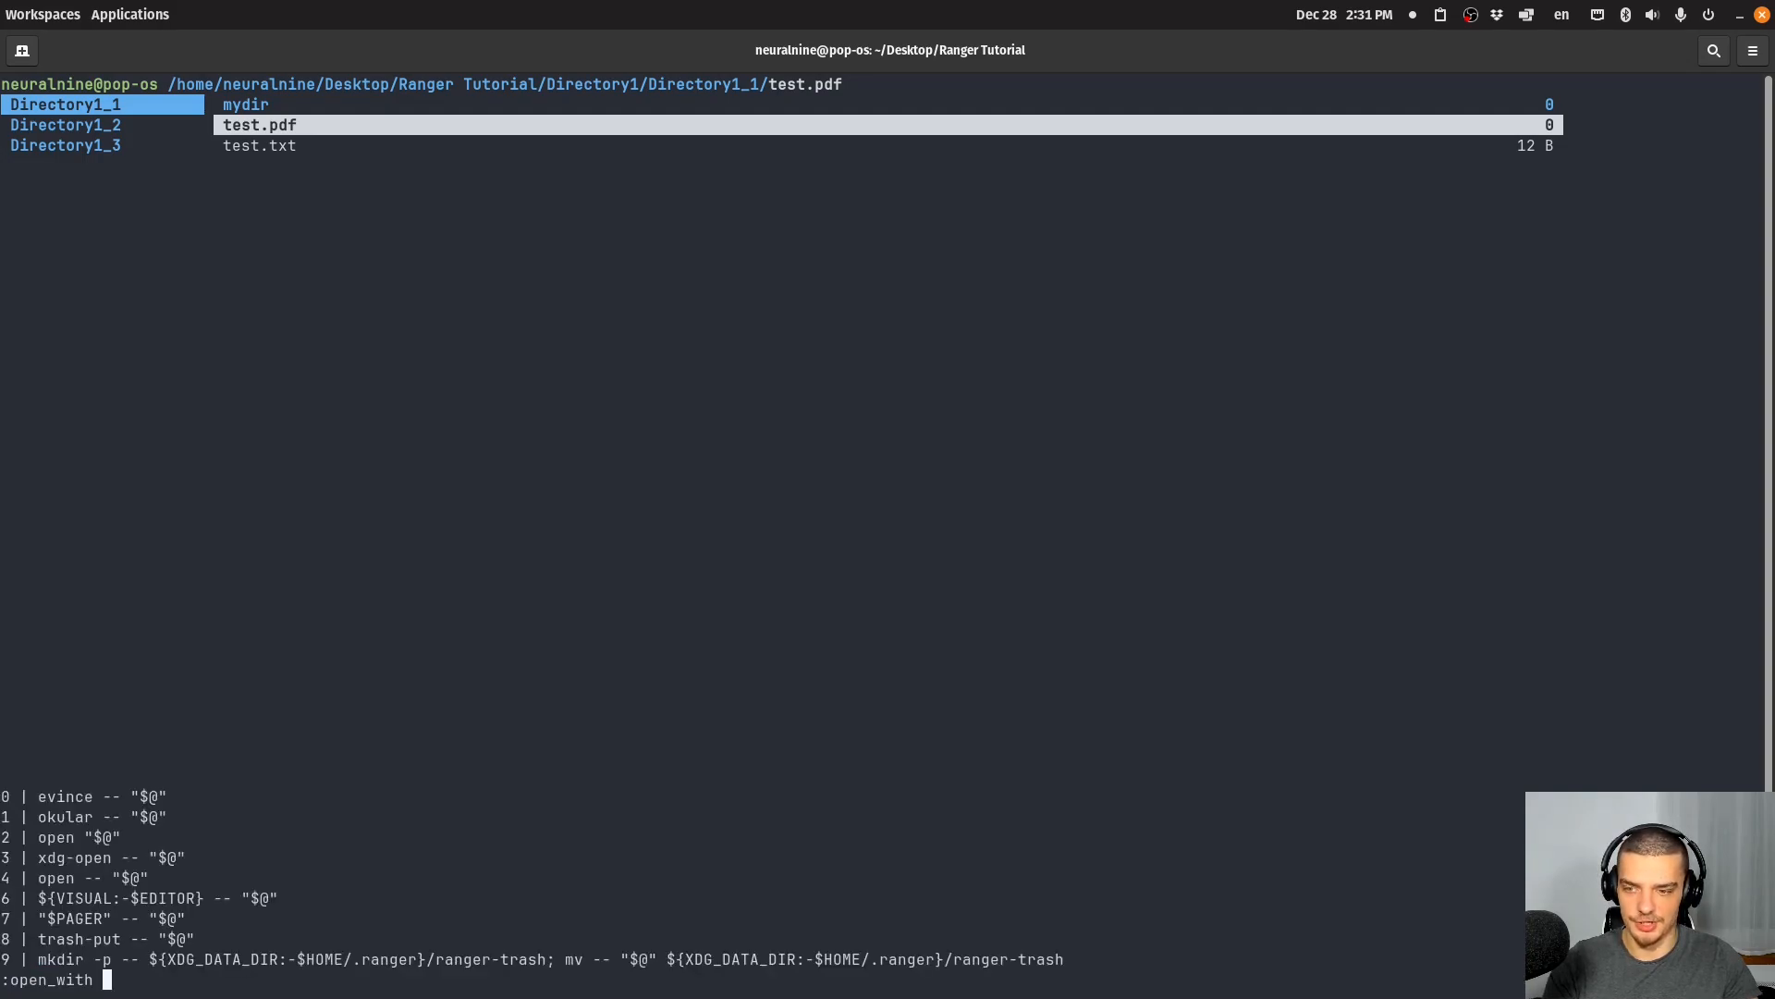
# - Dismiss the open-with list and show only Directory1_1's column in ranger
pyautogui.press('Escape')
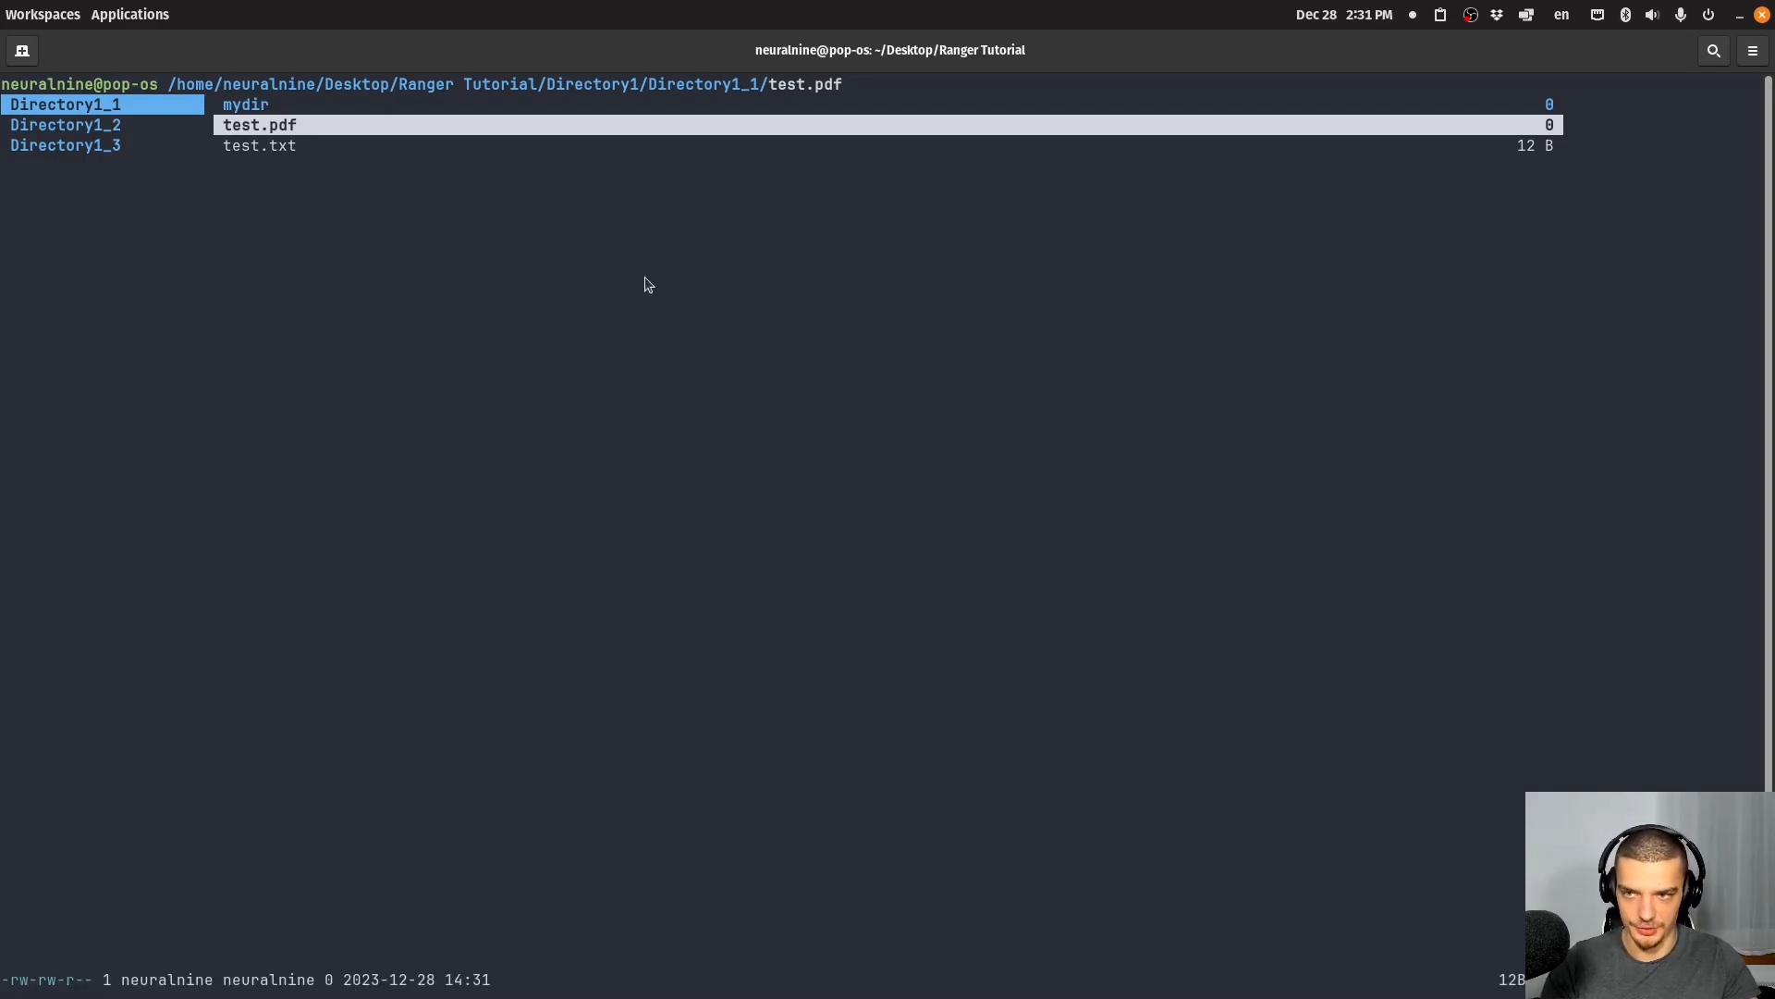
pyautogui.moveTo(892, 435)
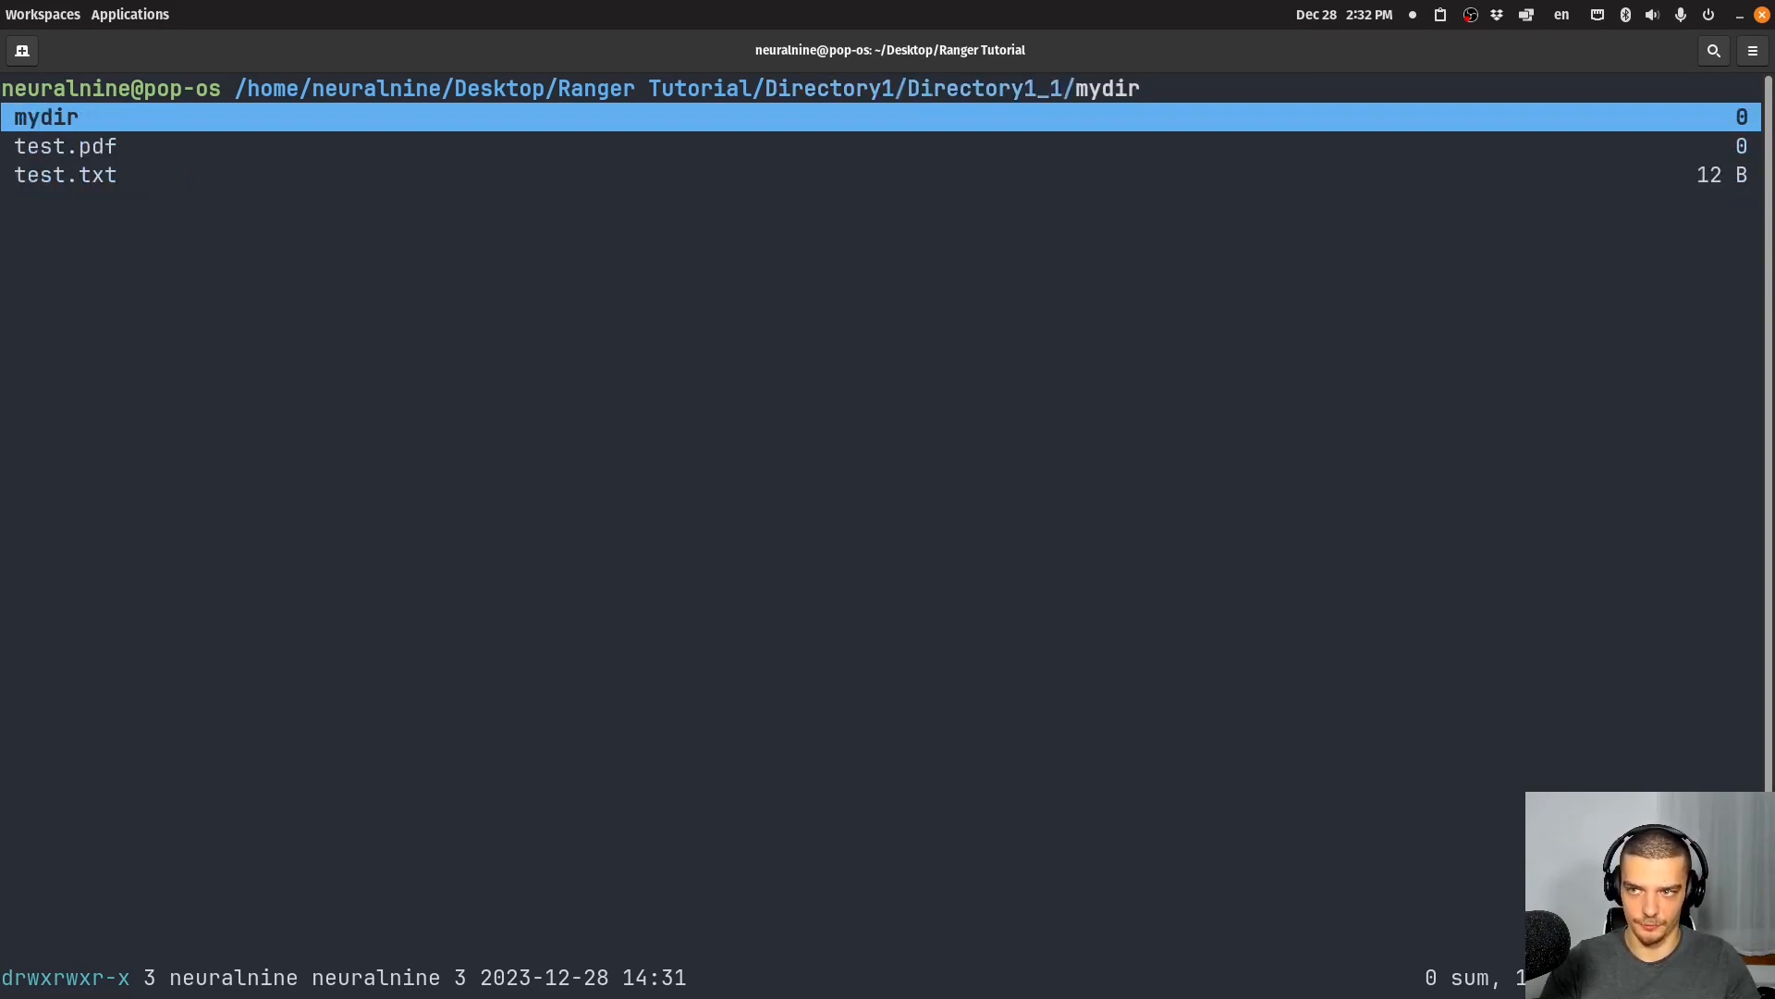
# - Restore the columned view and move onto otherfile.txt, previewing its Hello World text
pyautogui.press('h')
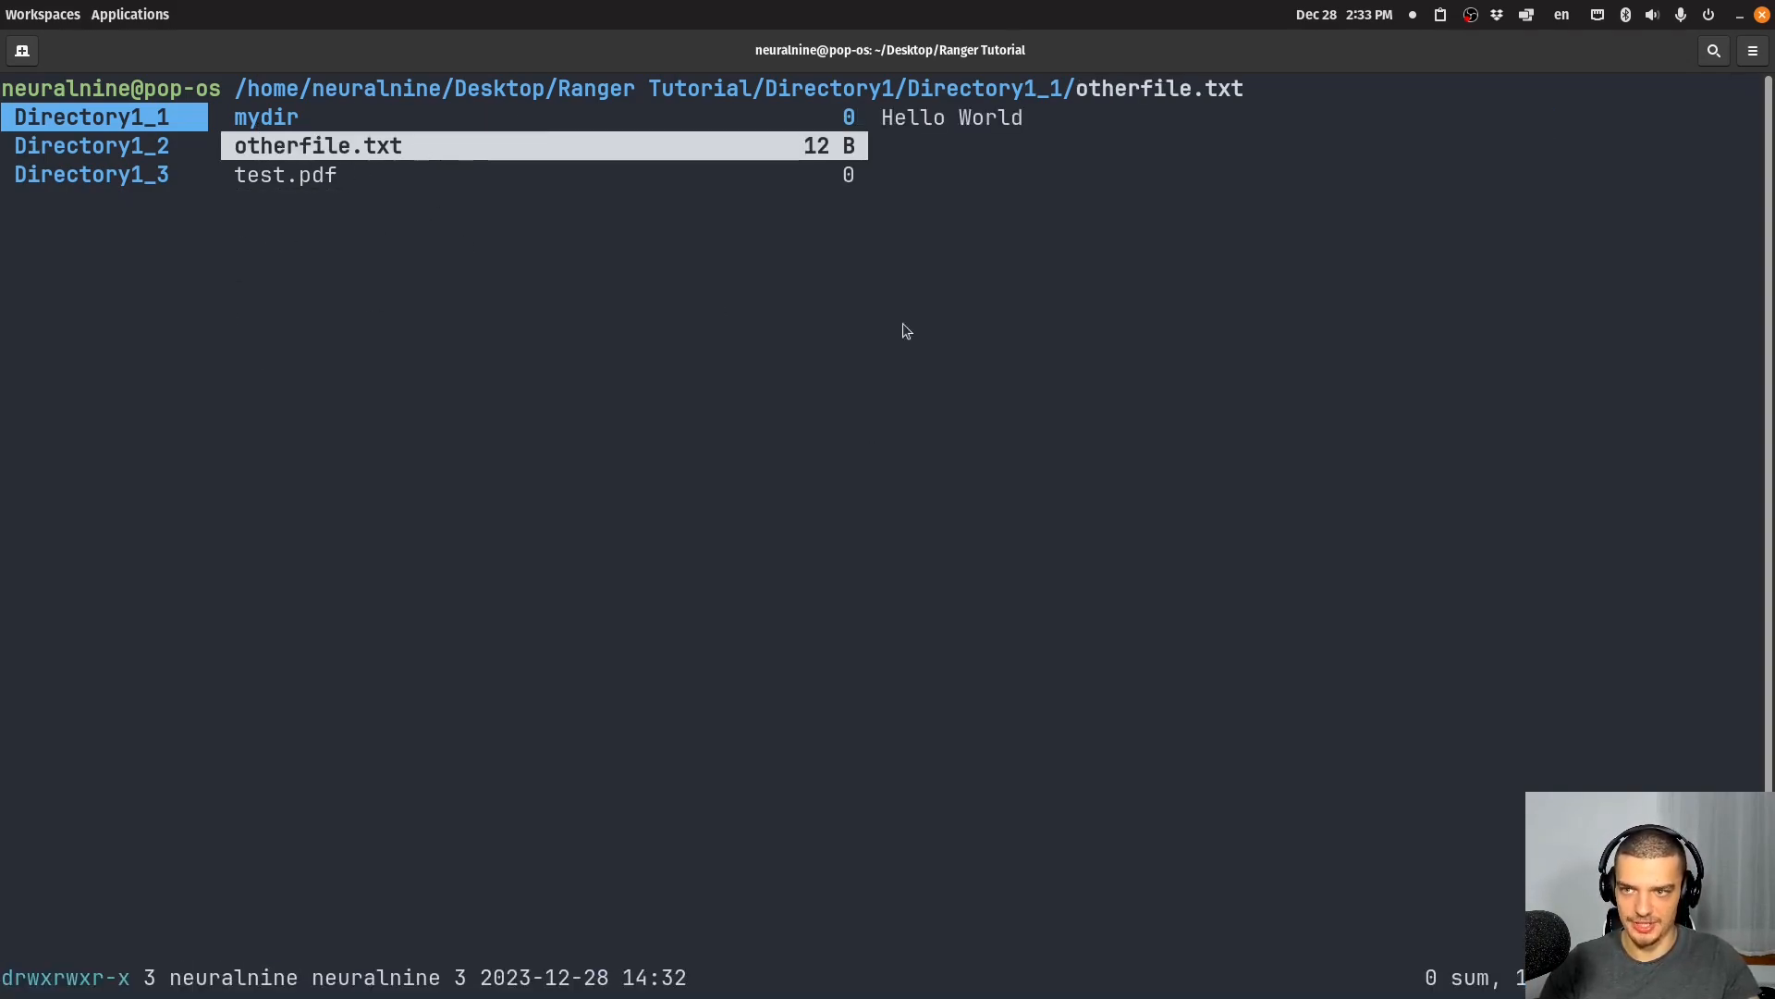
pyautogui.moveTo(285, 195)
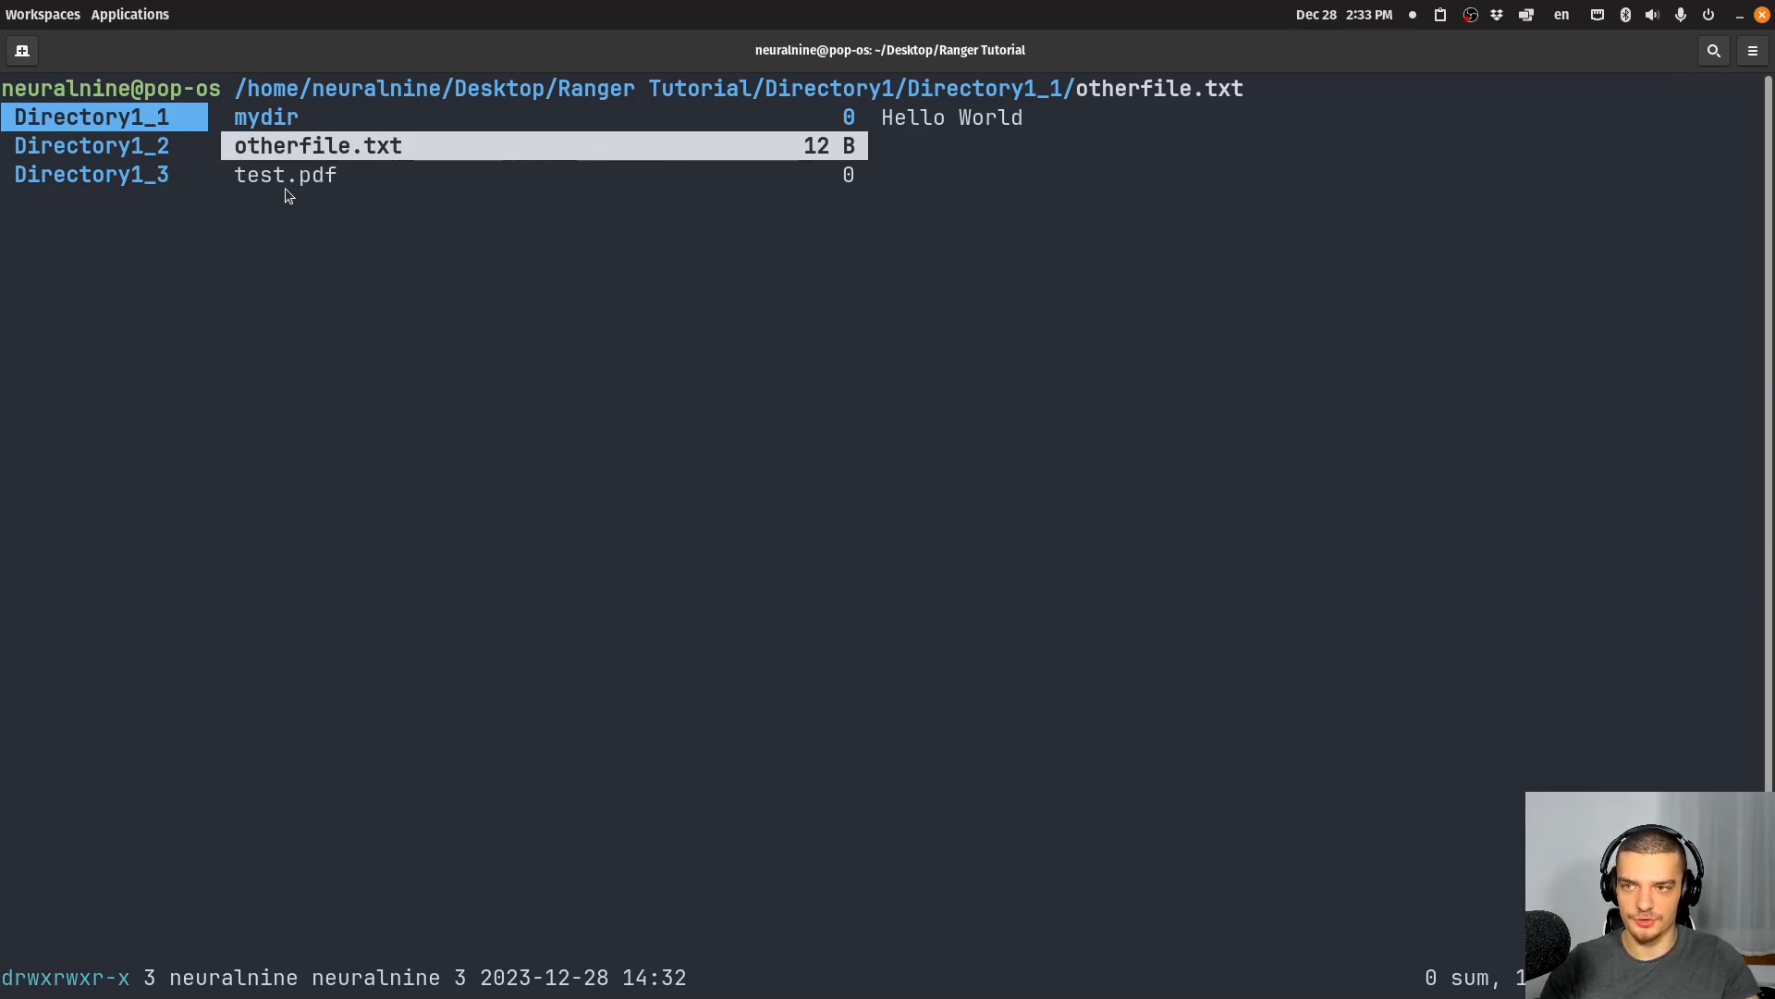
pyautogui.moveTo(287, 156)
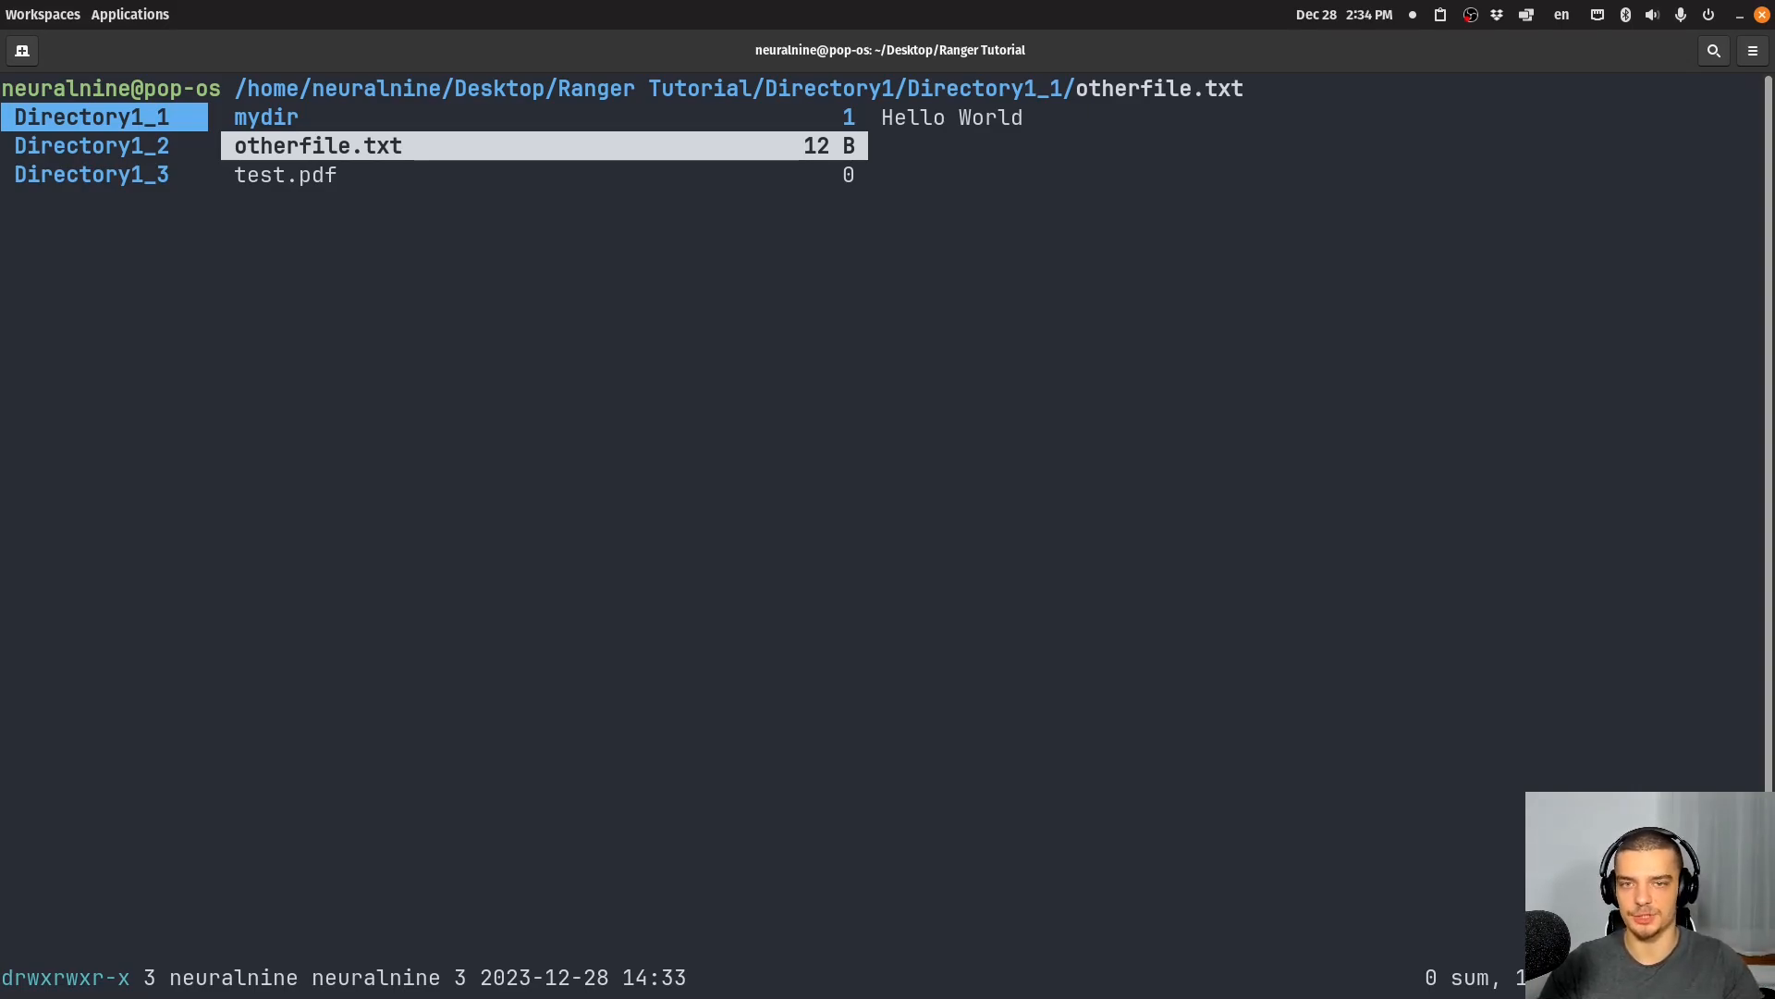
pyautogui.press('d')
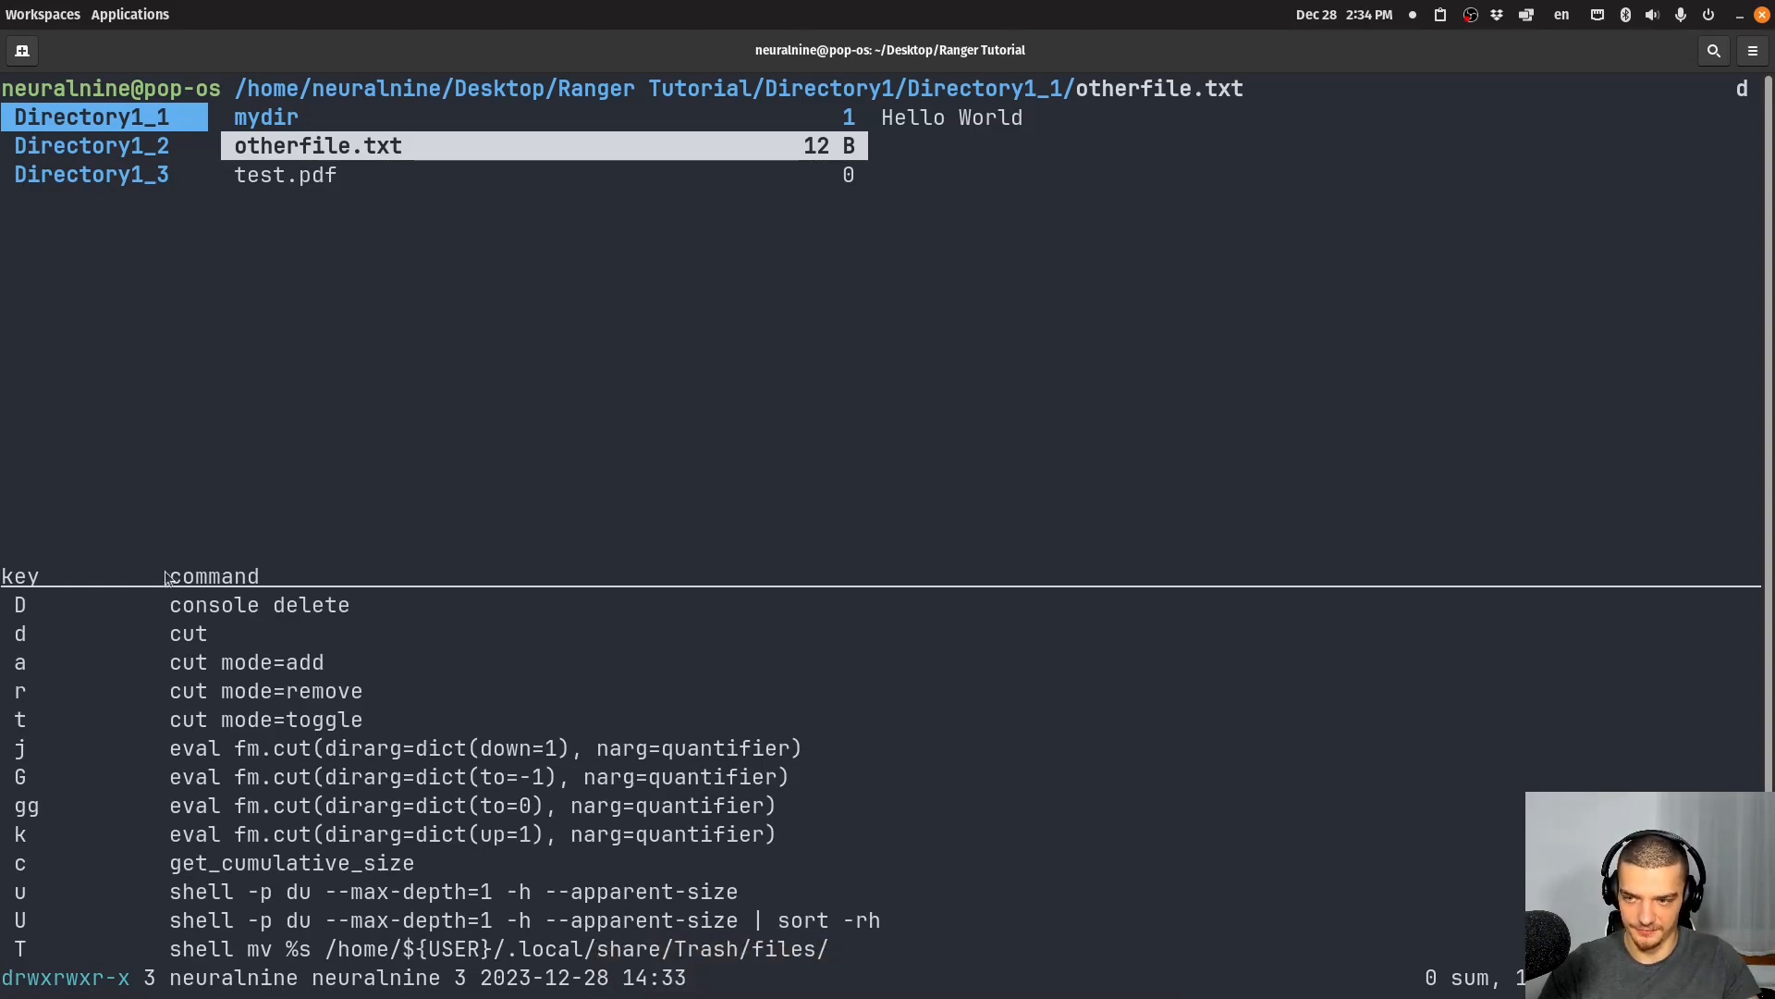
pyautogui.moveTo(419, 598)
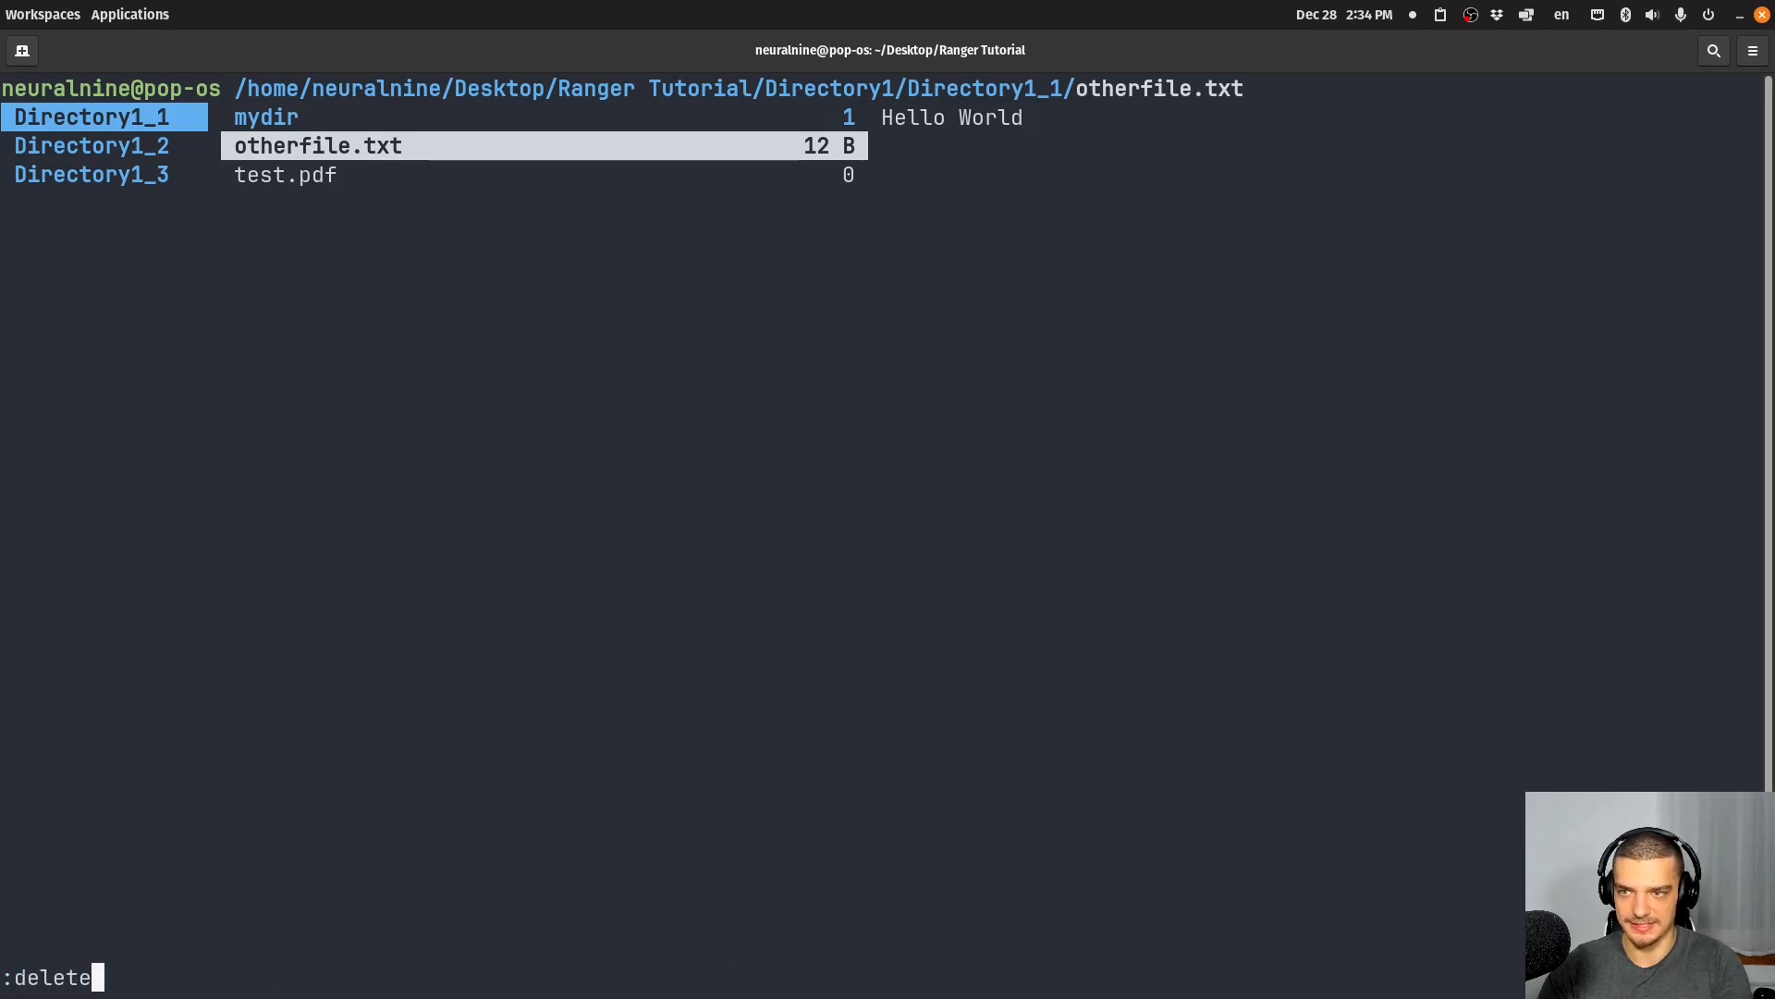
# - Delete otherfile.txt and create empty file1.txt and file2.txt with :touch
pyautogui.press('Return')
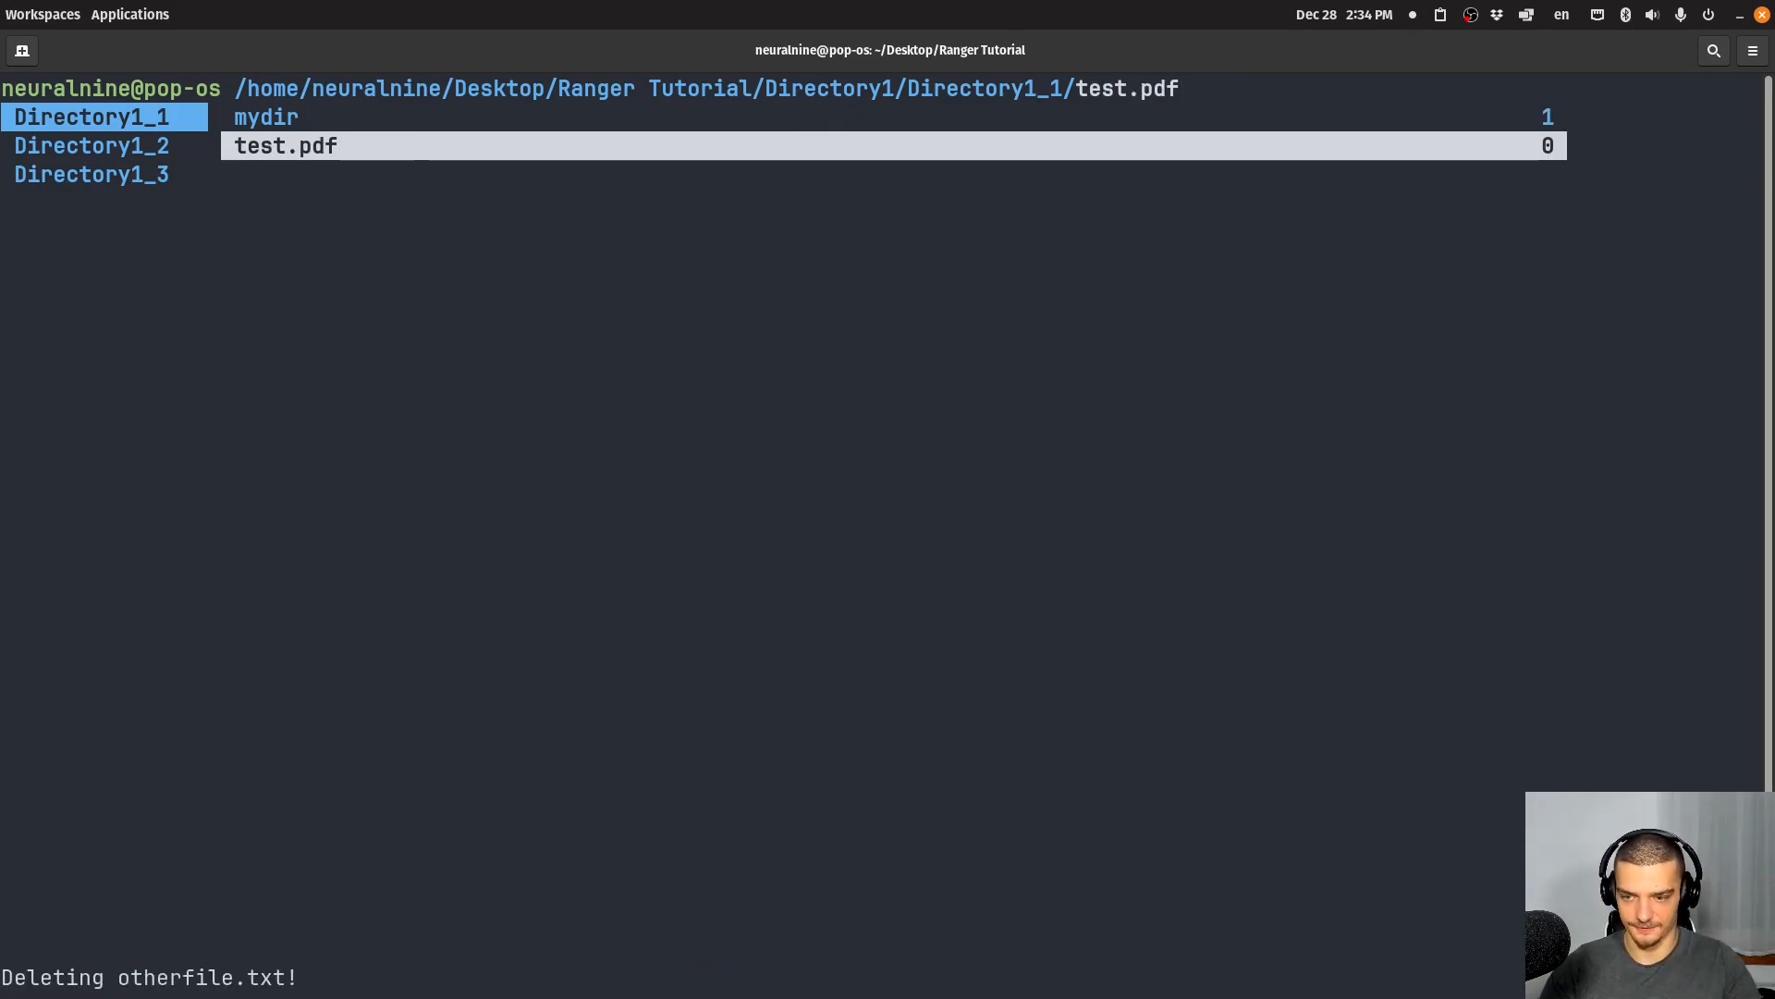
pyautogui.write(':touch')
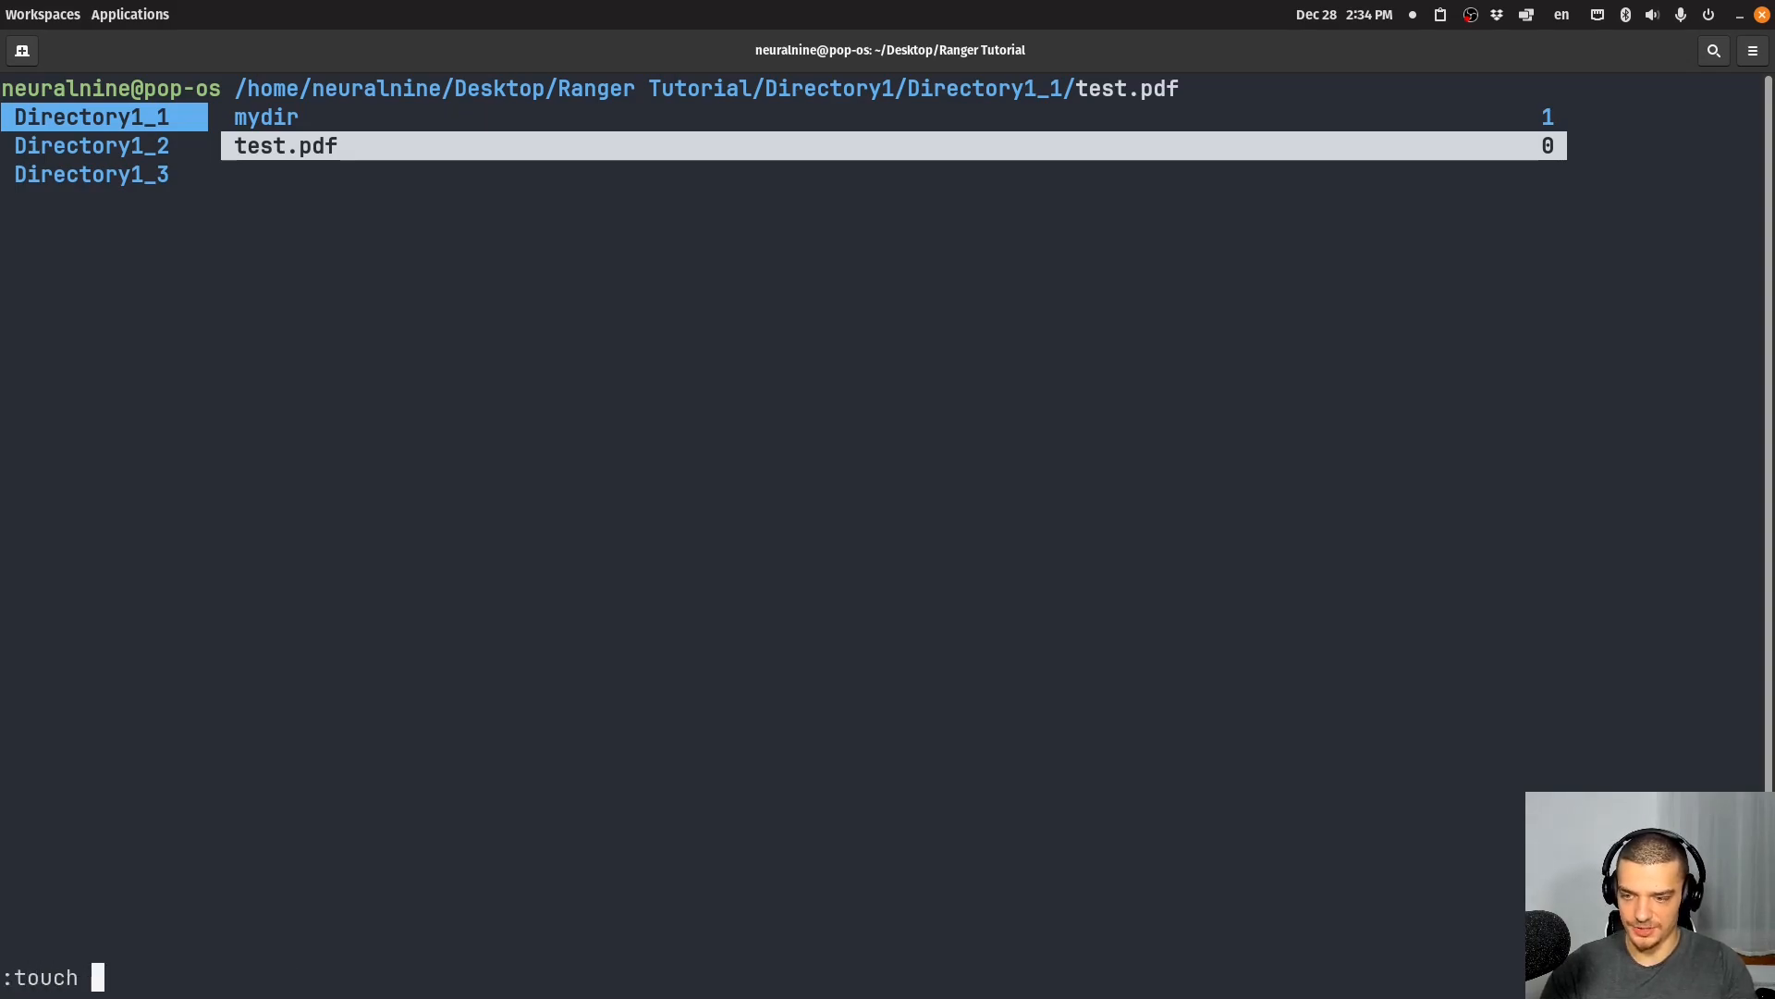
pyautogui.write('file')
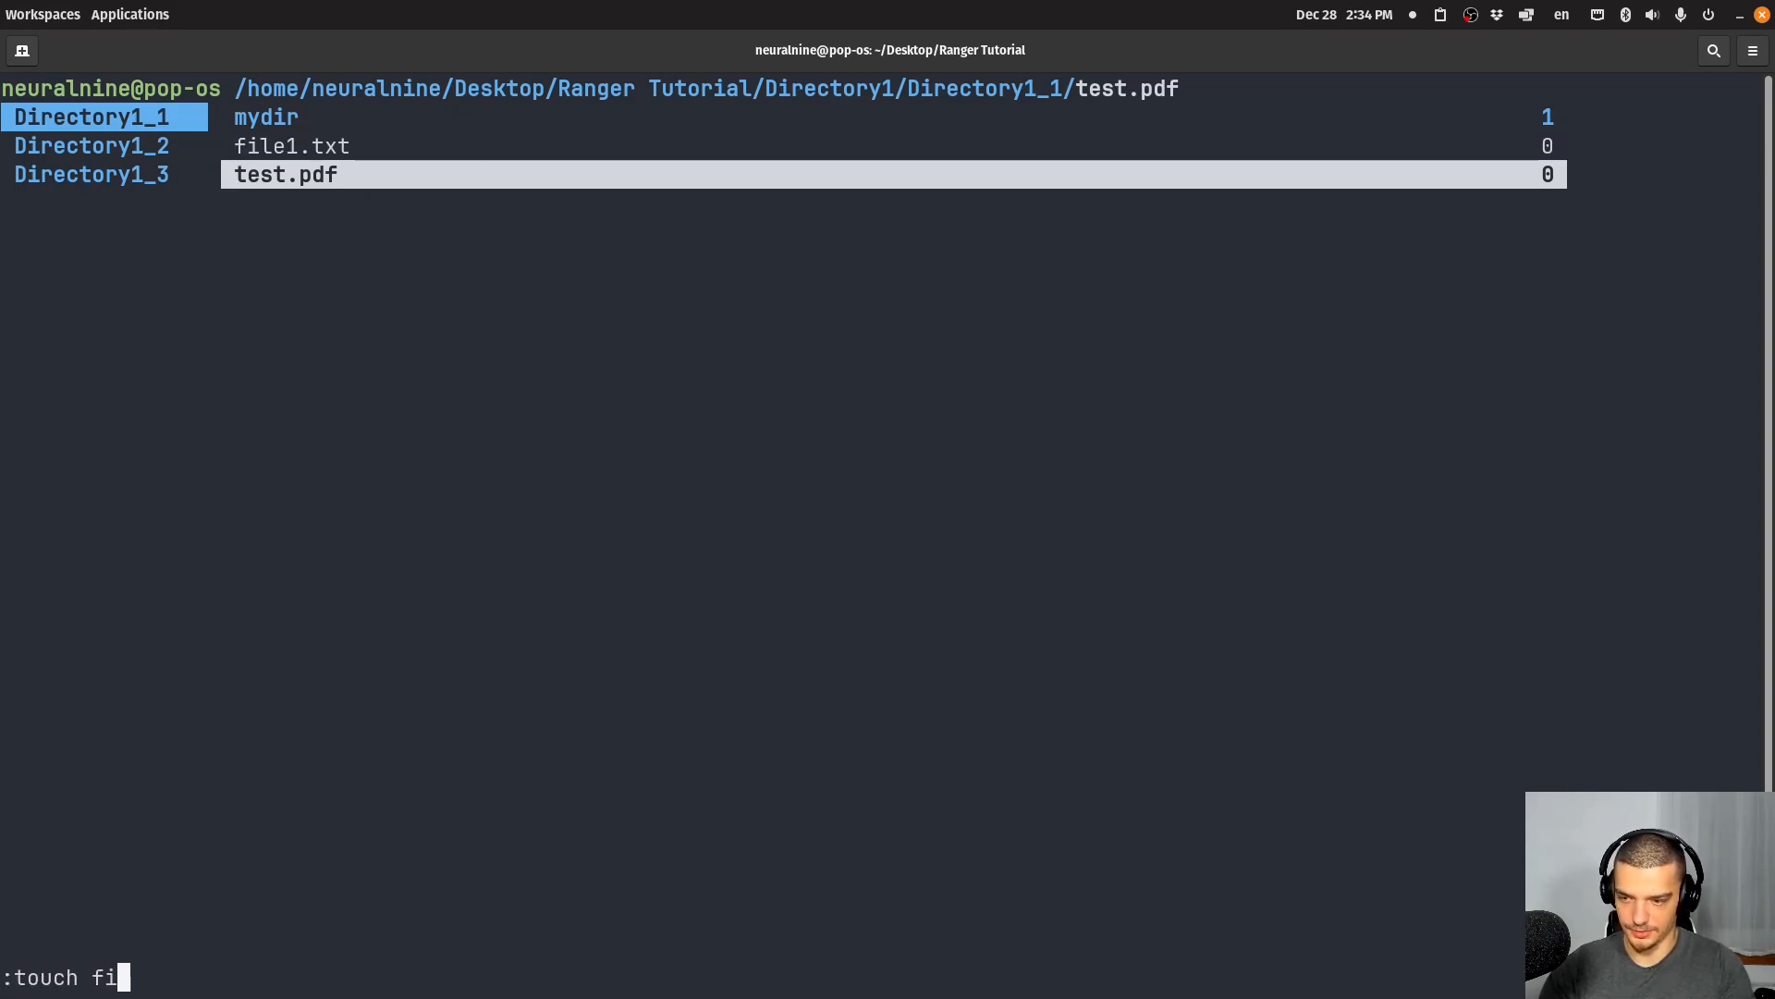
pyautogui.press('Return')
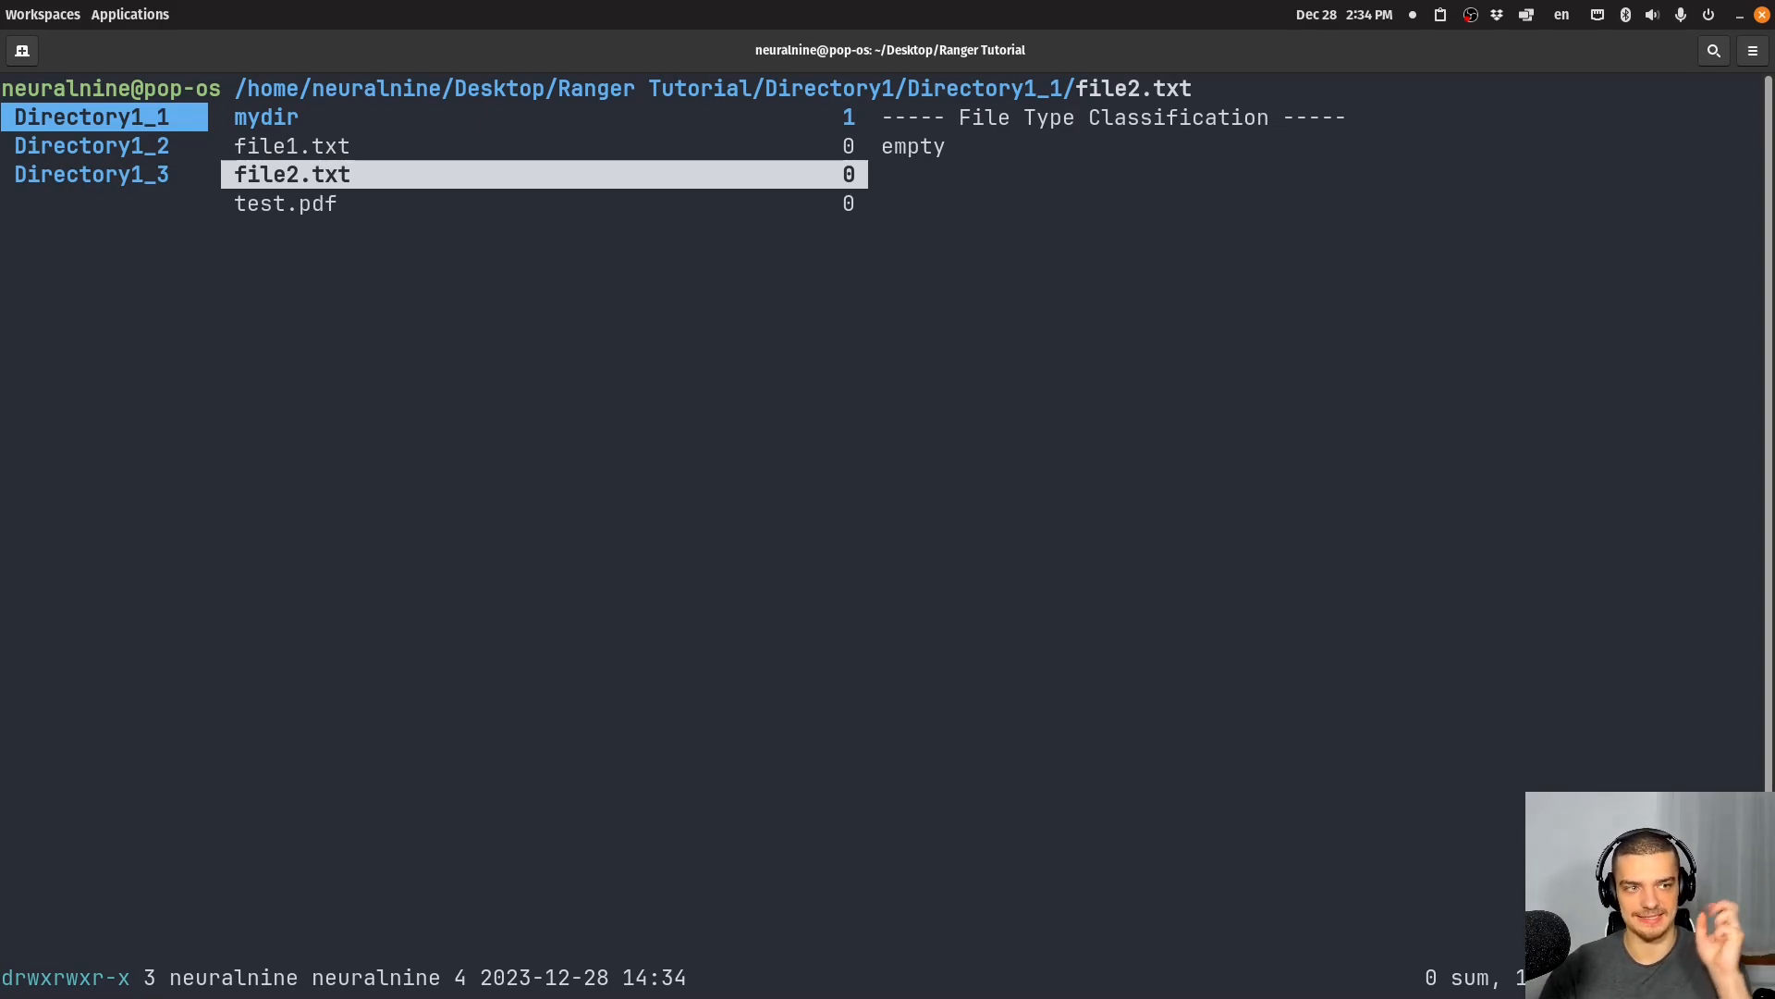
# - Mark file1.txt and file2.txt and delete both, confirming with y
pyautogui.press('Up')
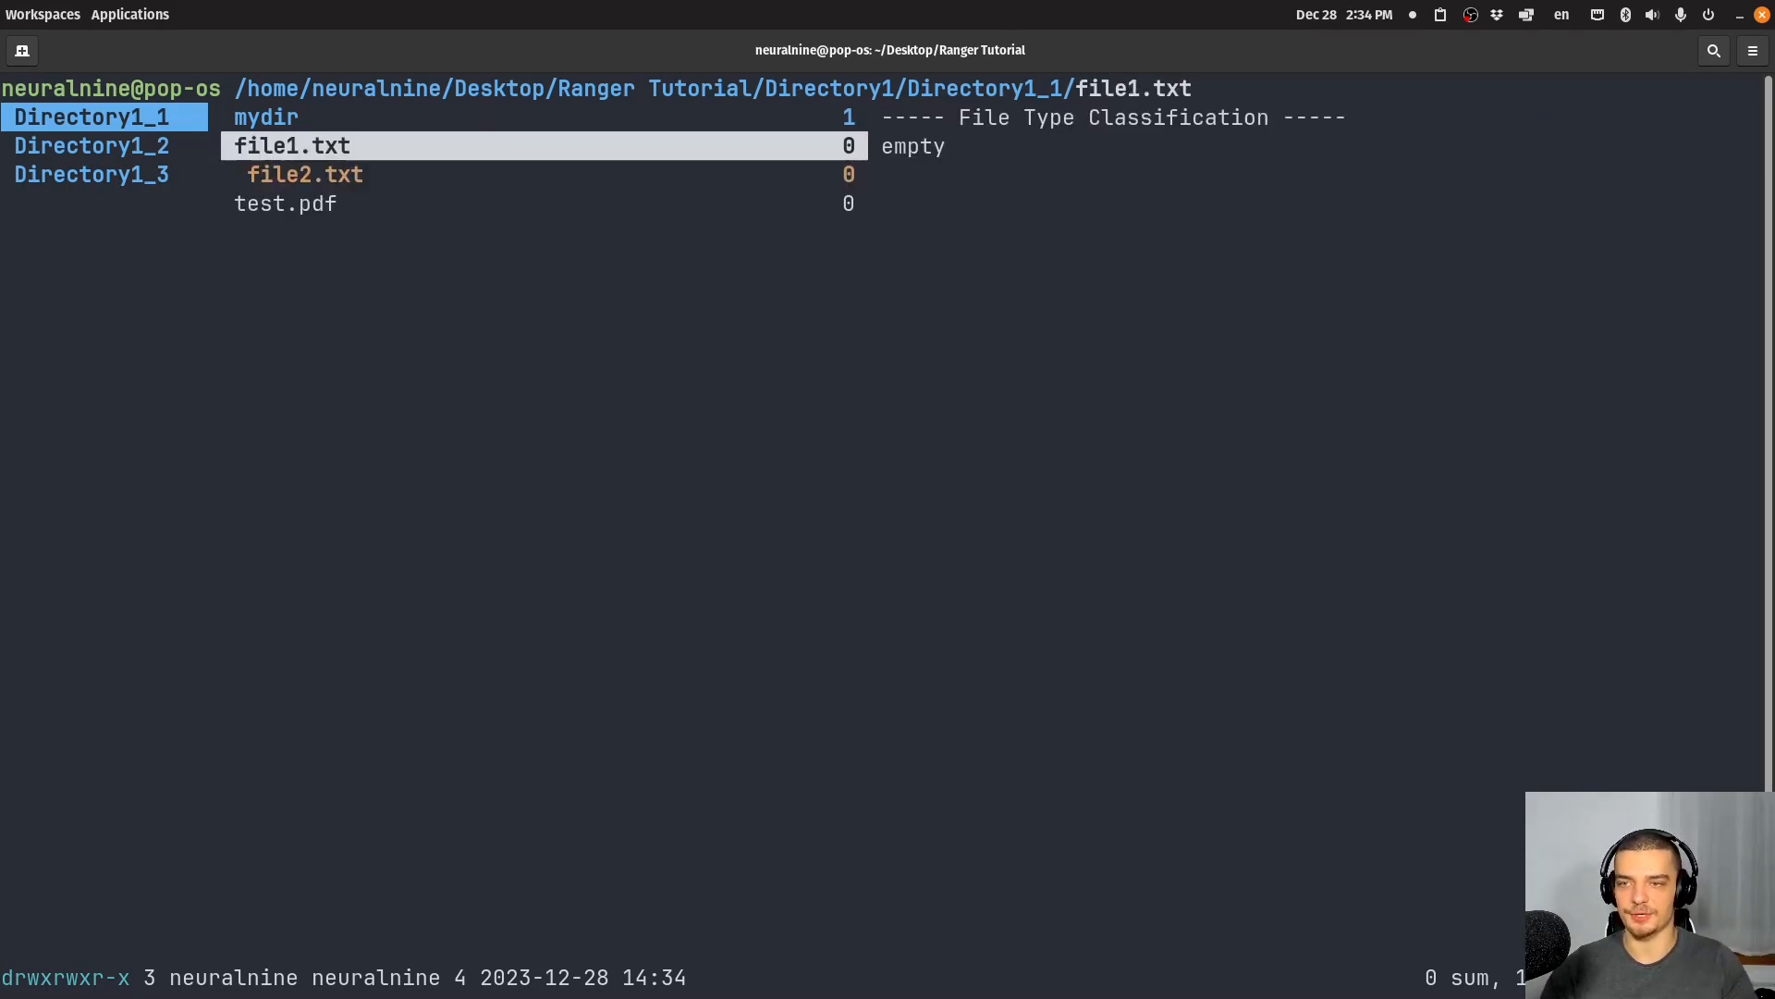
pyautogui.press('Down')
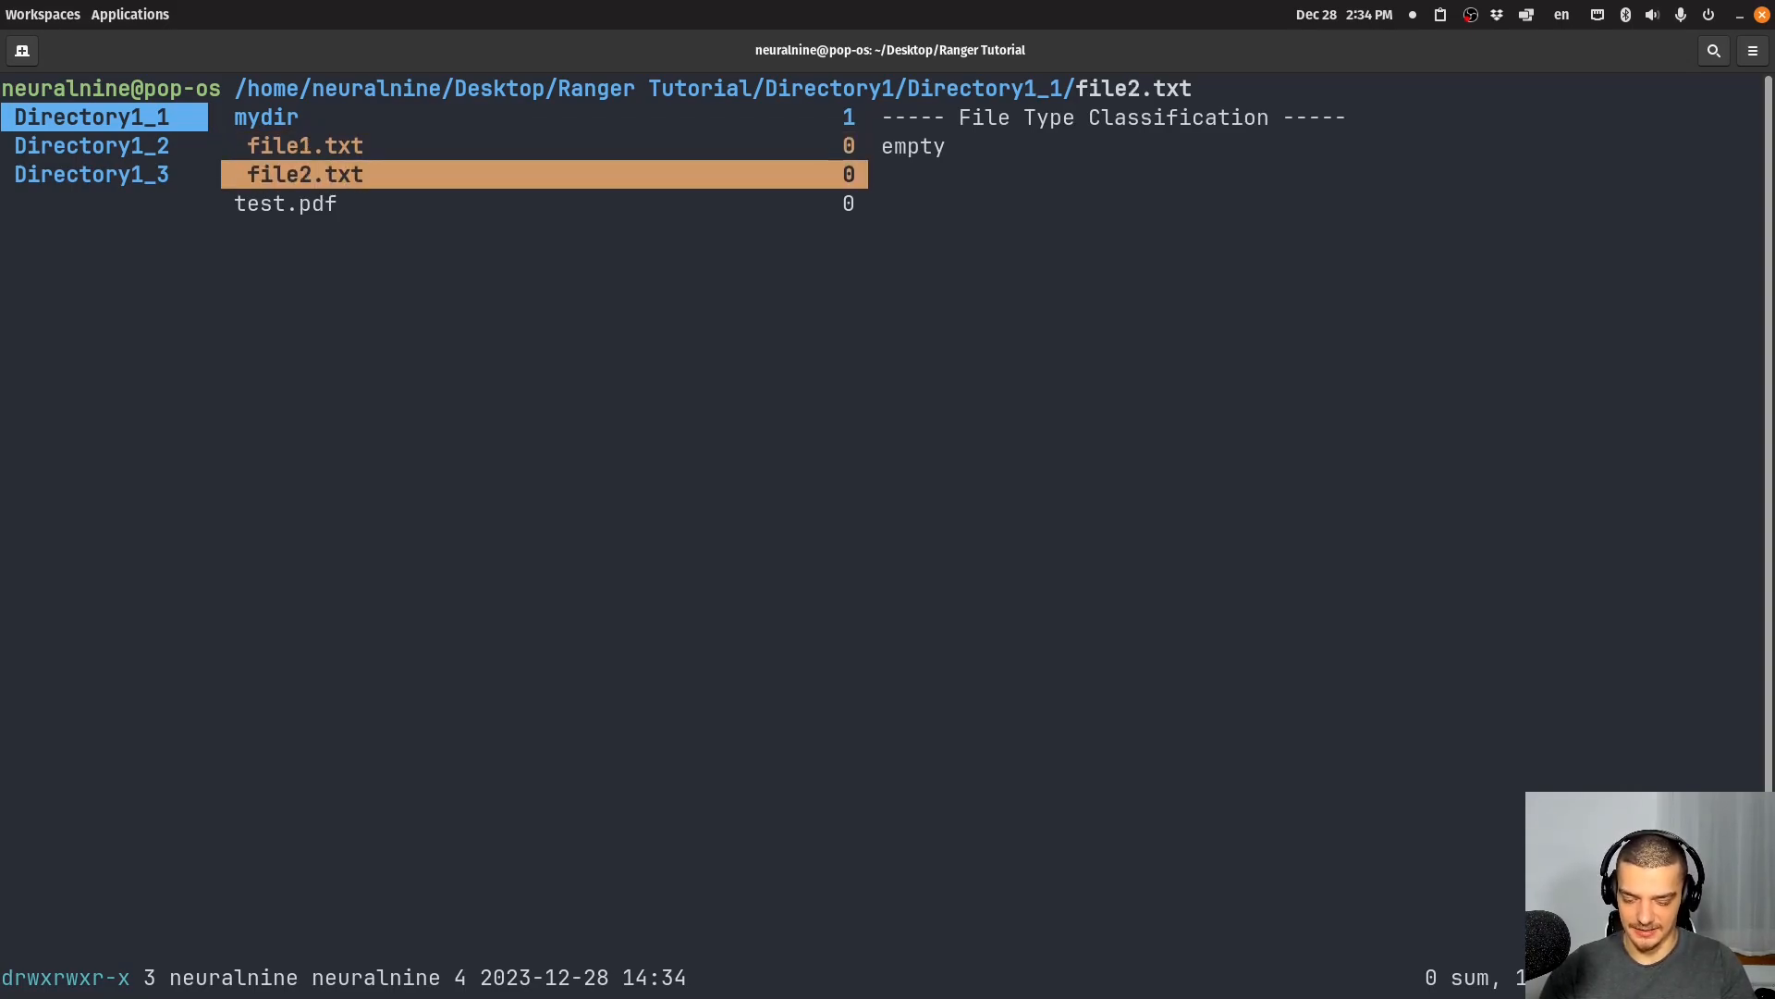
pyautogui.write(':delete')
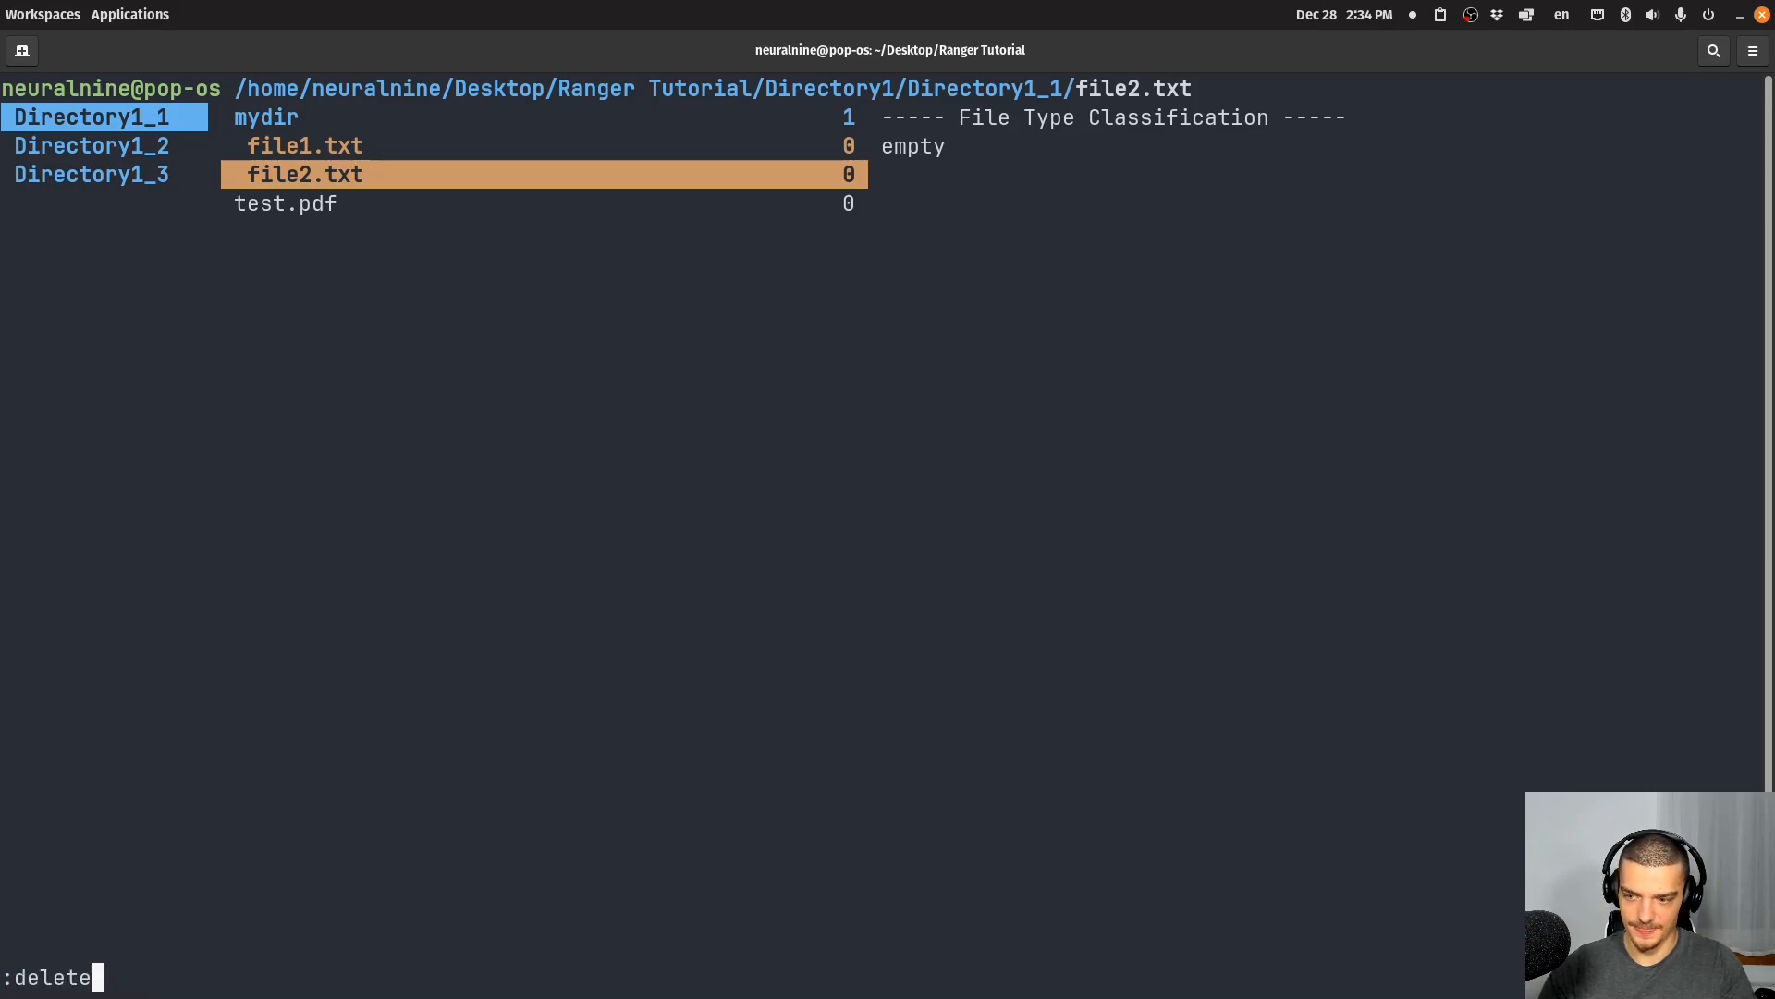
pyautogui.press('Return')
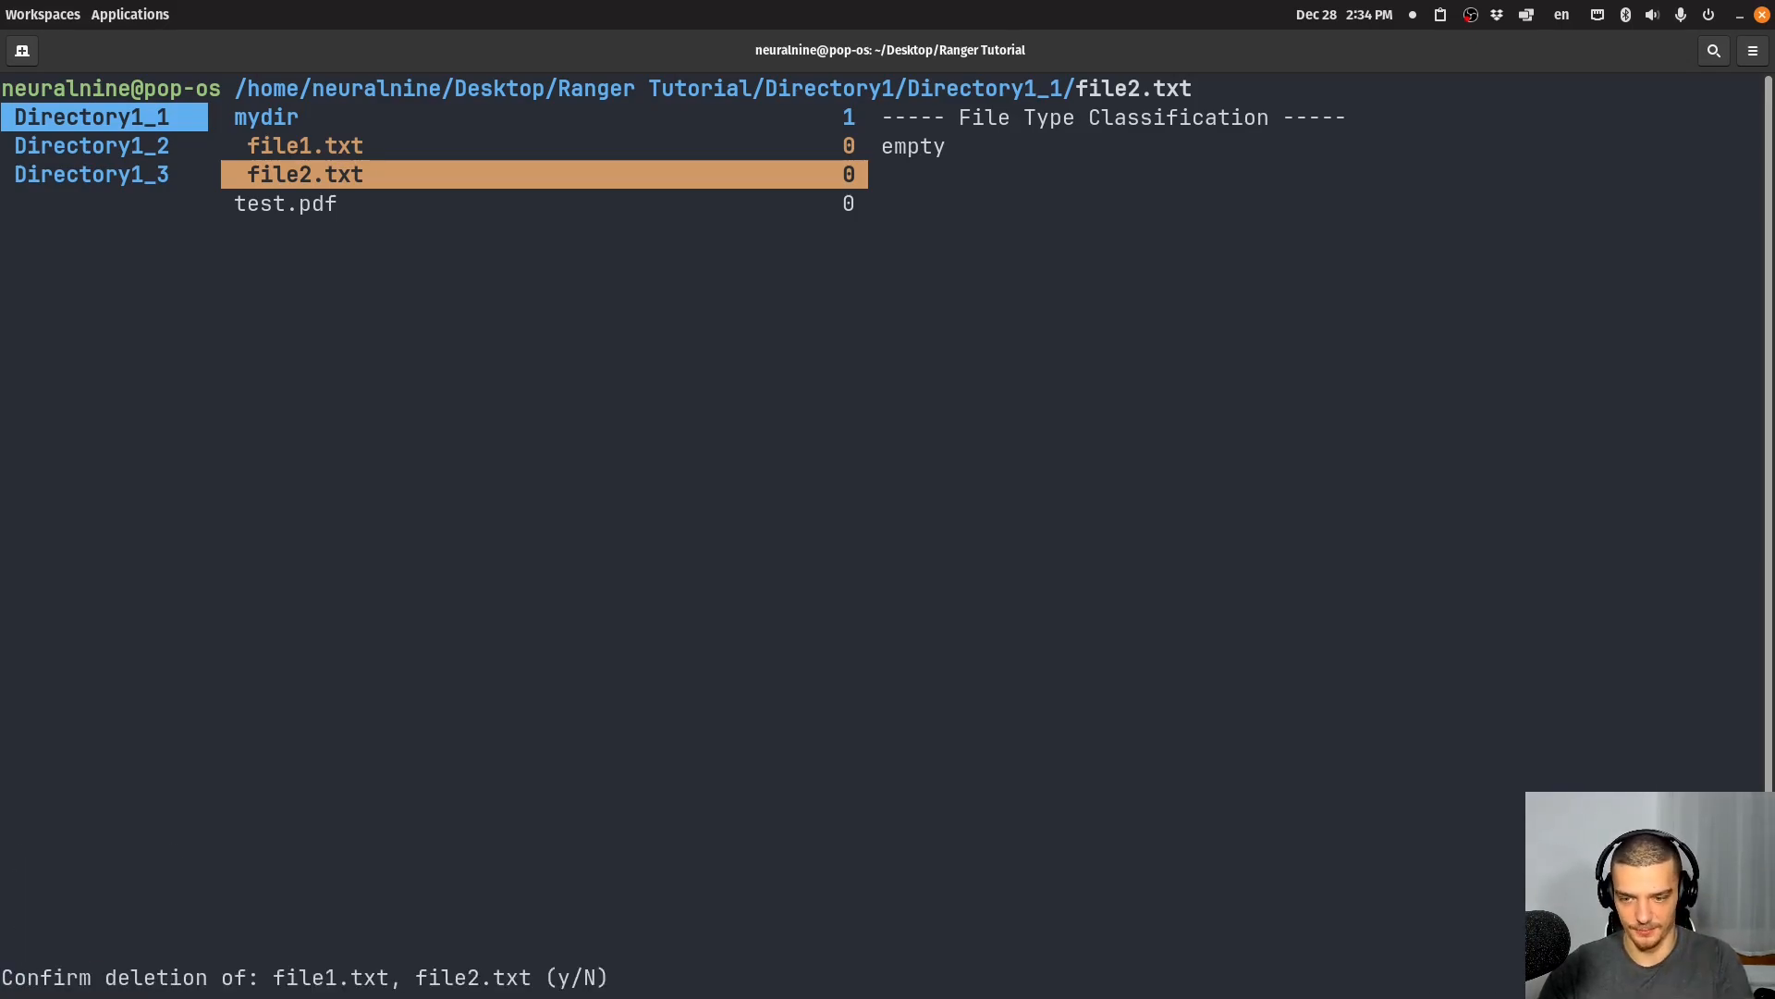
pyautogui.press('y')
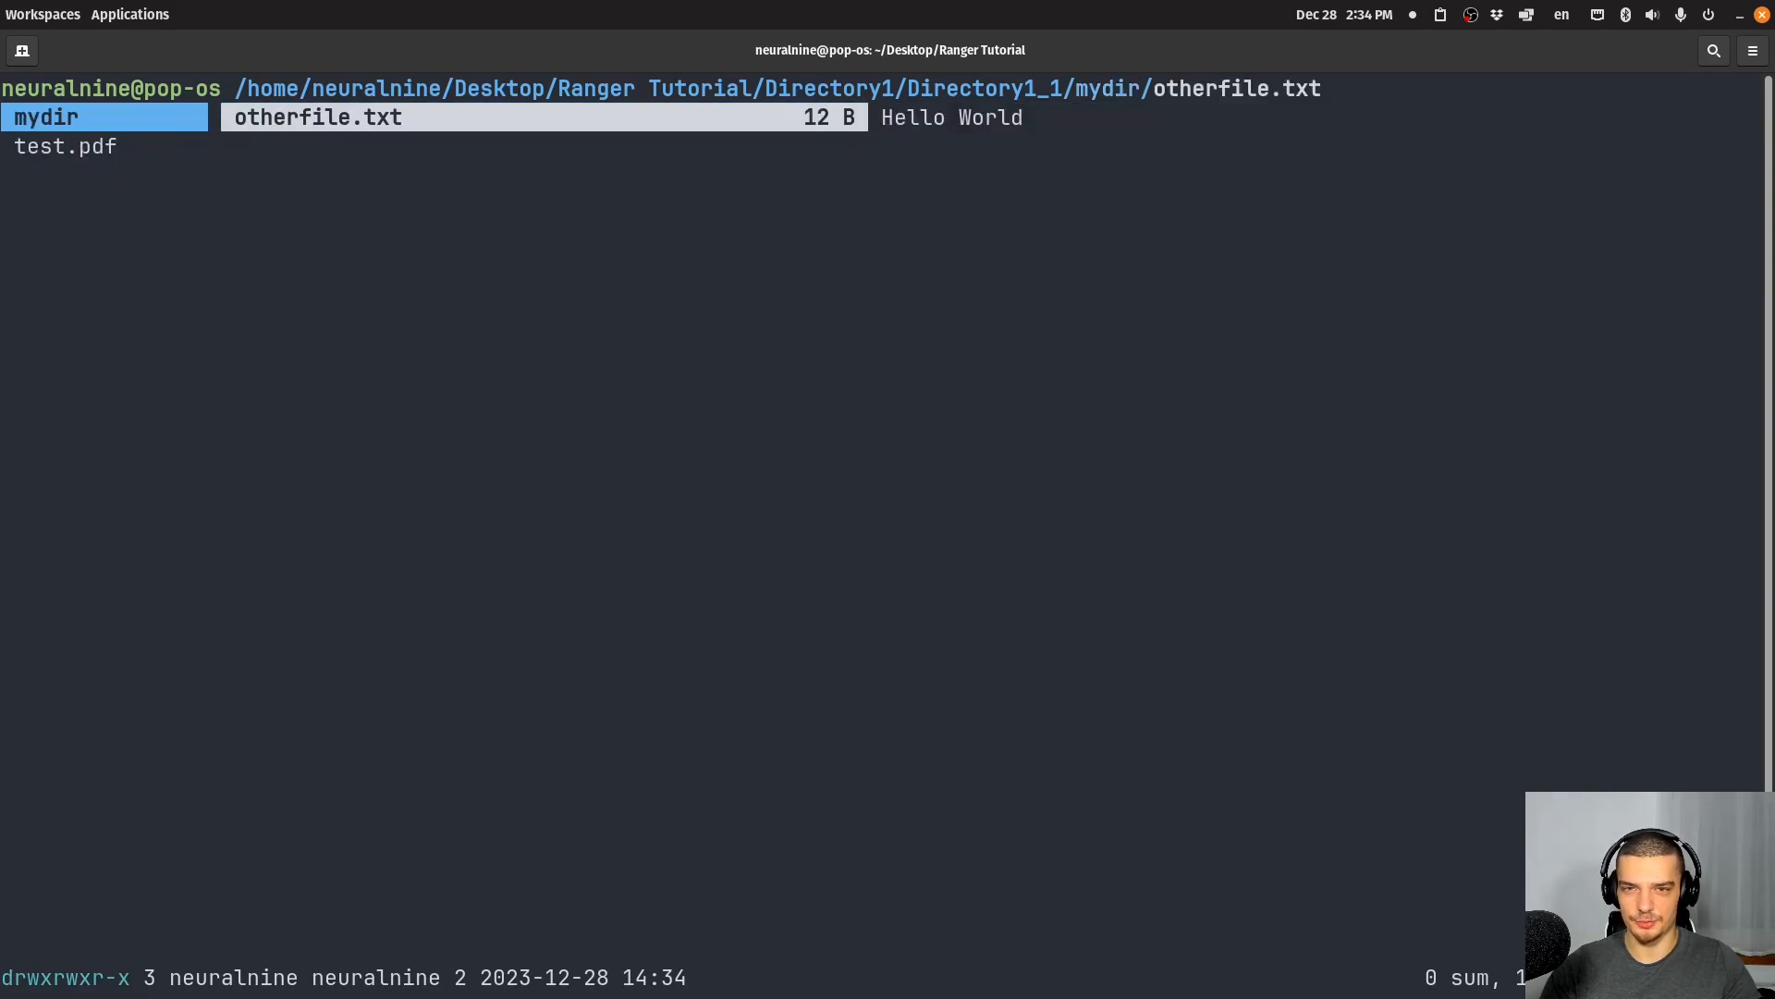
# - Run :delete on mydir, decline with n, and quit ranger to the shell
pyautogui.write('tou')
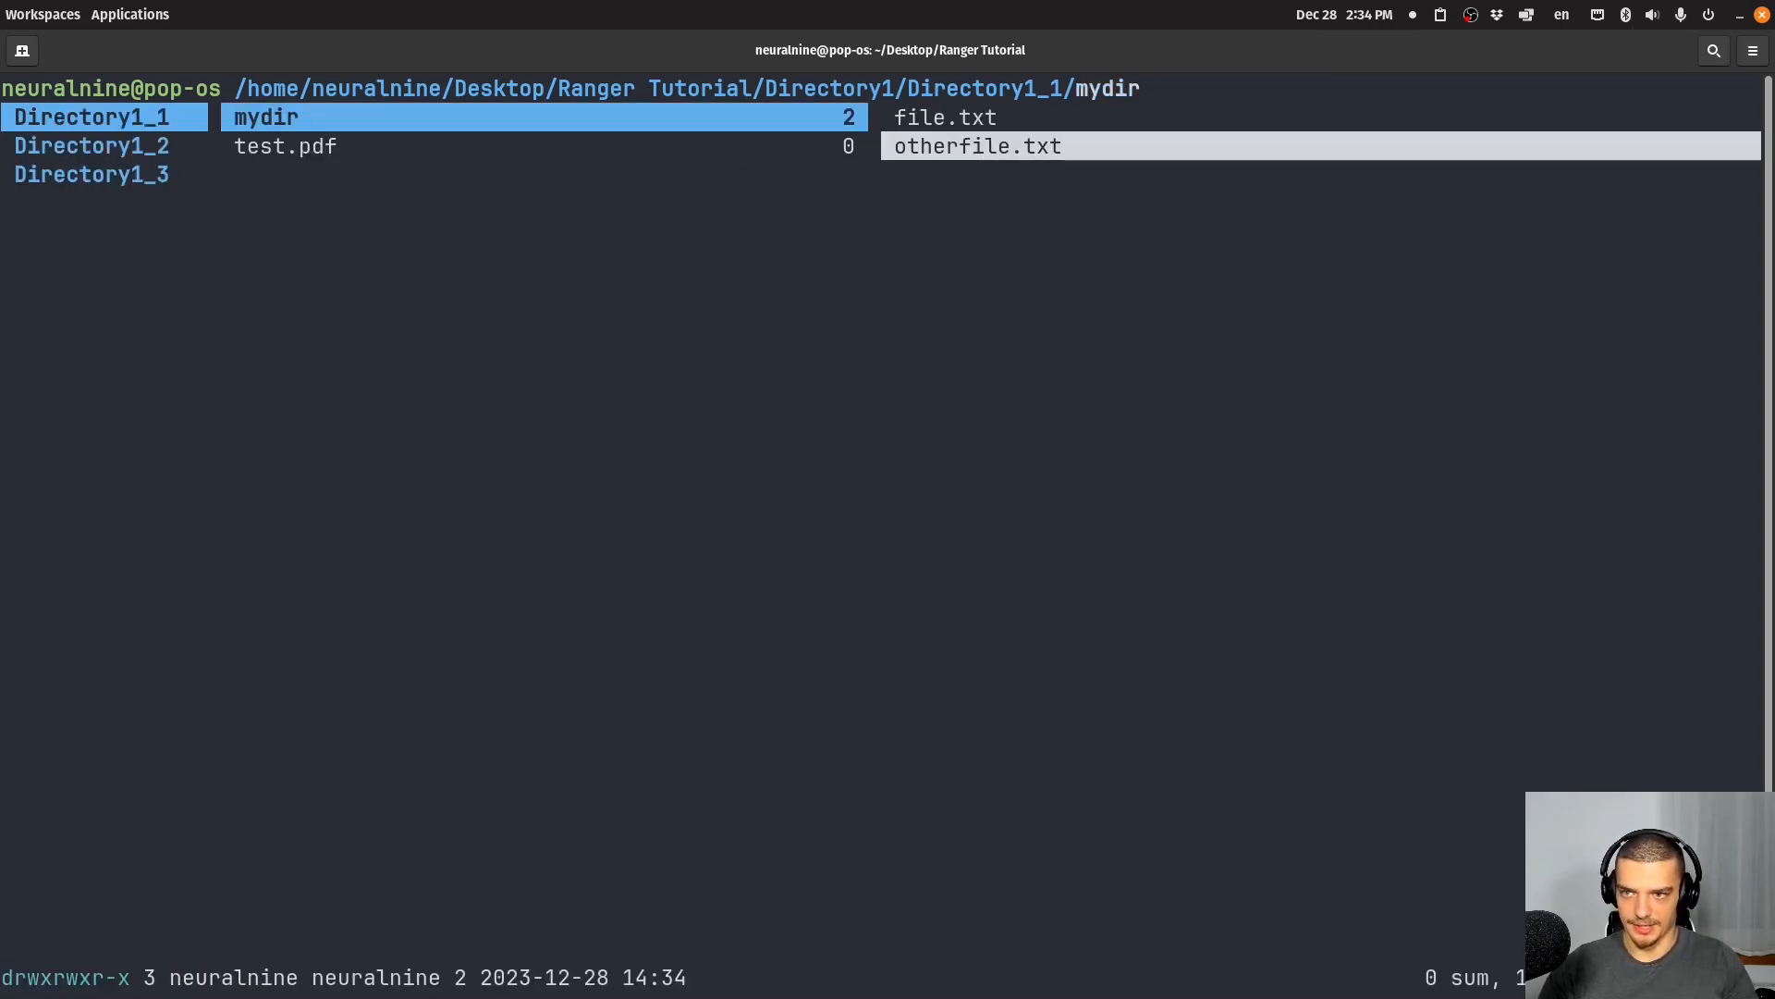
pyautogui.write(':delete')
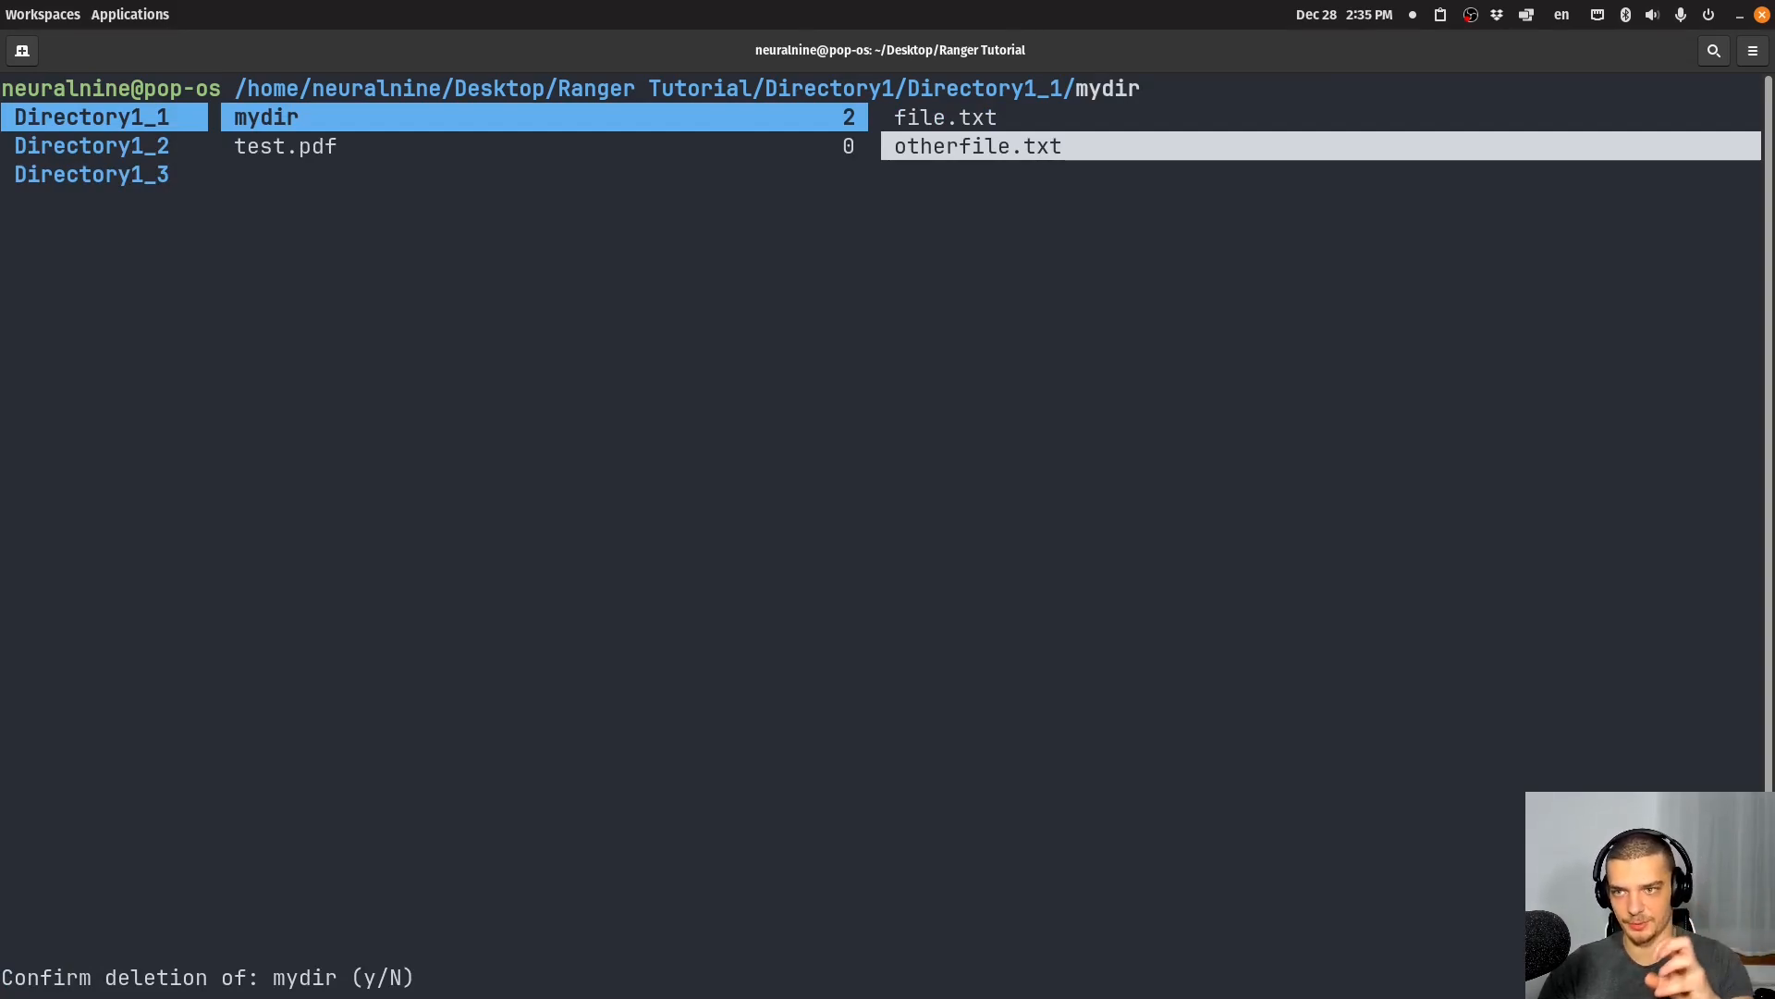
pyautogui.press('n')
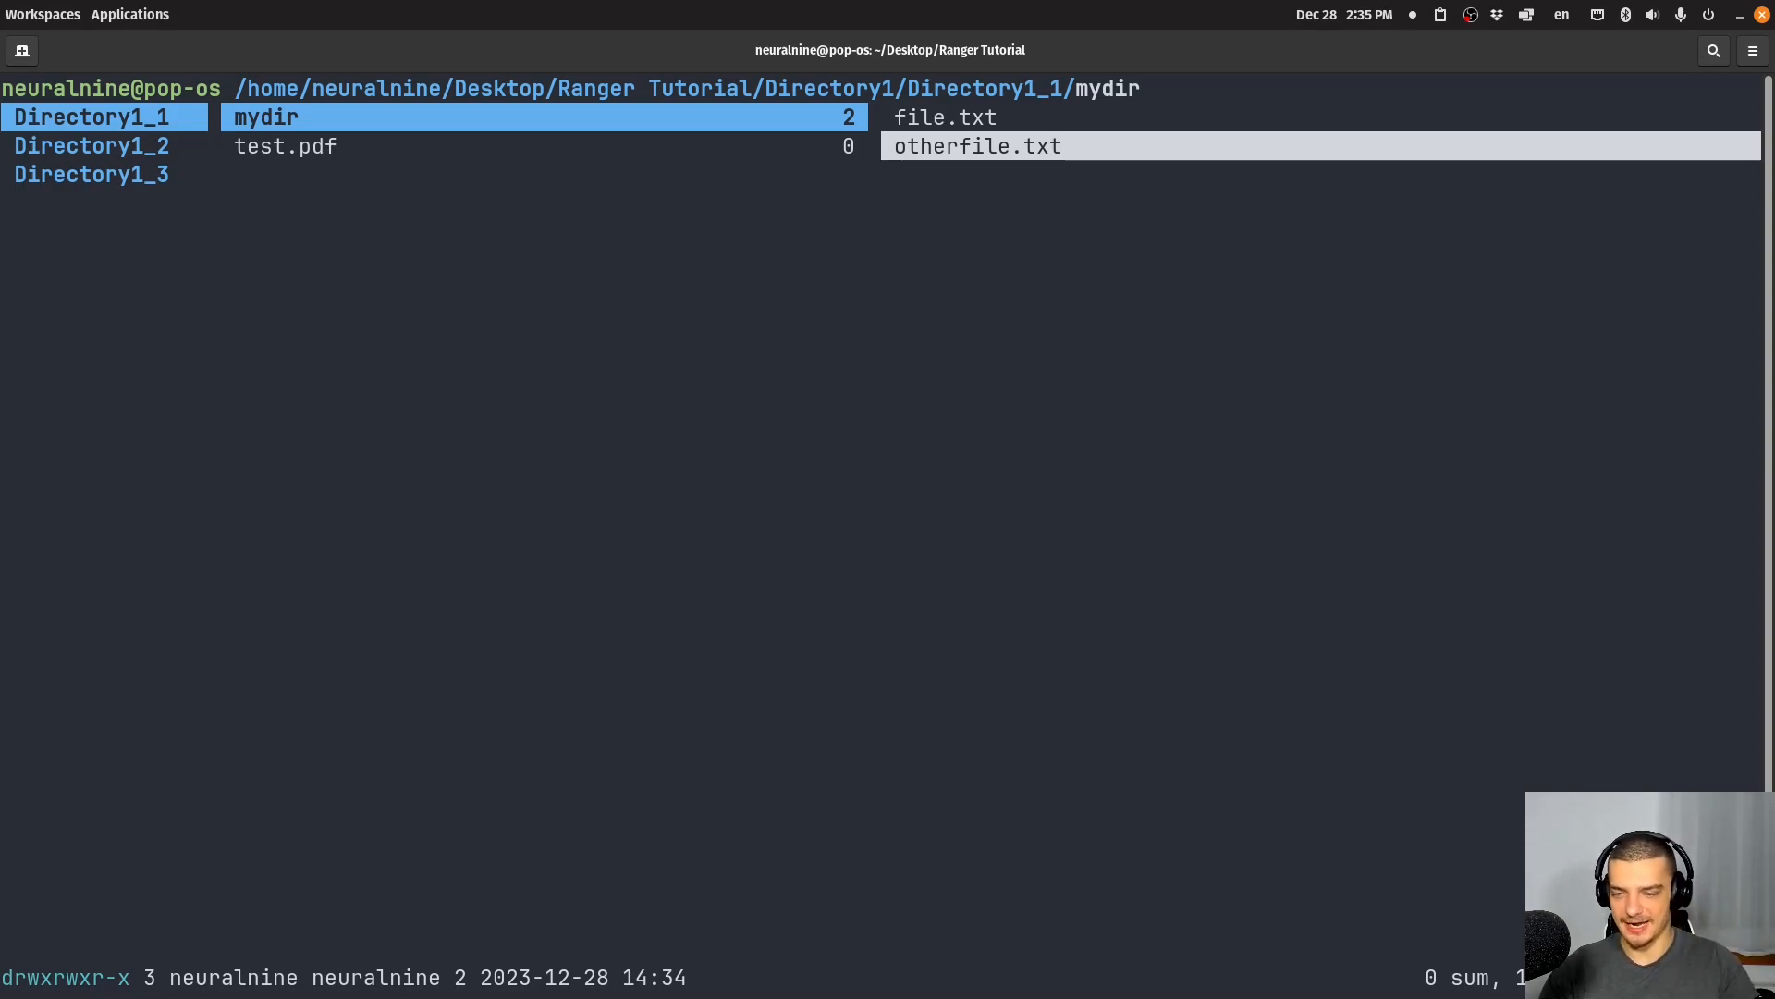
pyautogui.press('d')
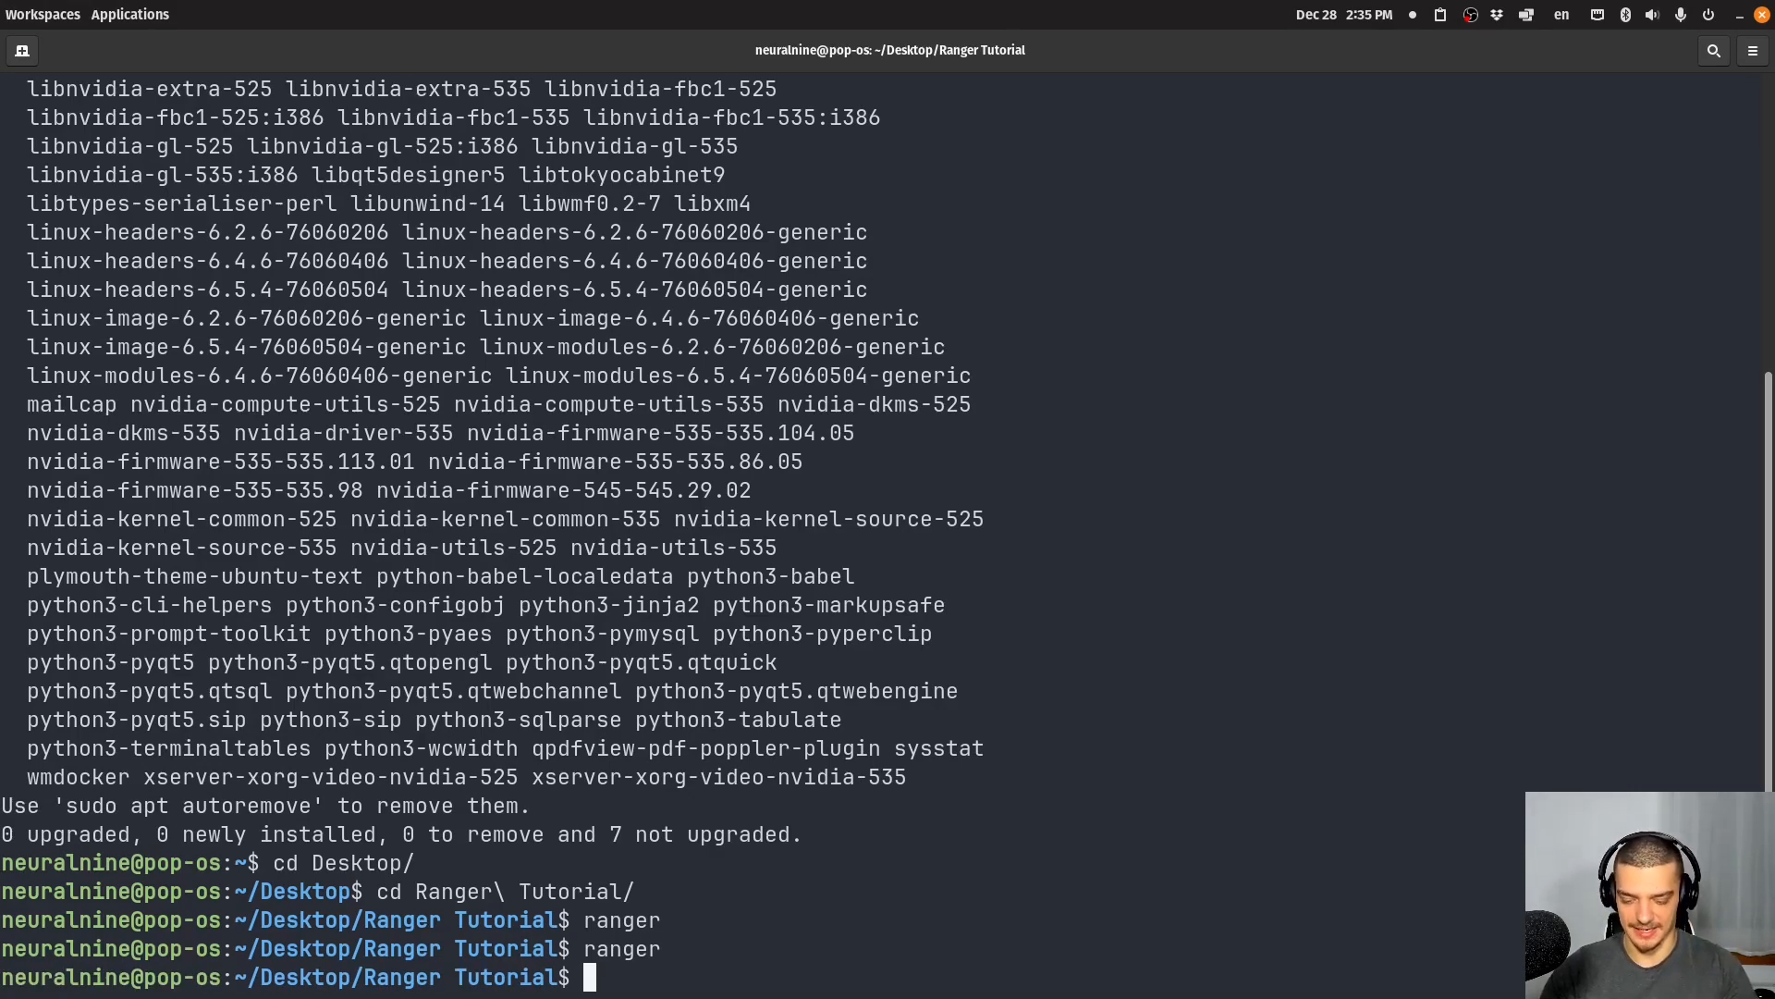
# - Go to ~/.config/ranger, confirm rc.conf exists, and open it in Neovim with nv
pyautogui.write('cd ~')
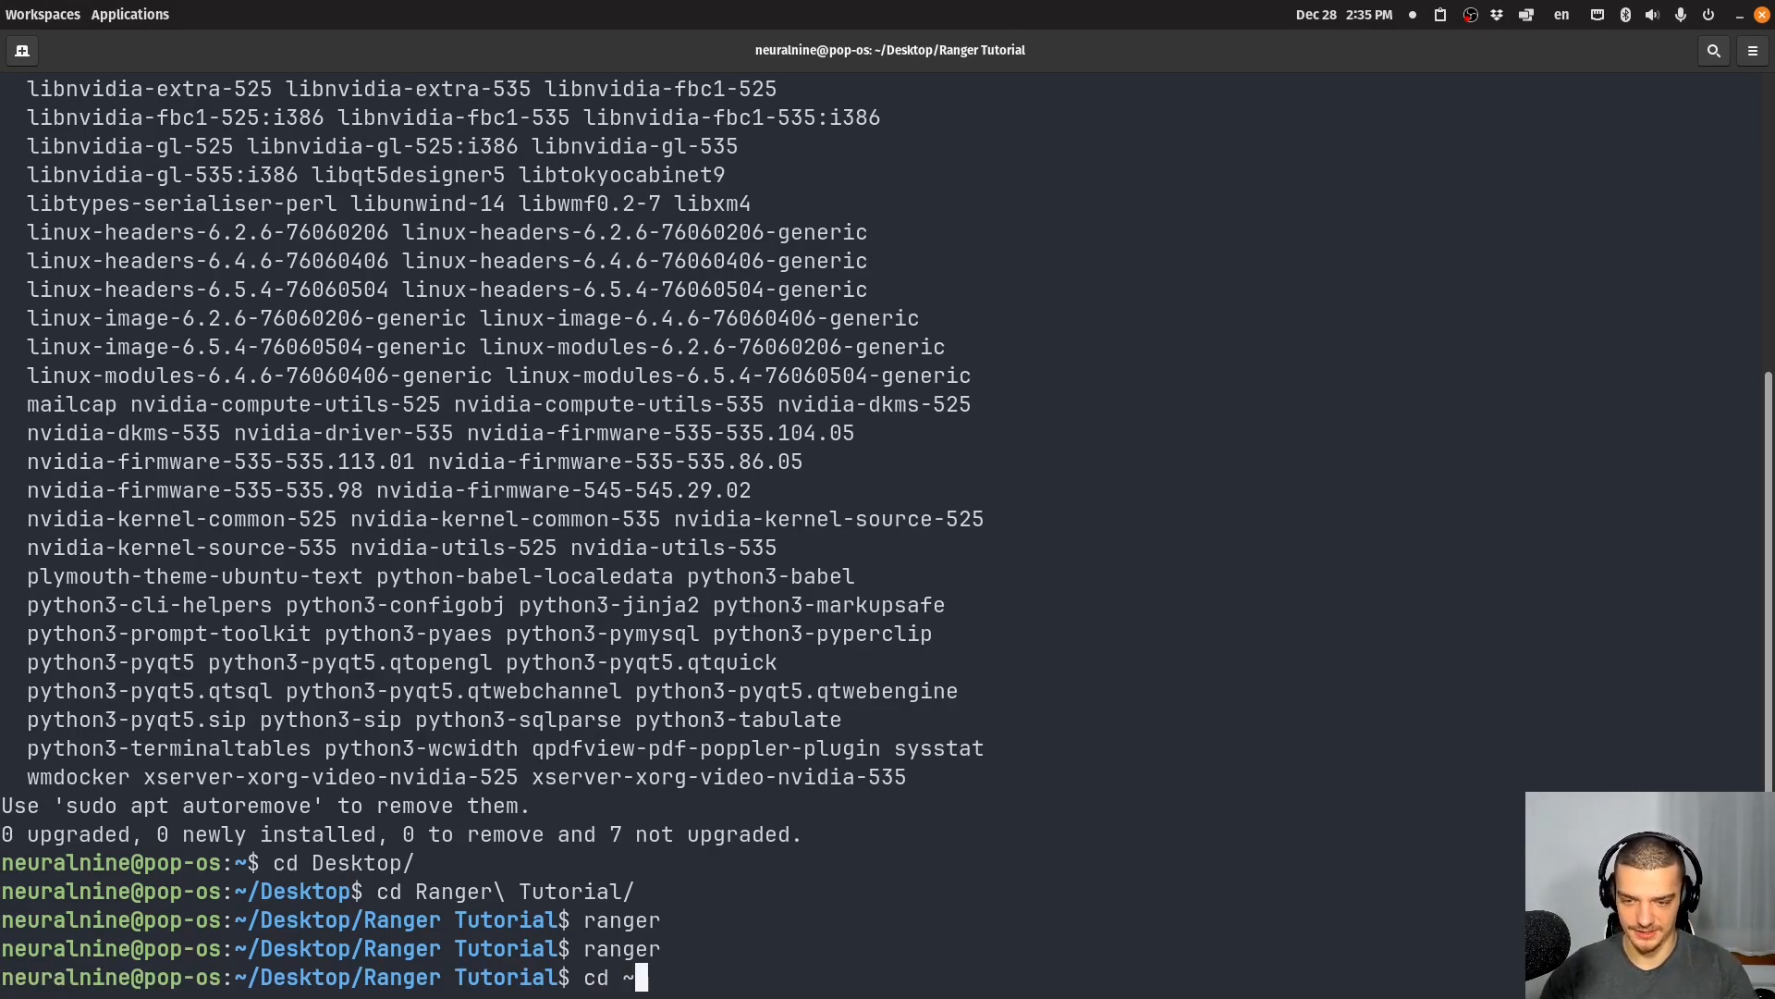
pyautogui.write('/')
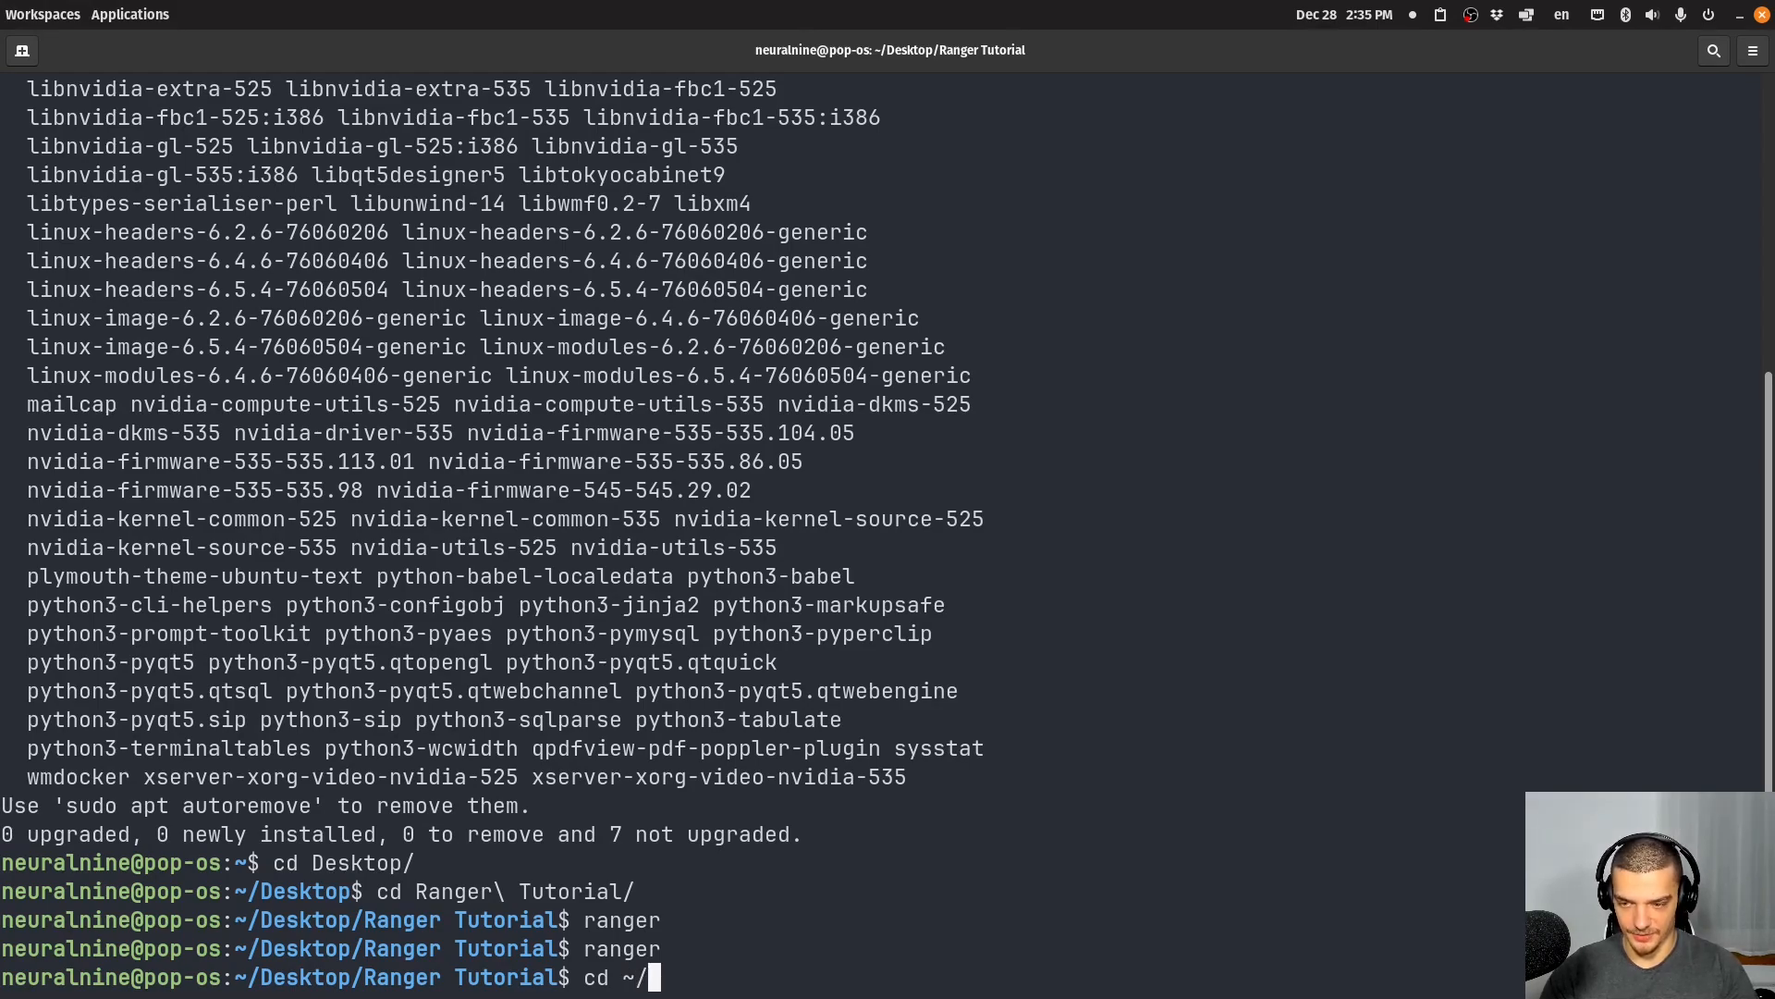
pyautogui.write('.config')
pyautogui.write('ls')
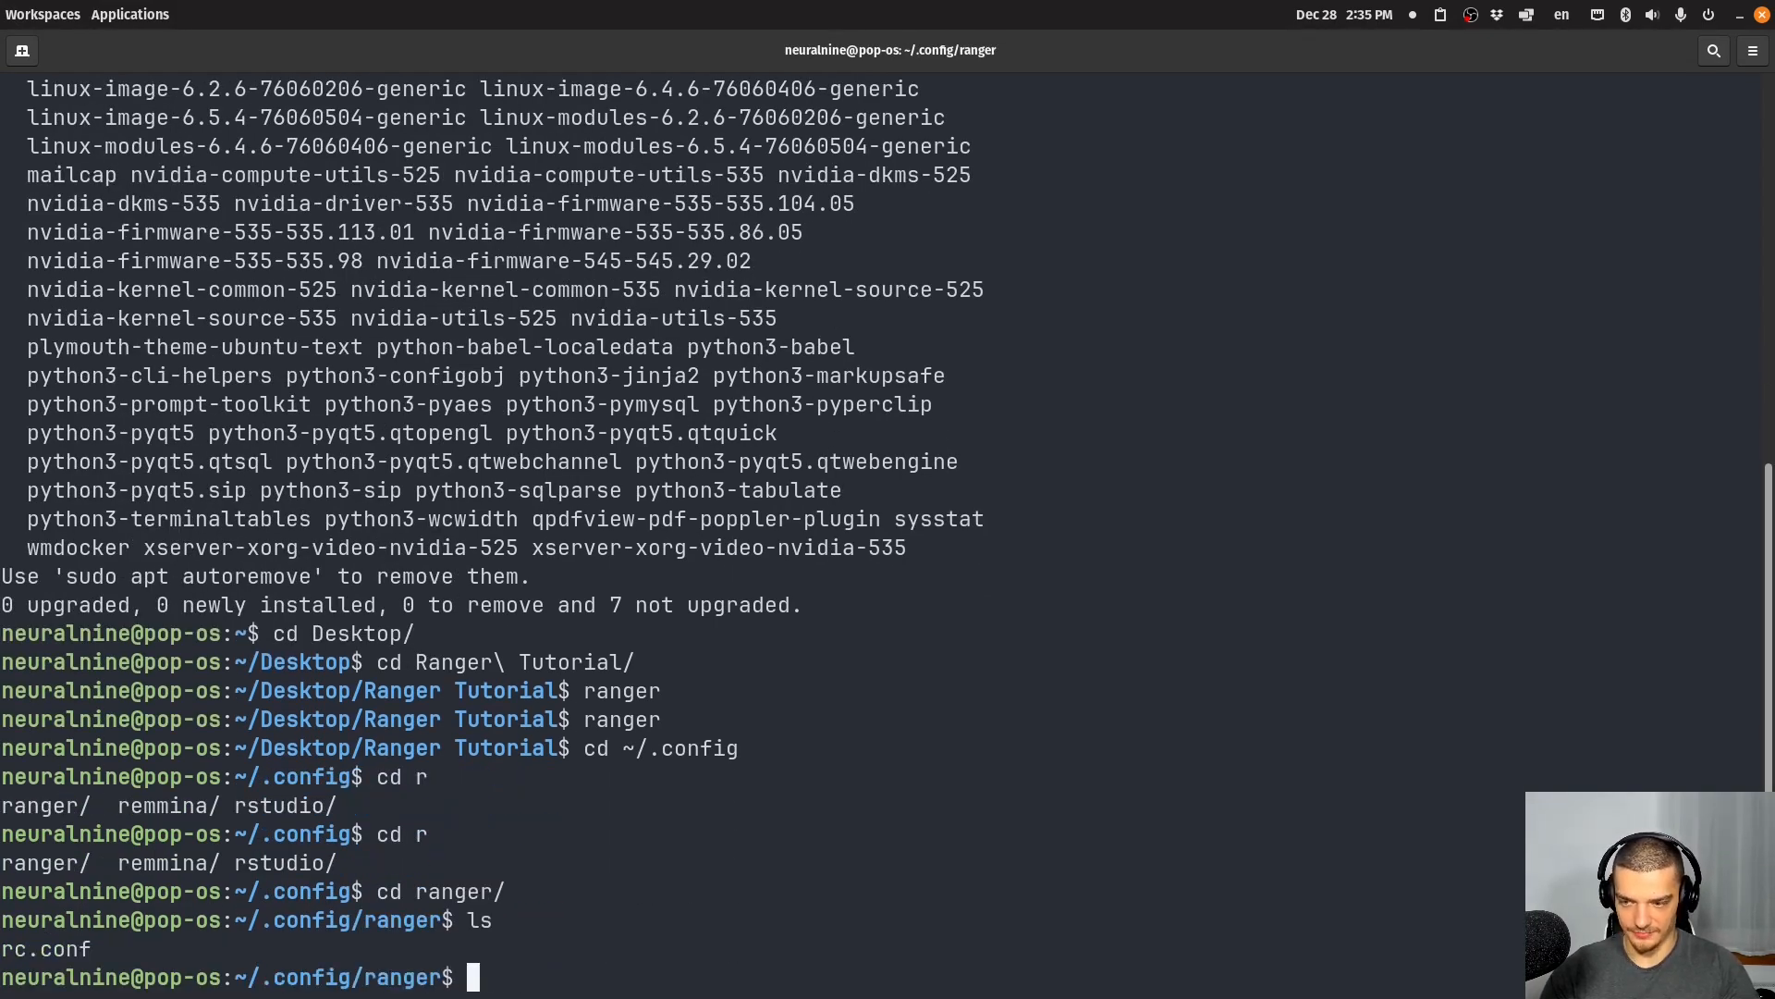
pyautogui.write('nv')
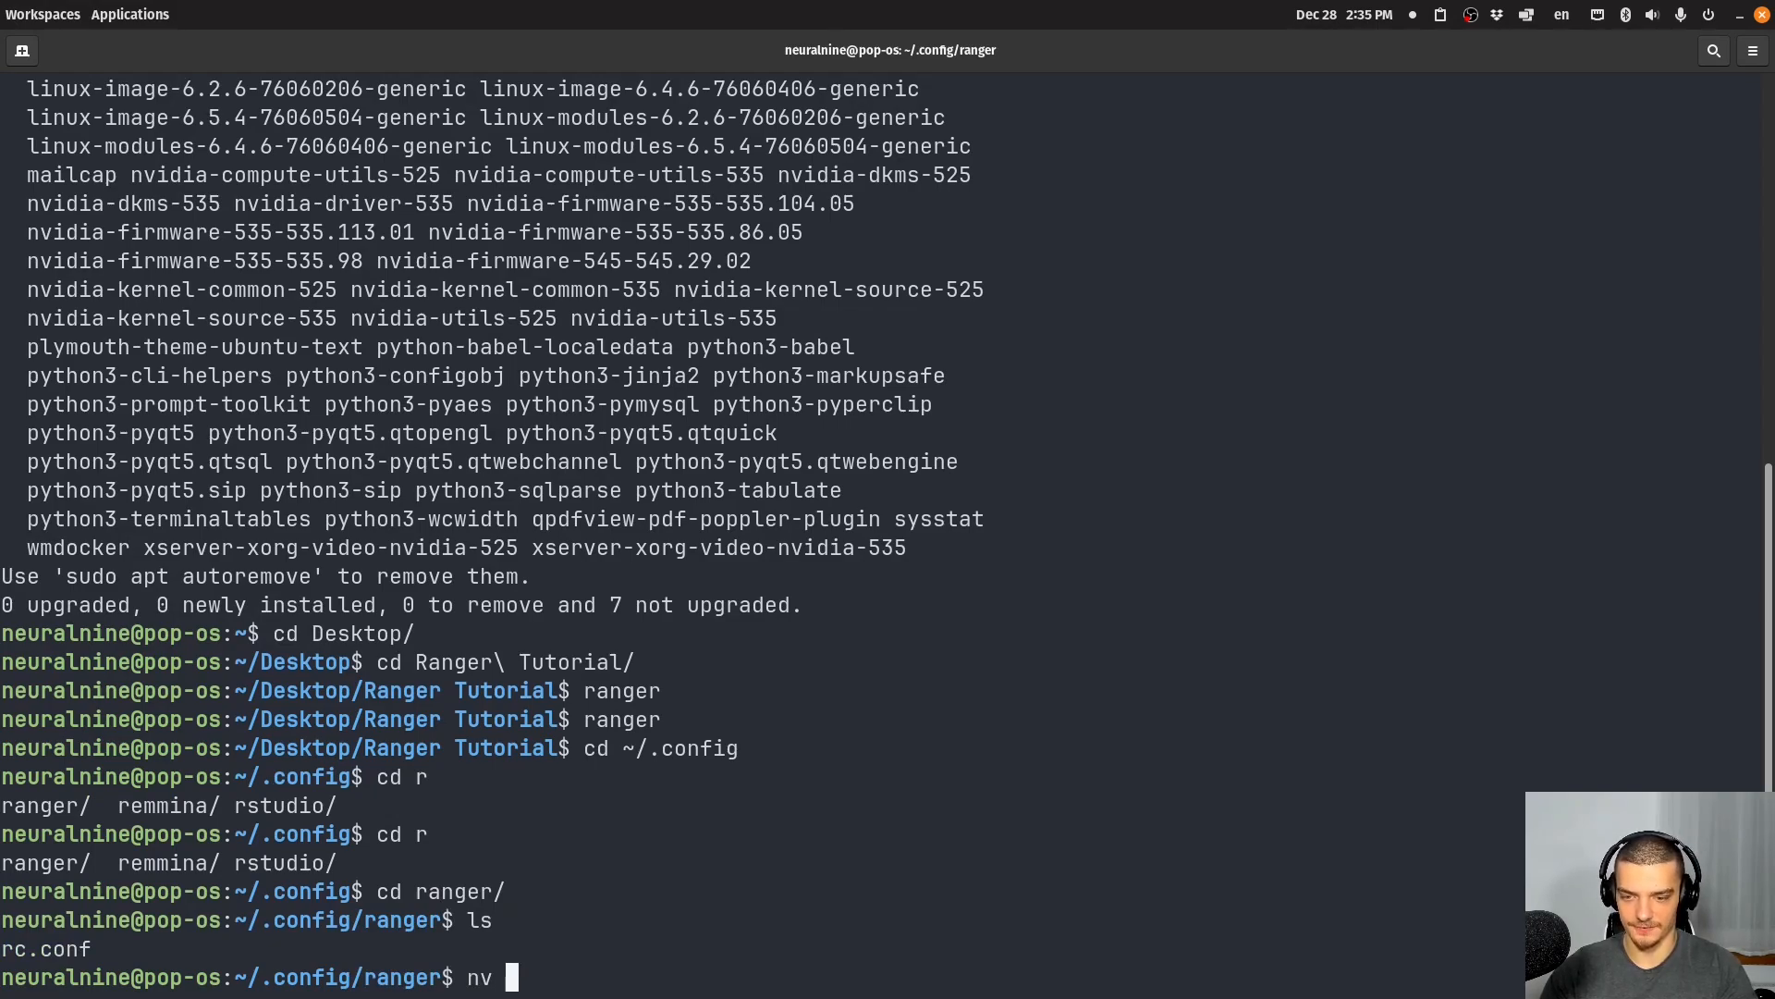
pyautogui.press('Return')
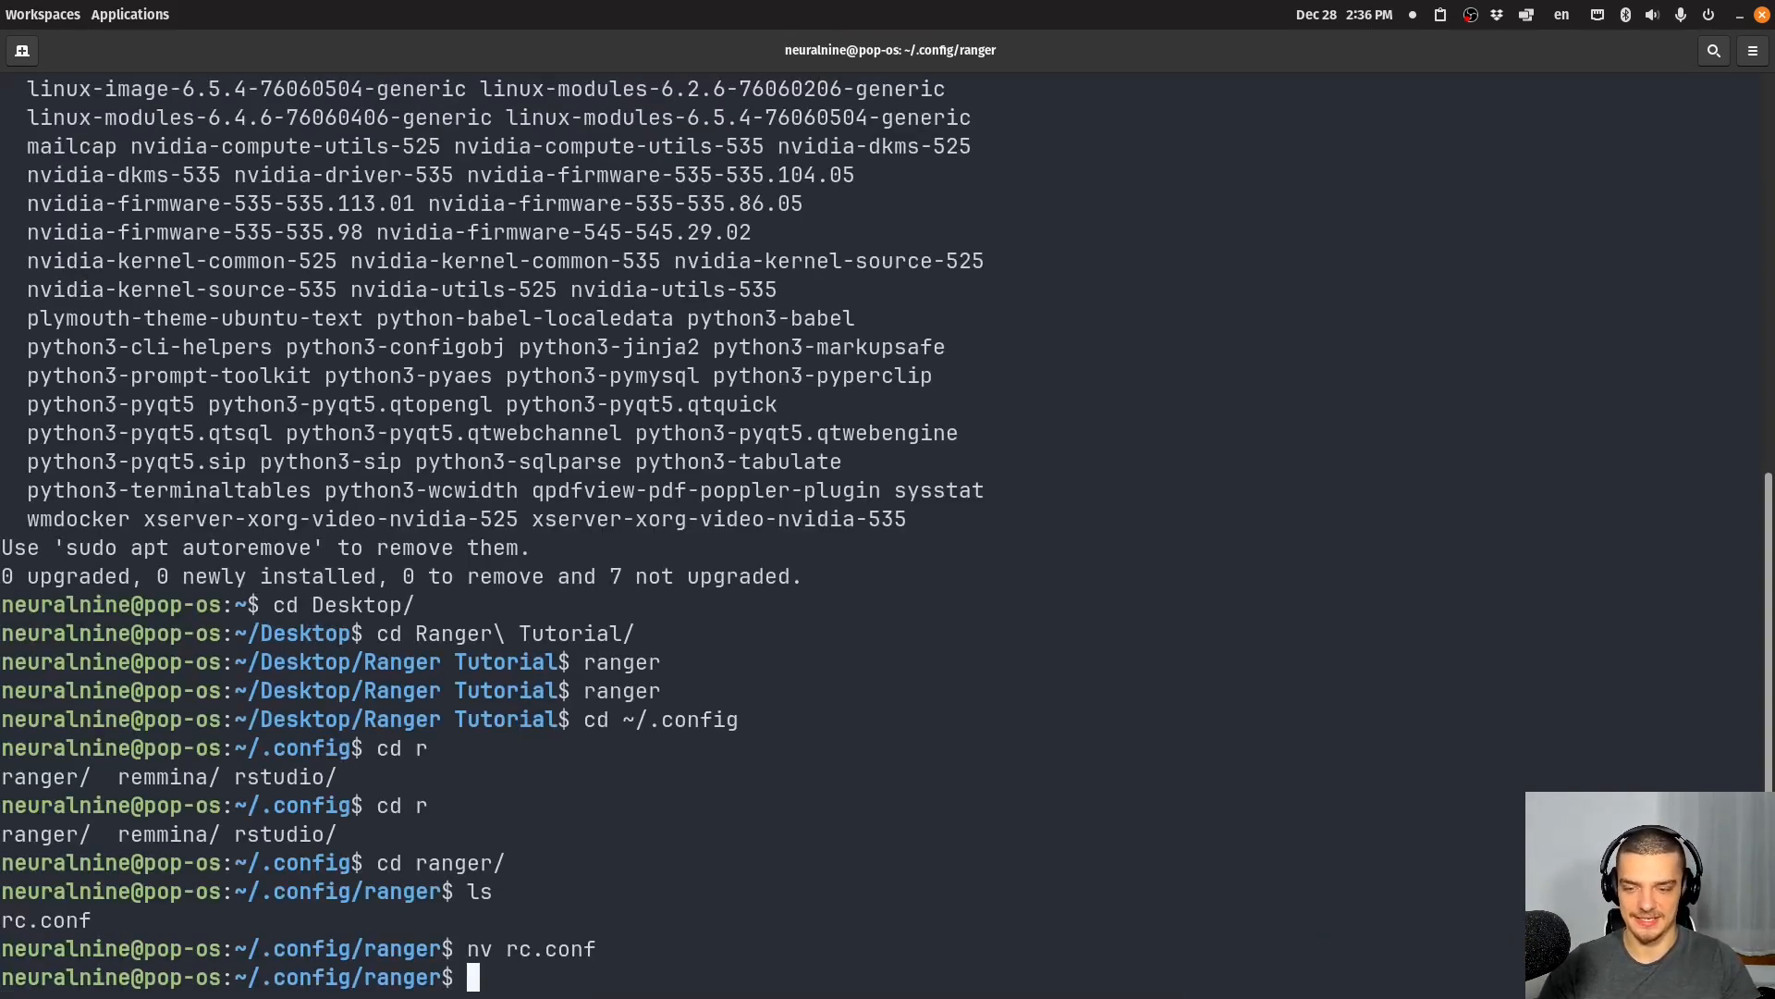
pyautogui.write('cd')
pyautogui.write('touch fil1.')
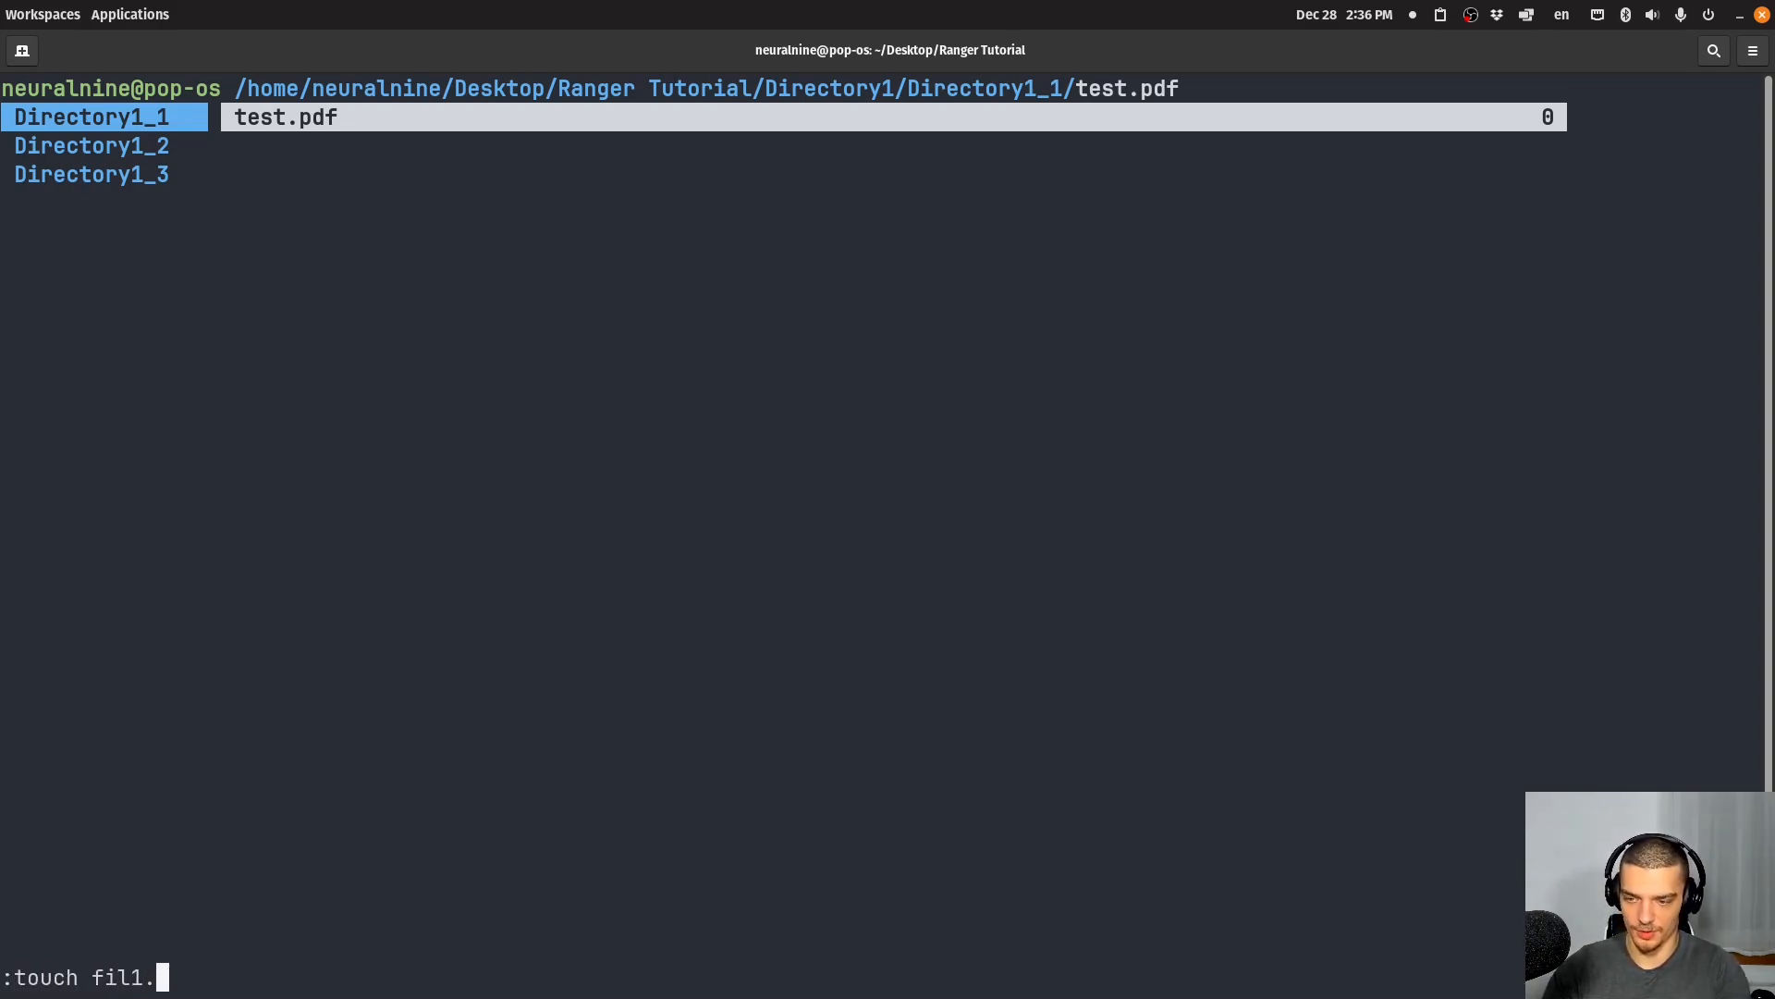
# - Create empty file1.txt, file2.txt and file3.txt, then invert marks to select them
pyautogui.write('e')
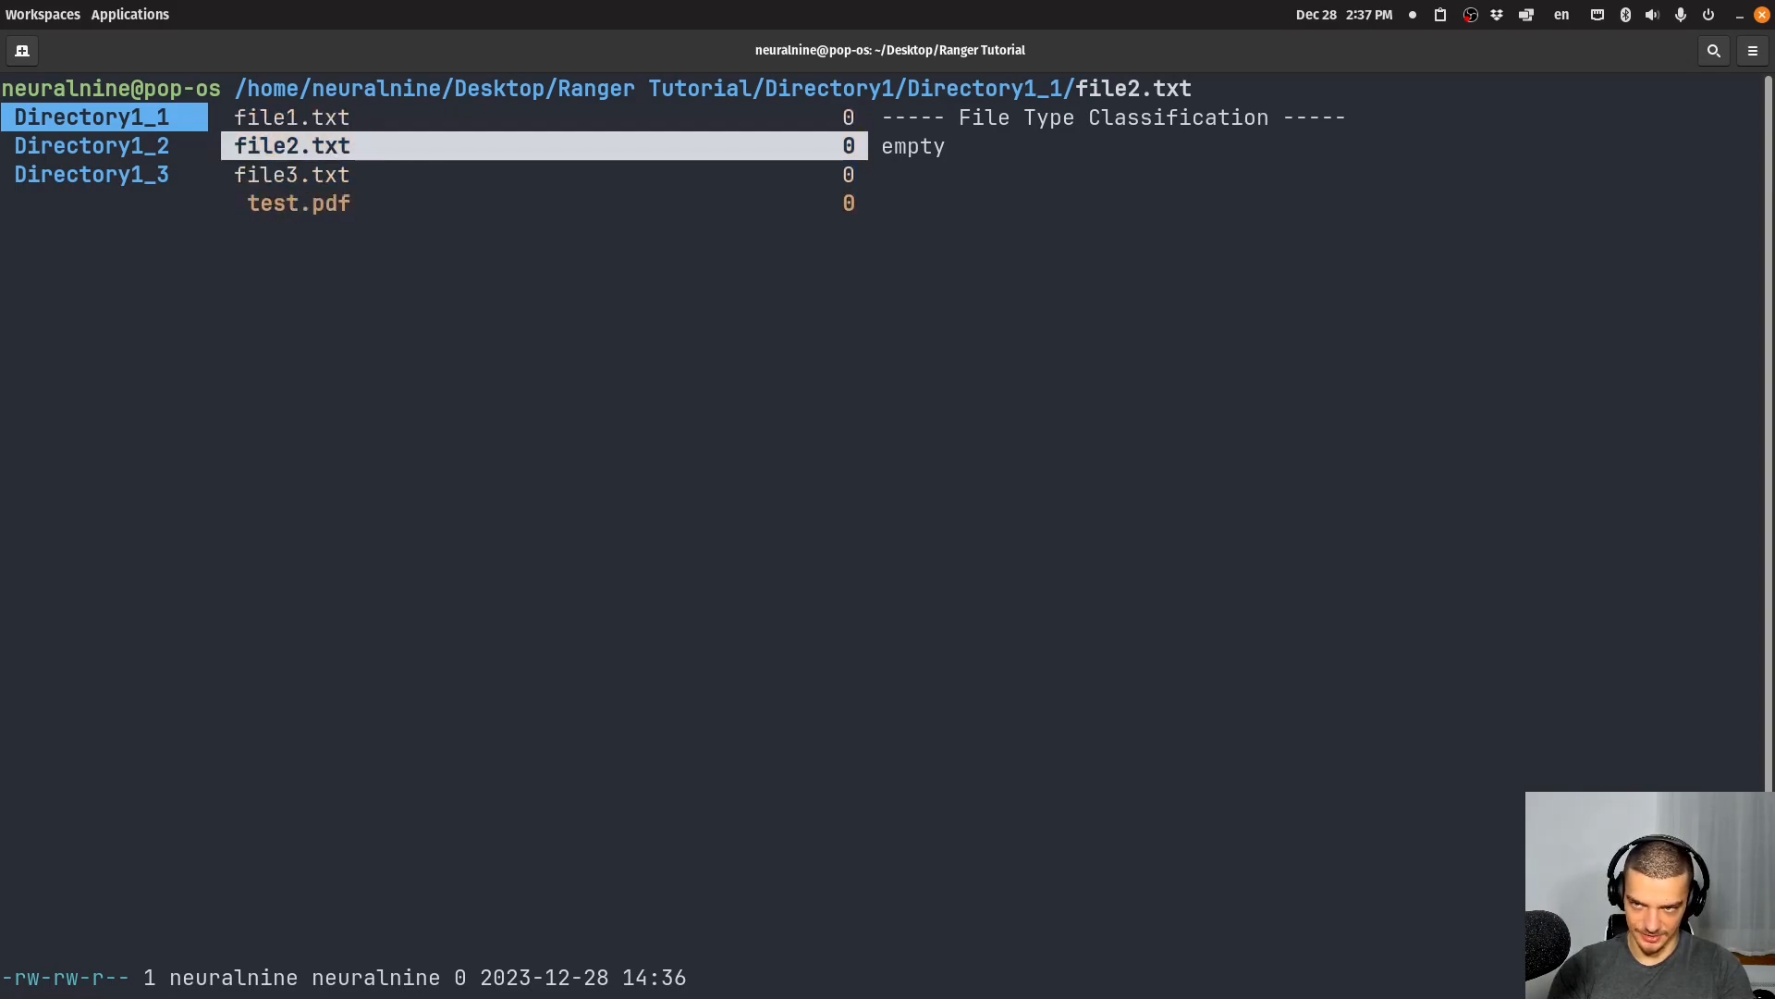
pyautogui.press('Down')
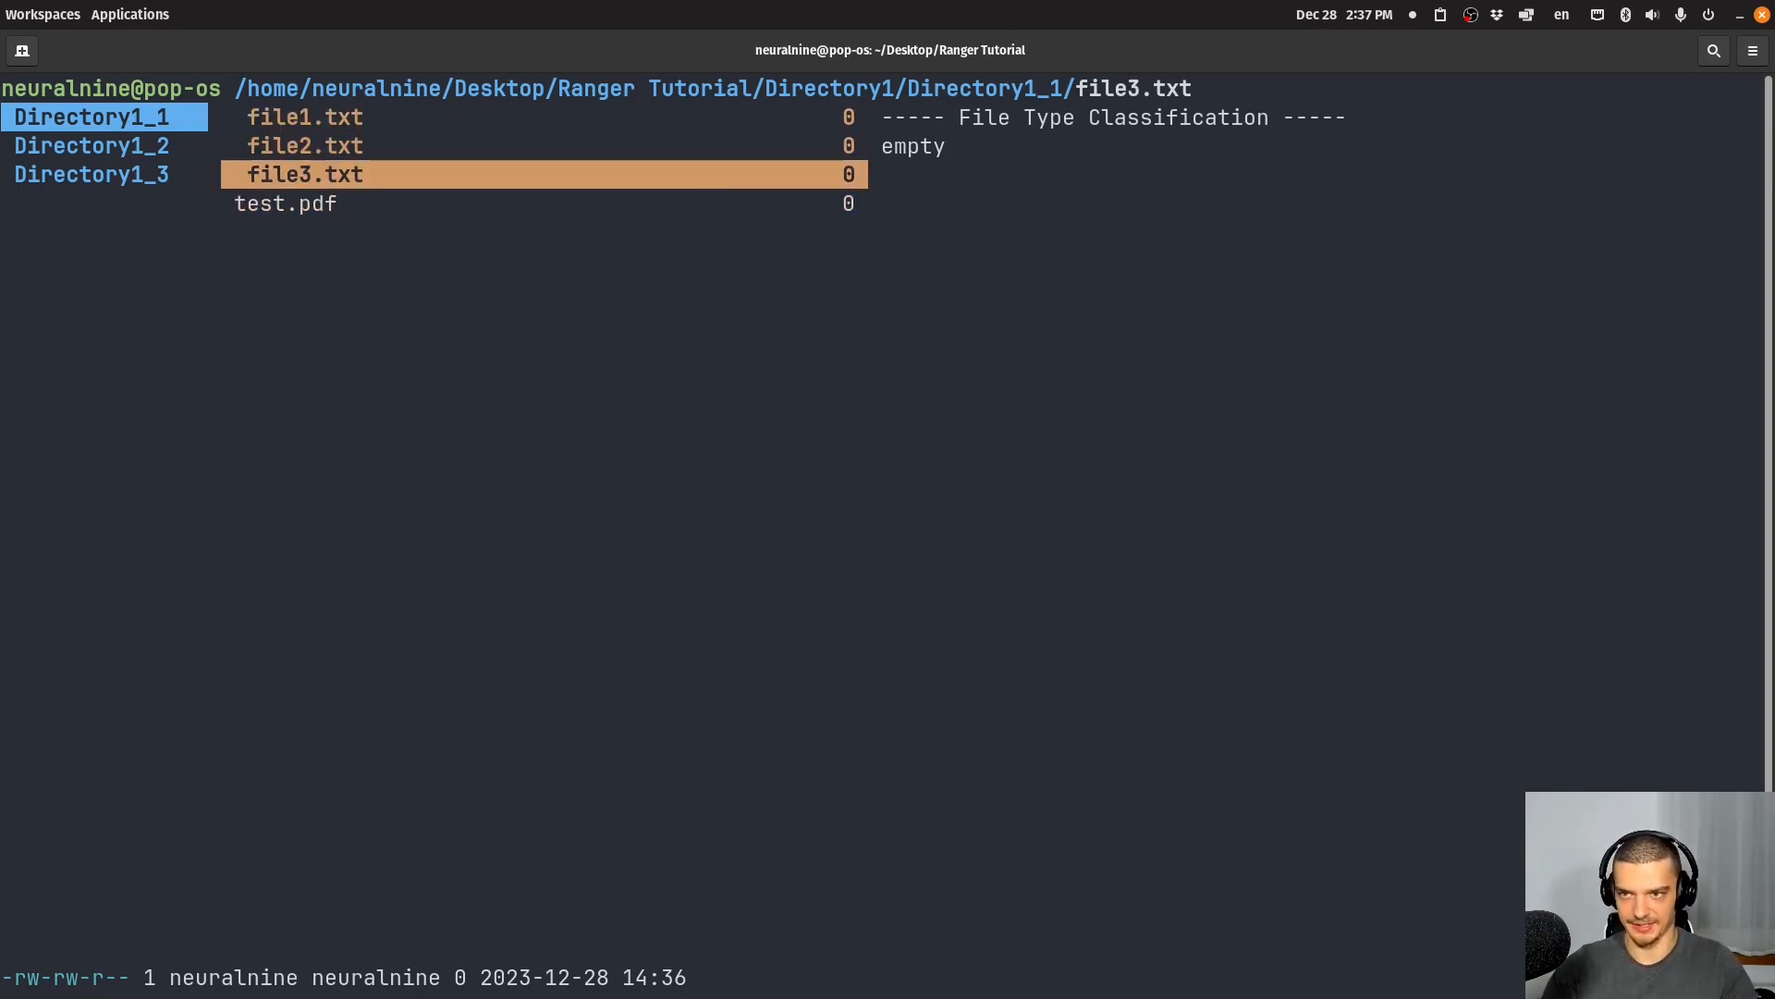
pyautogui.press('Up')
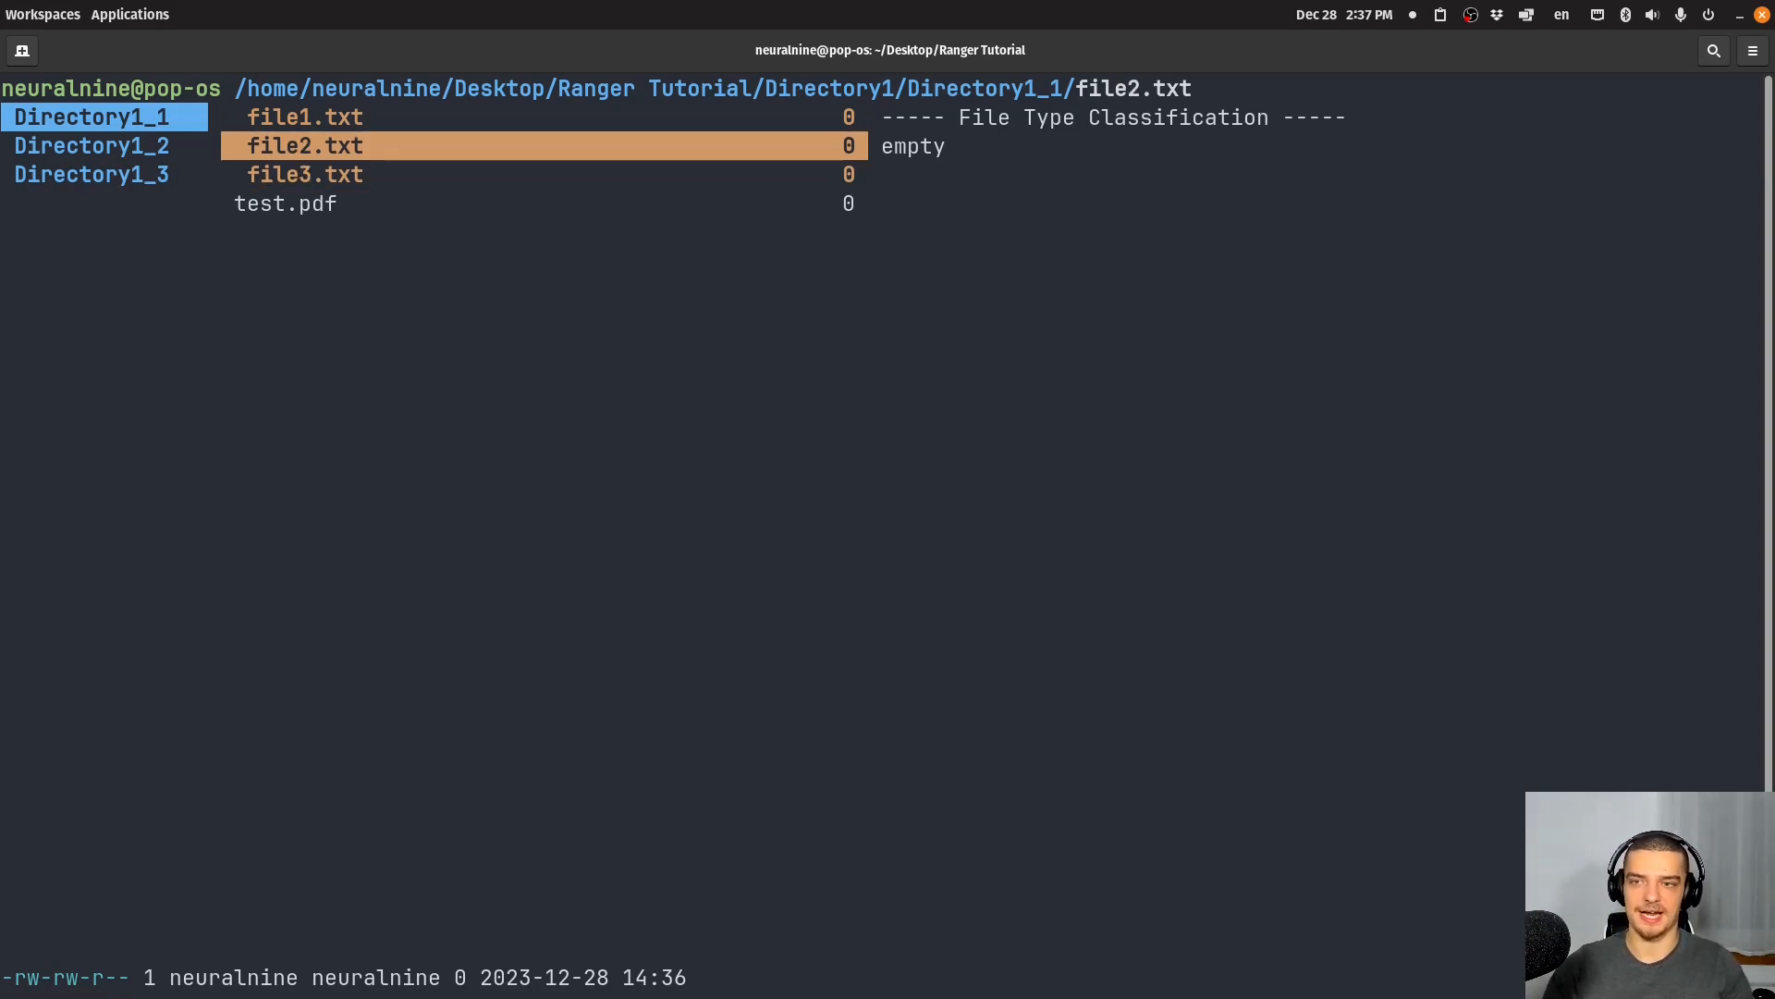
# - Bulk-rename the marked files from .txt to .png in Neovim and save with :wq
pyautogui.press('Down')
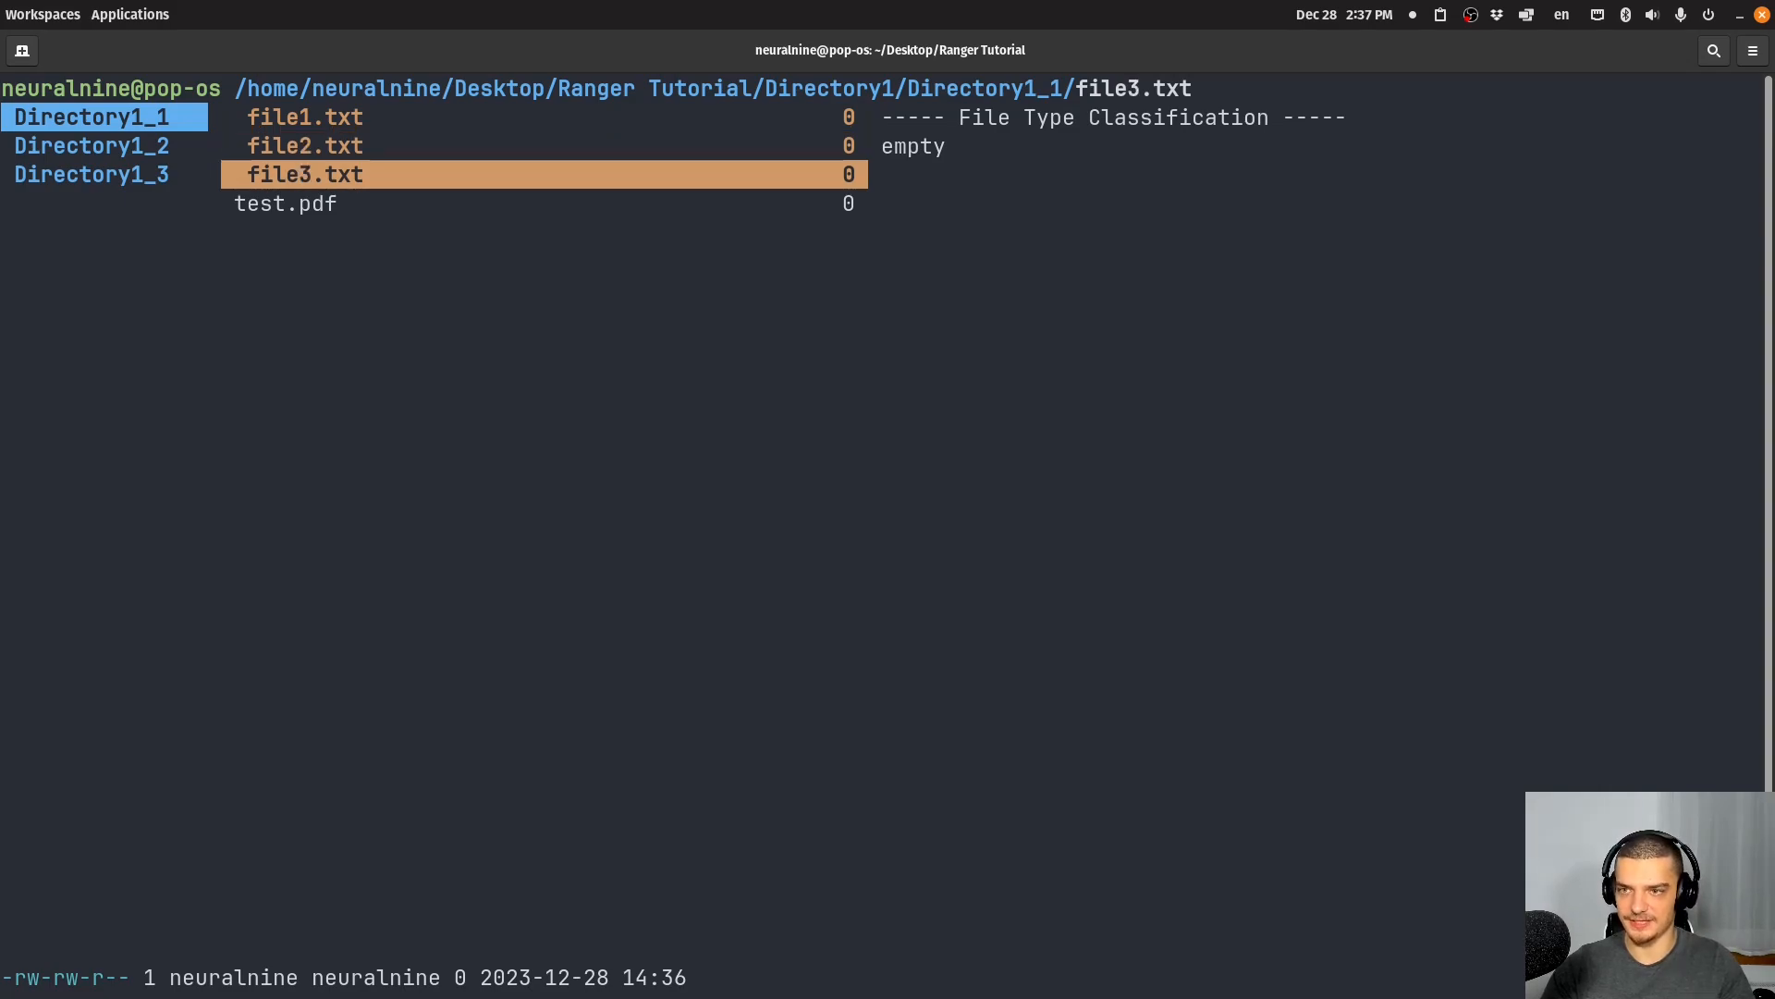
pyautogui.press('Up')
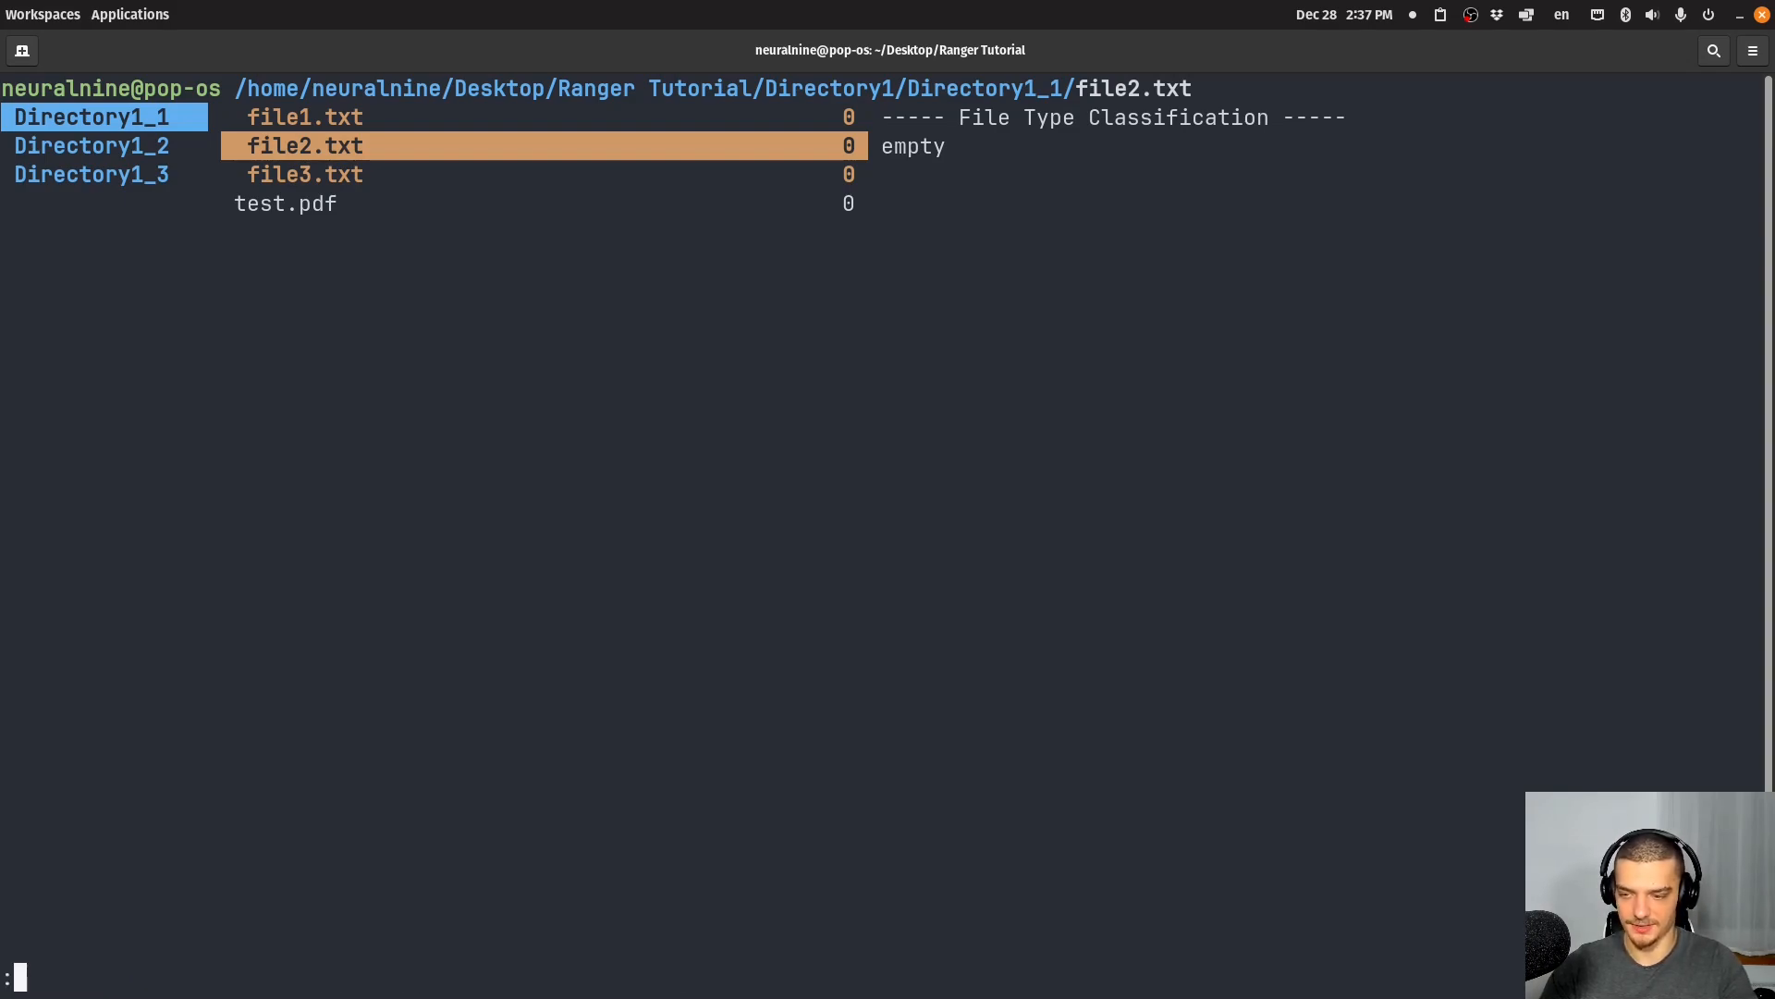
pyautogui.write('bulkre')
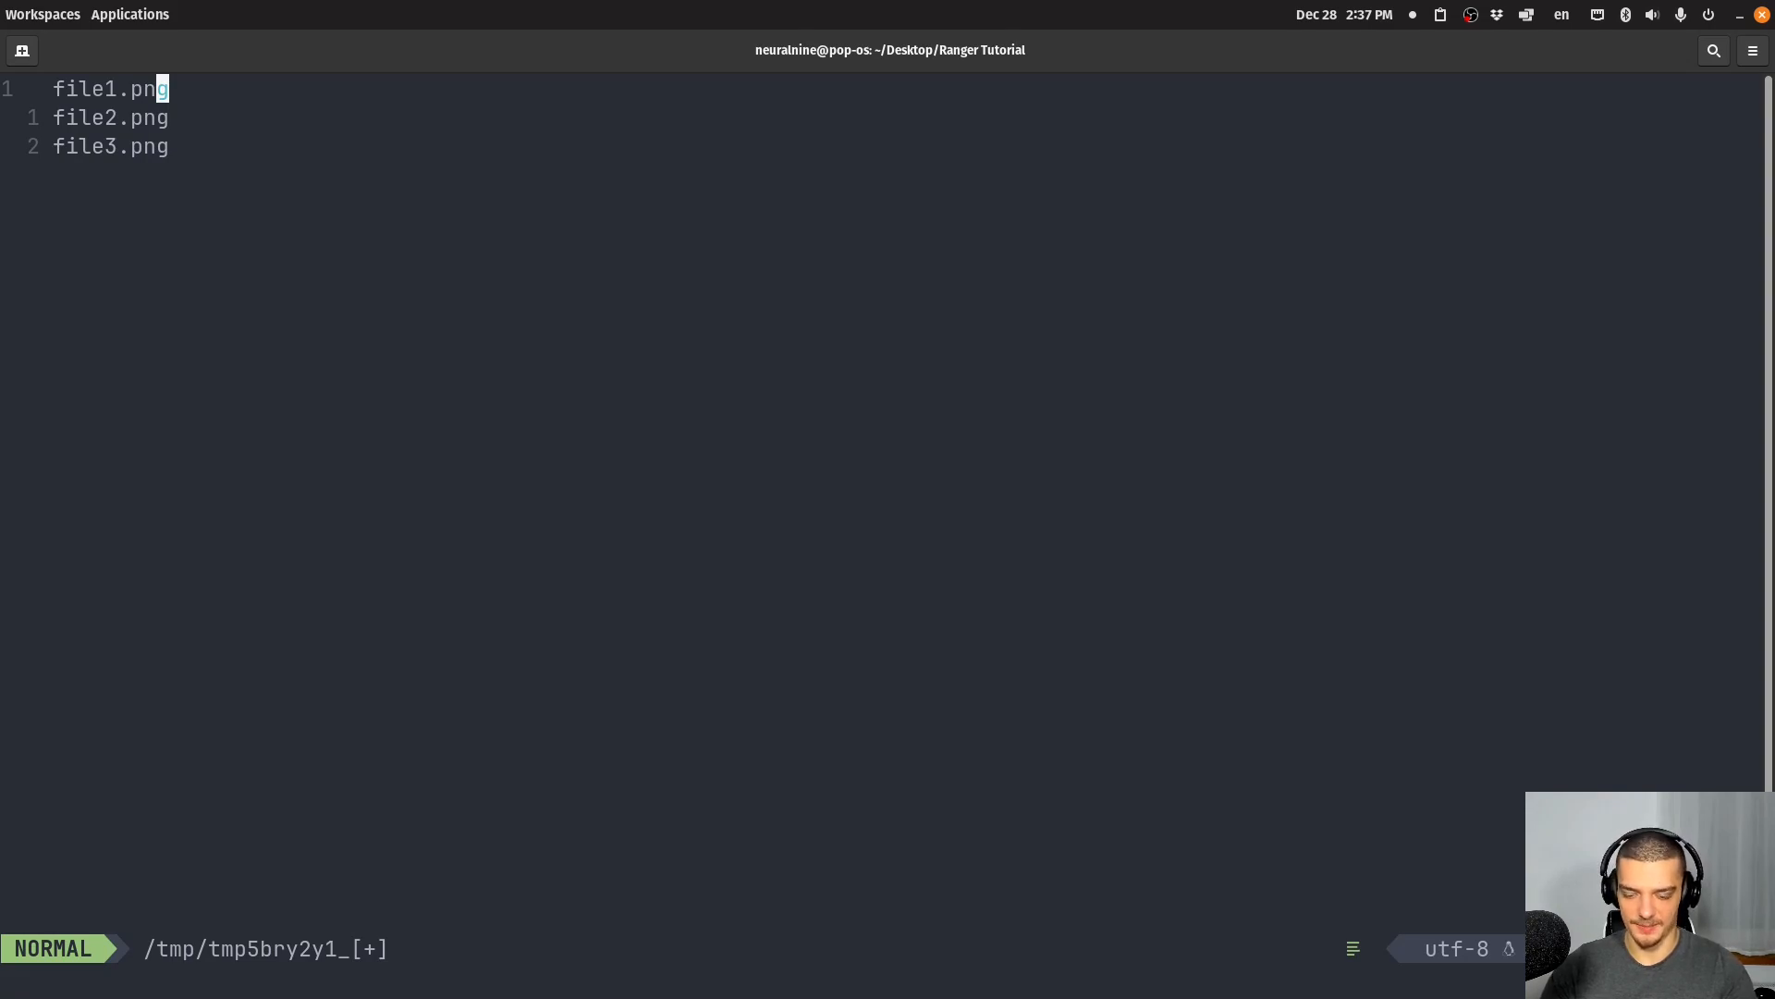
pyautogui.write(':wq')
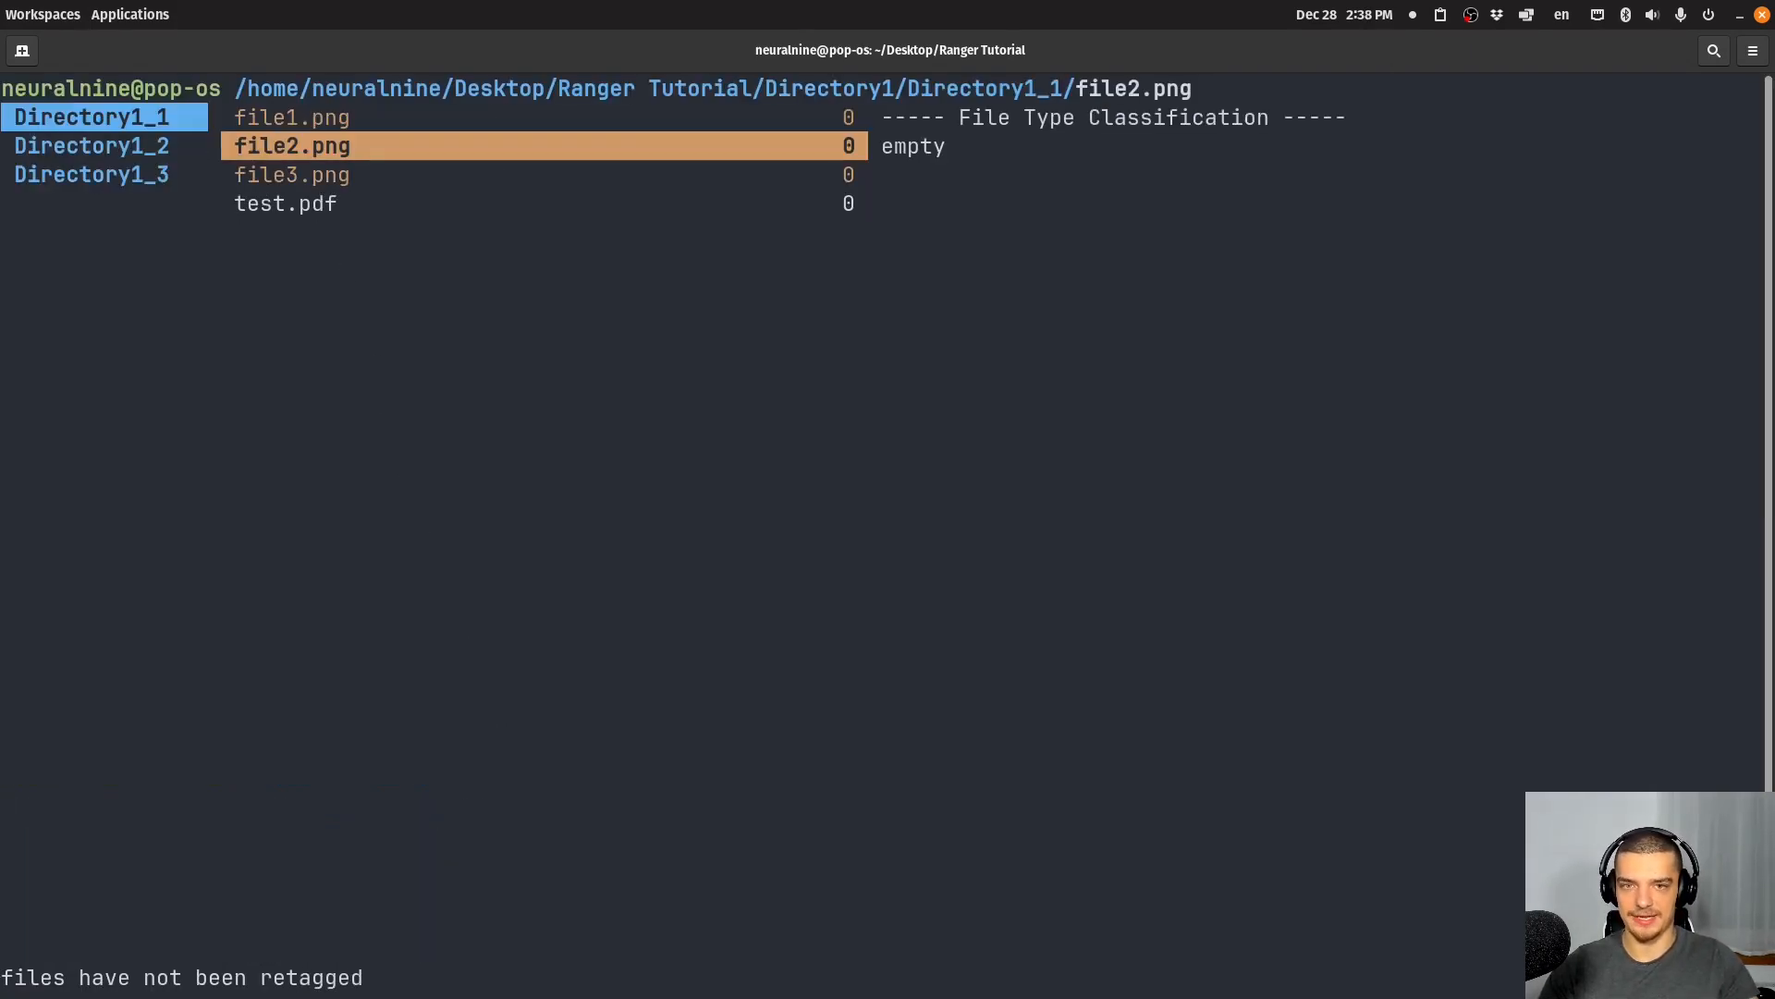
pyautogui.press('Up')
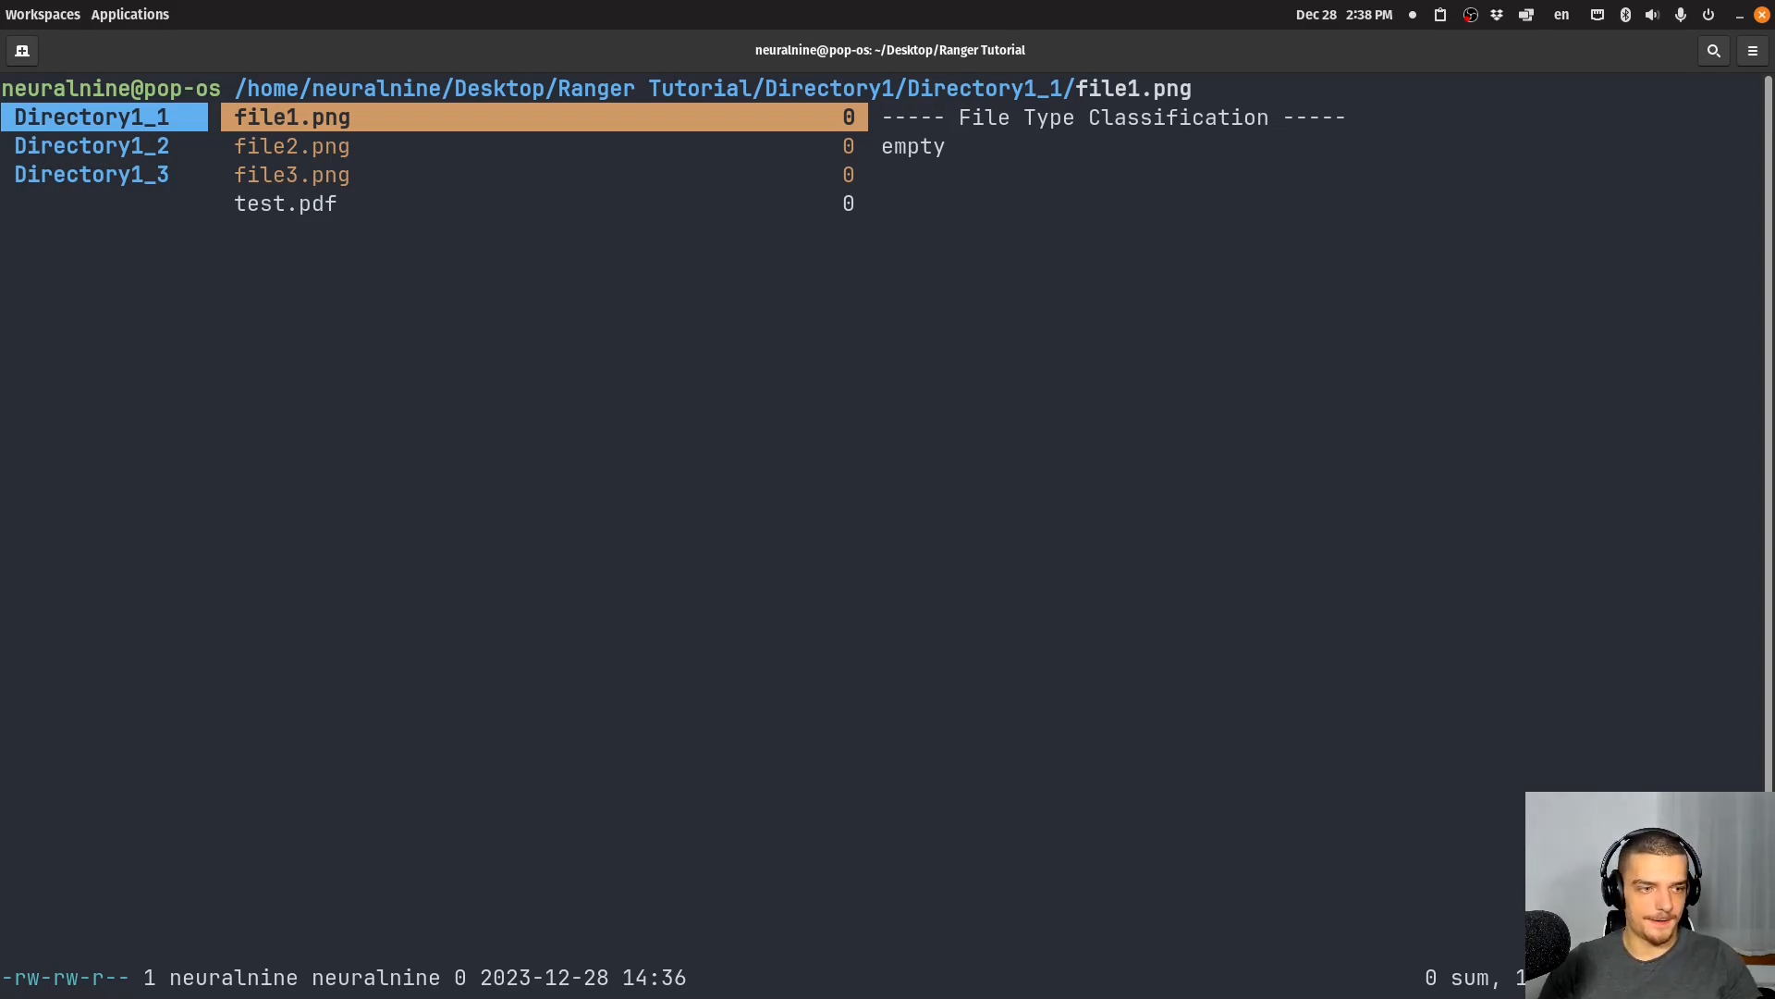
pyautogui.press('Down')
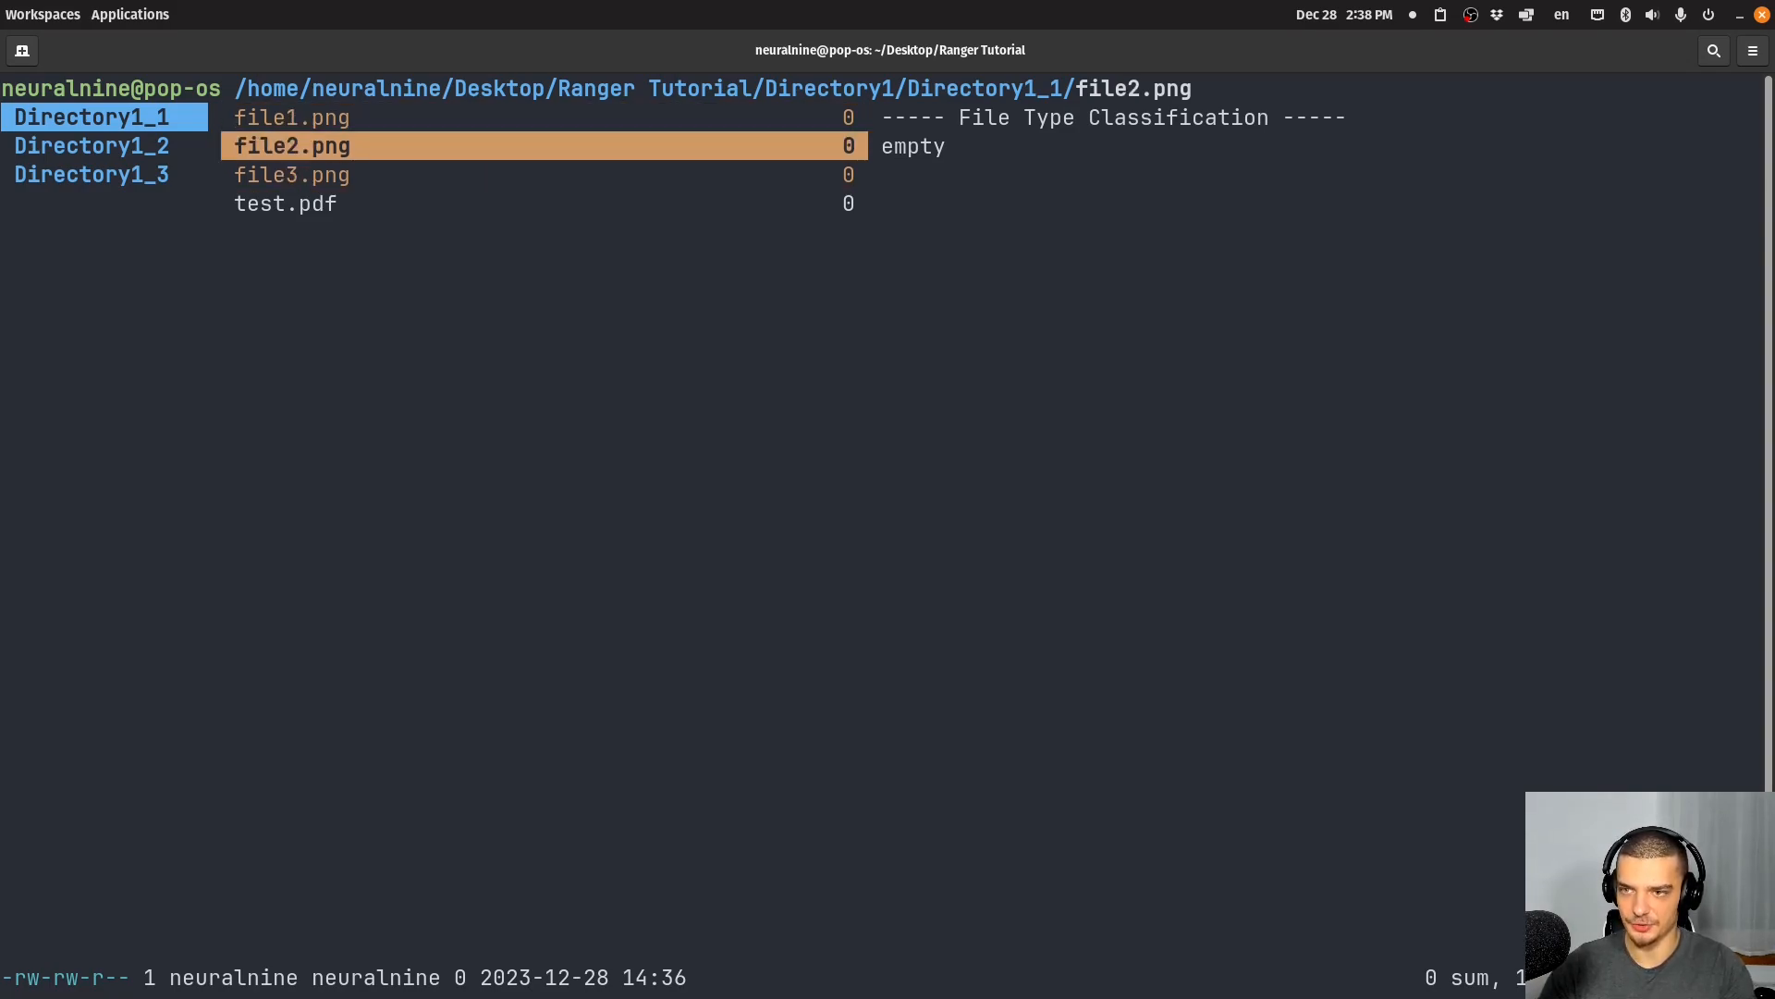
pyautogui.press('up')
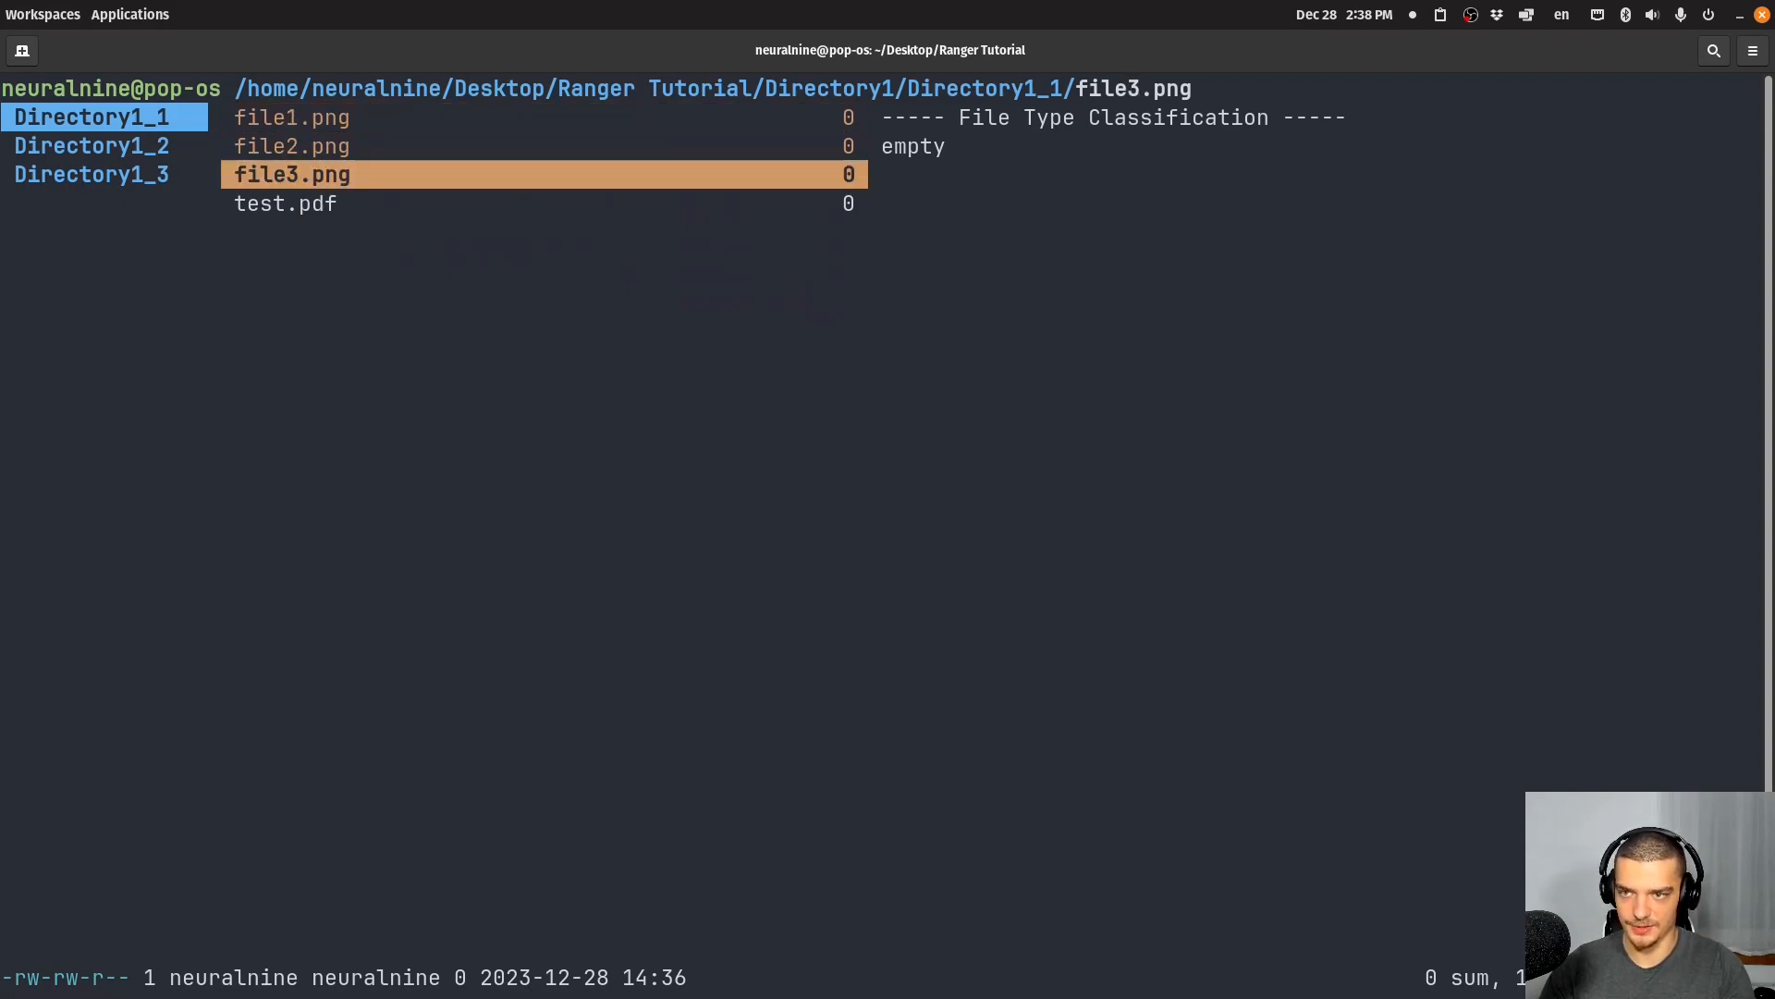
pyautogui.press('Down')
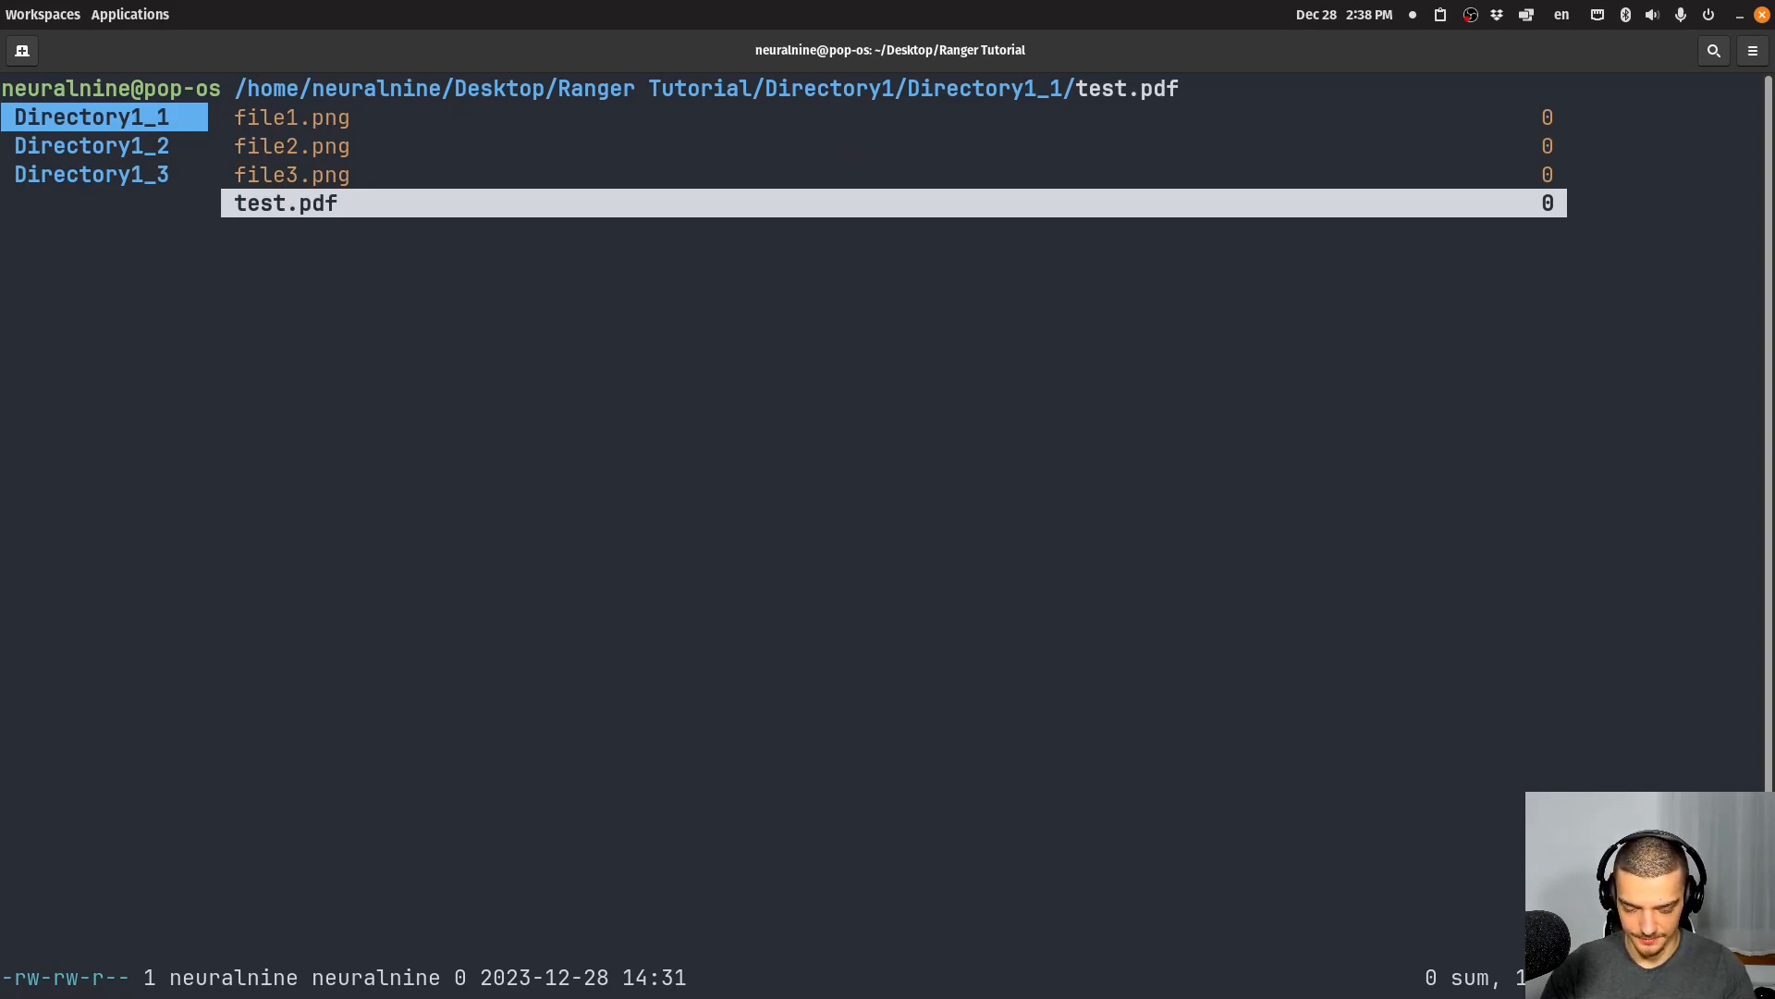
# - Create empty otherfile.txt and test.txt in Directory1_1 with :touch
pyautogui.write(':touch')
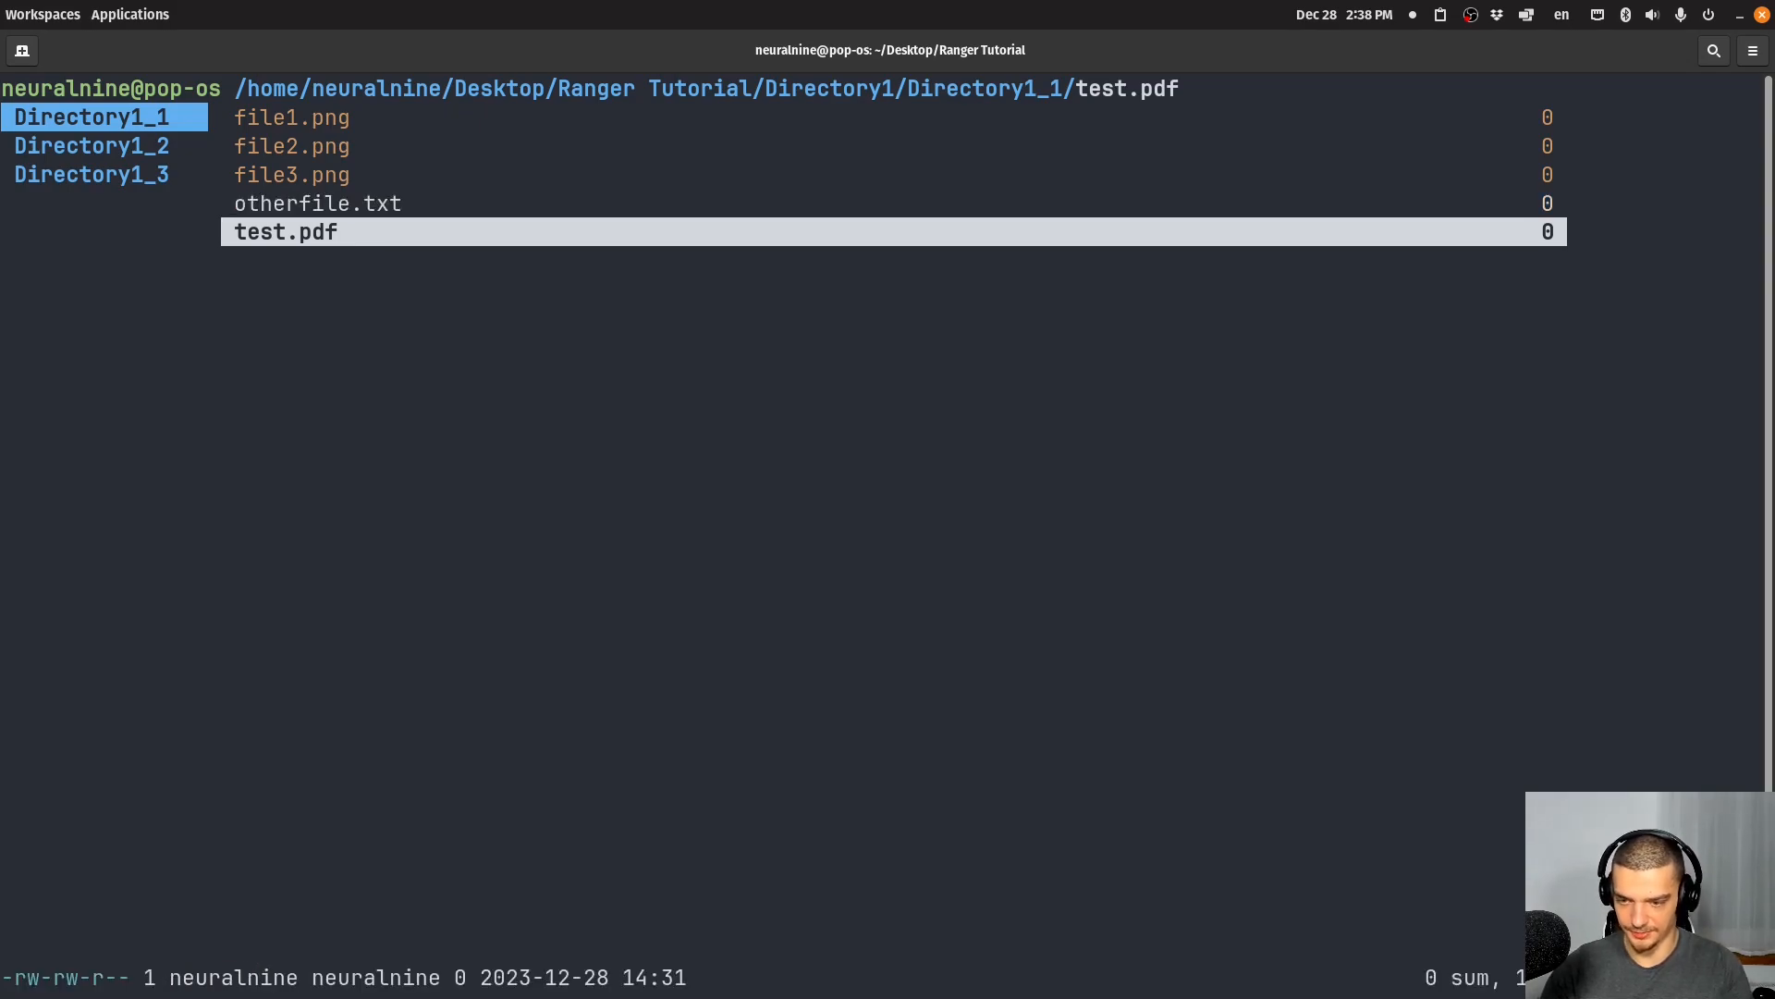
pyautogui.write(':touch')
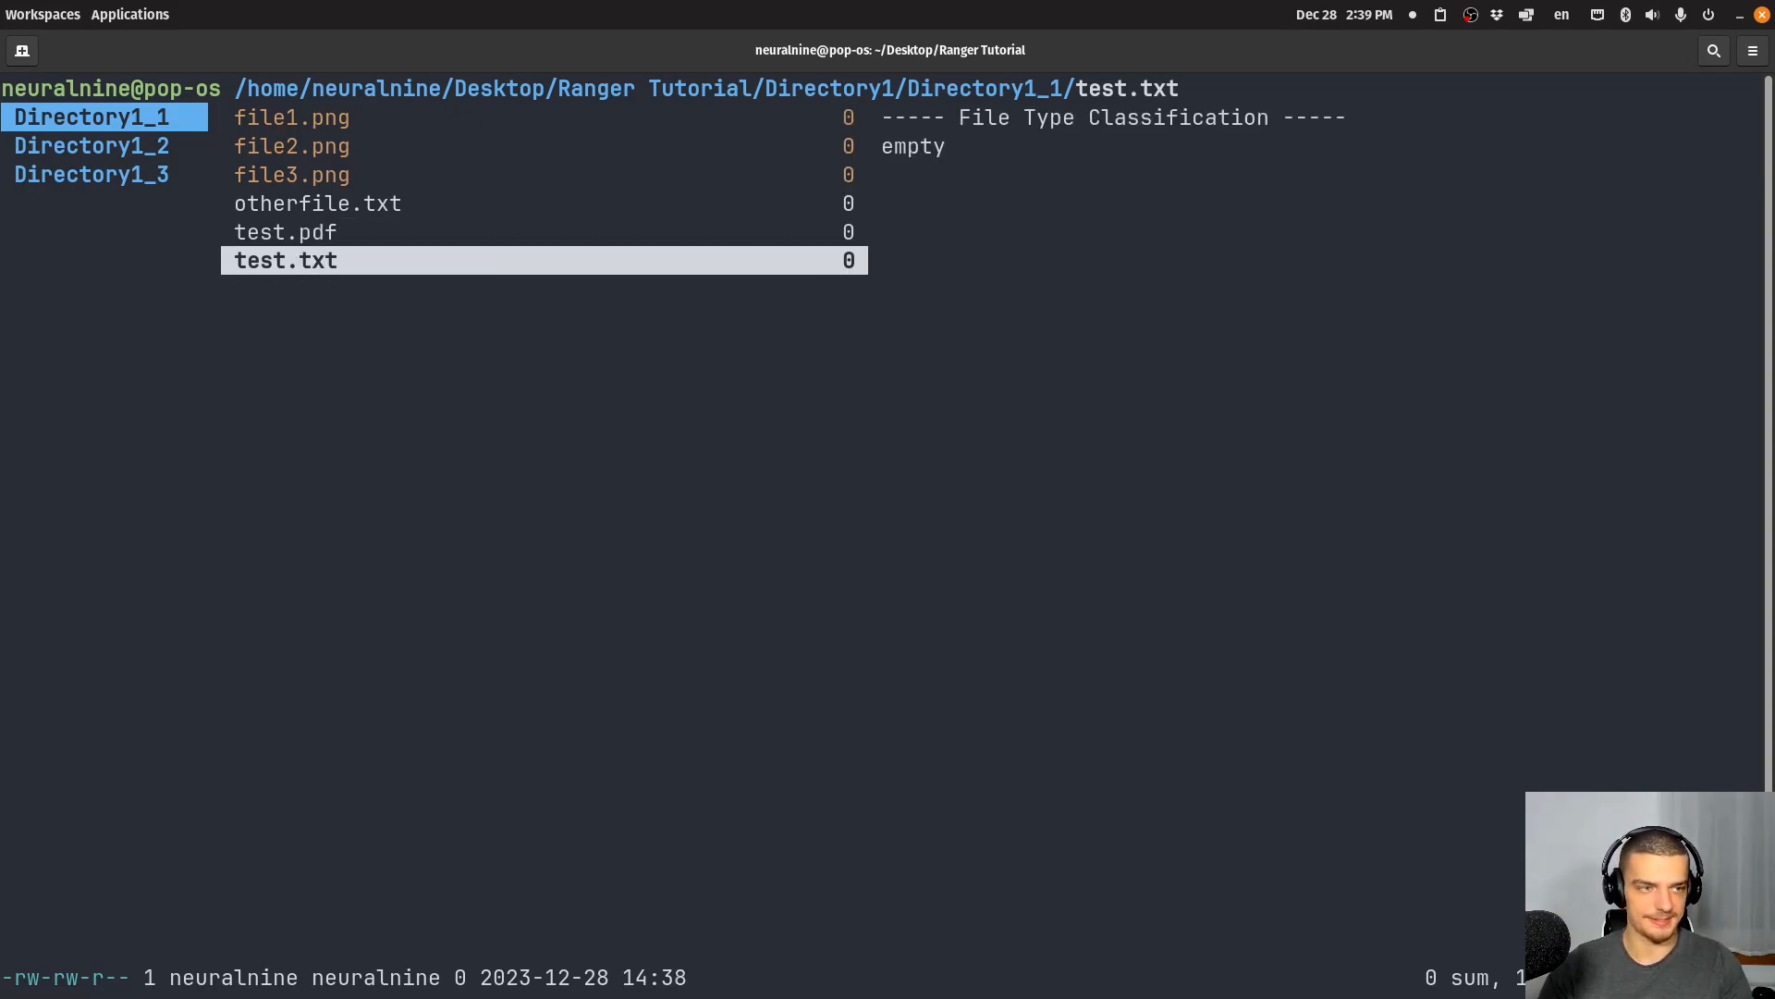
pyautogui.moveTo(777, 600)
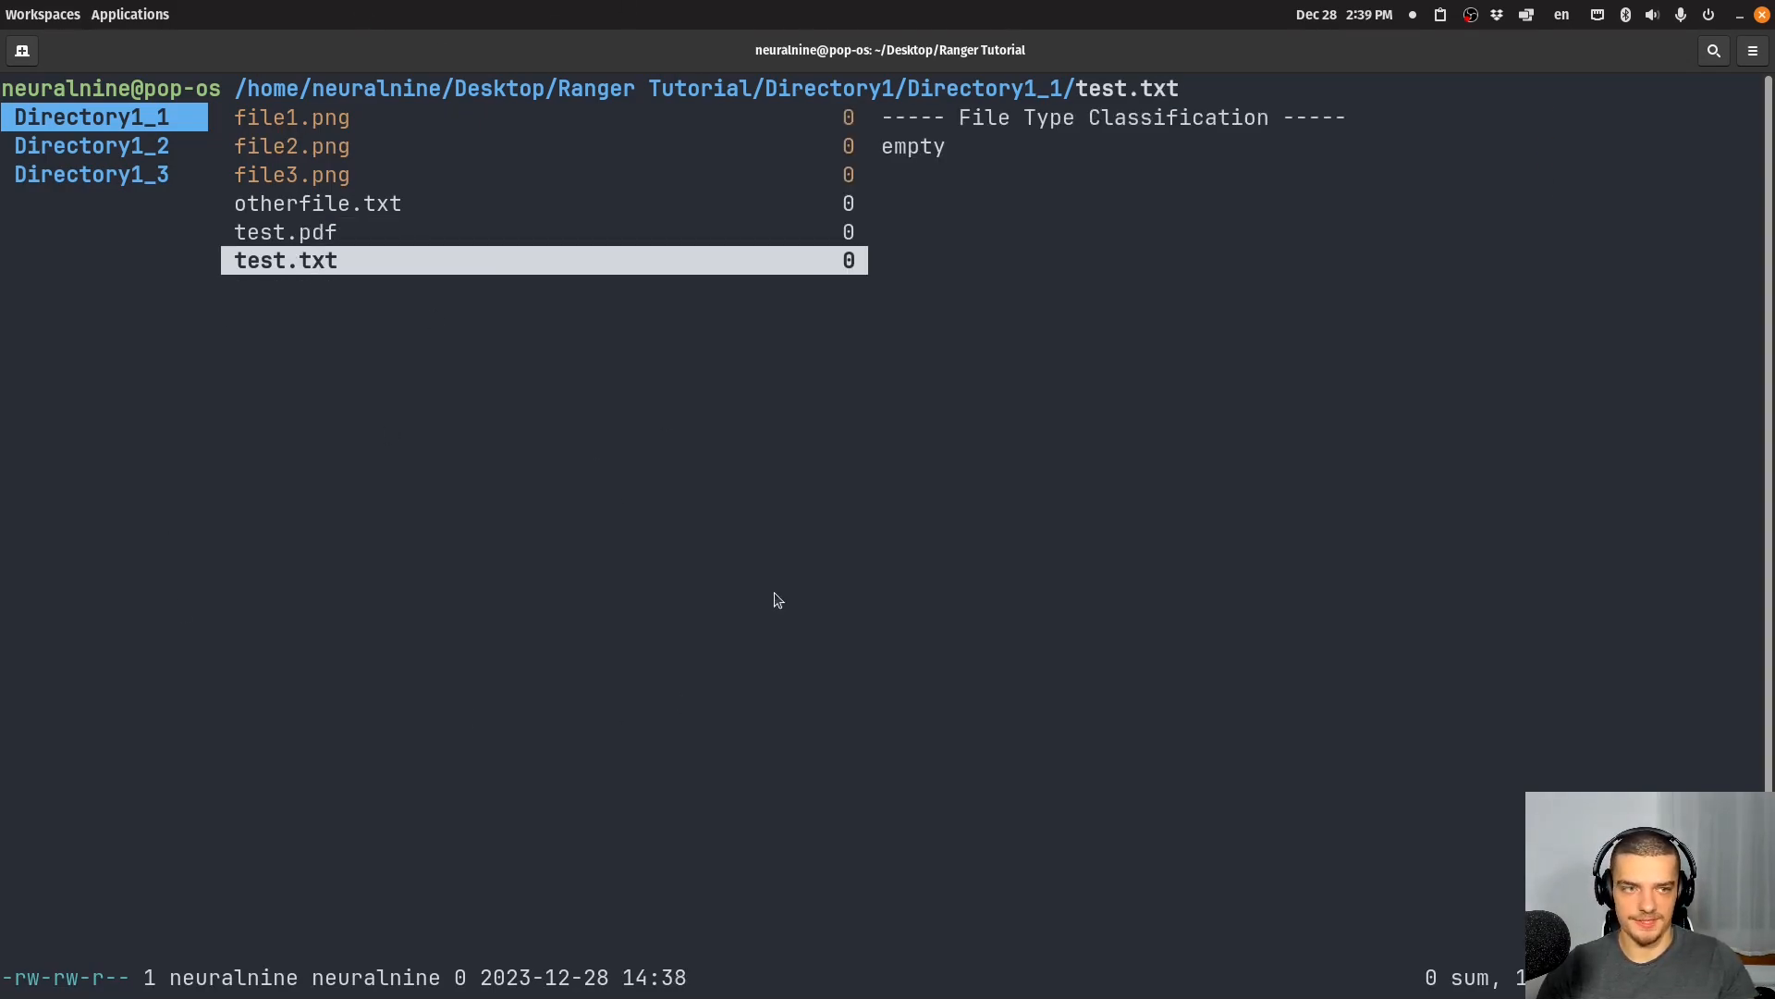
pyautogui.press('Up')
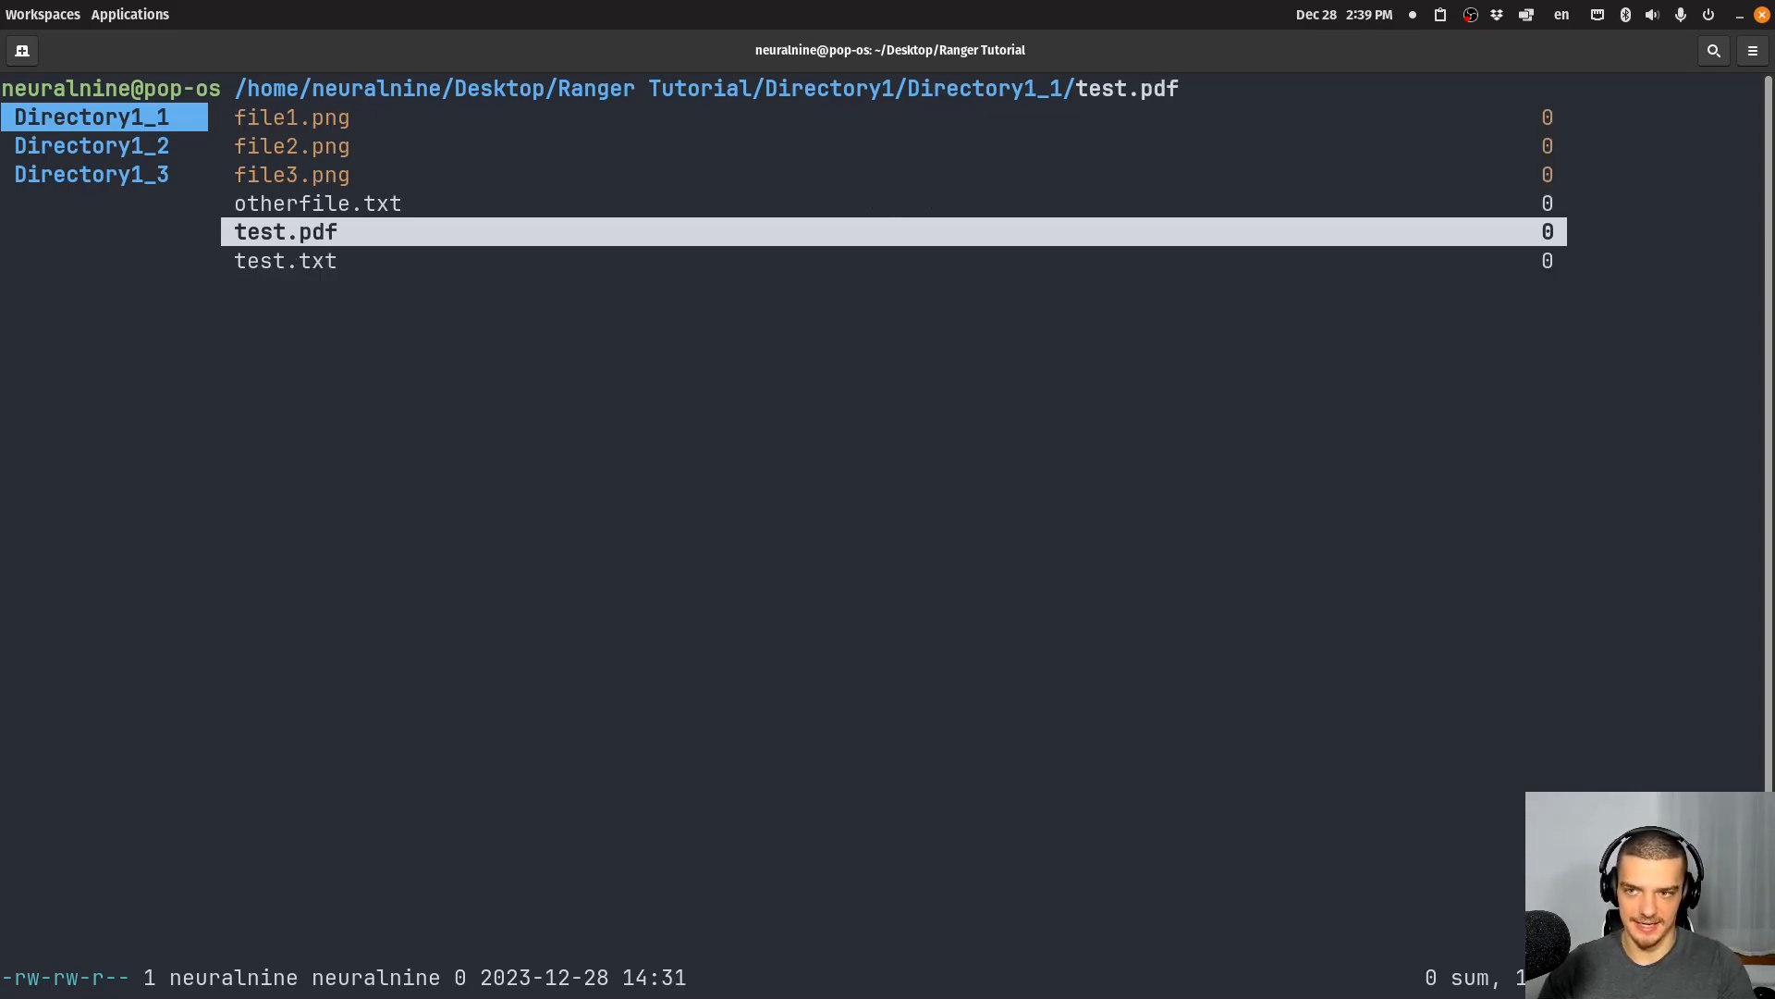
pyautogui.press('down')
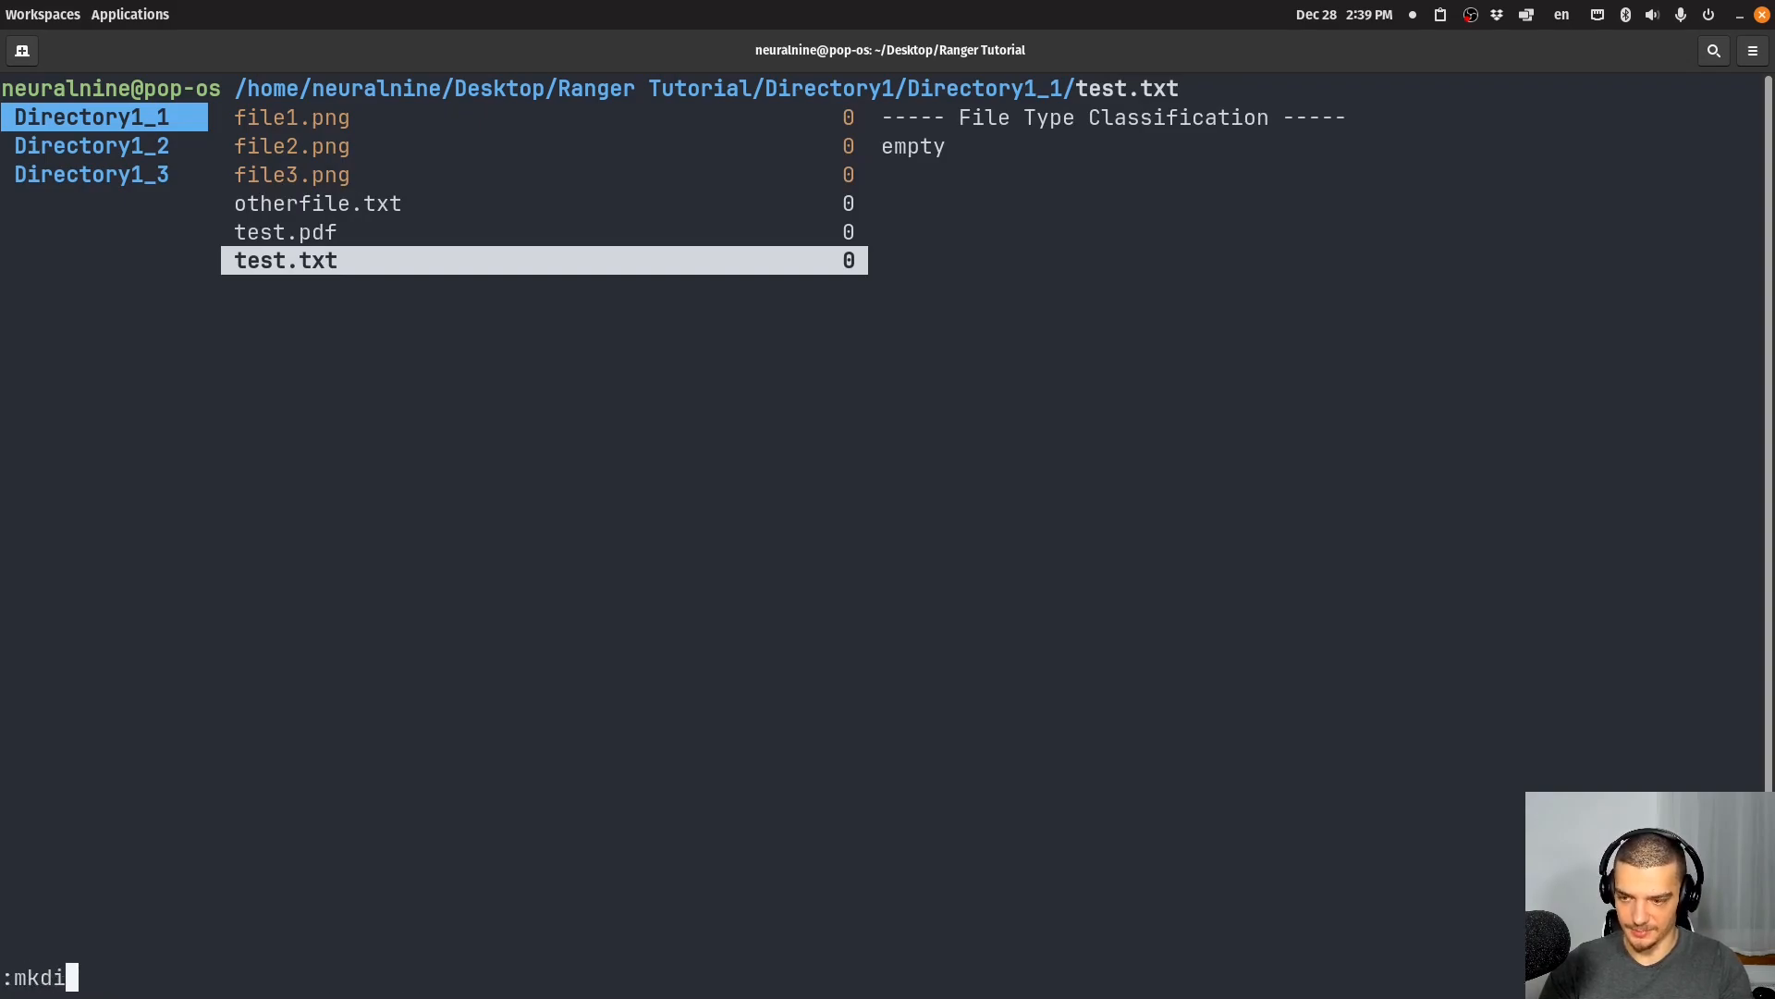
pyautogui.press('Return')
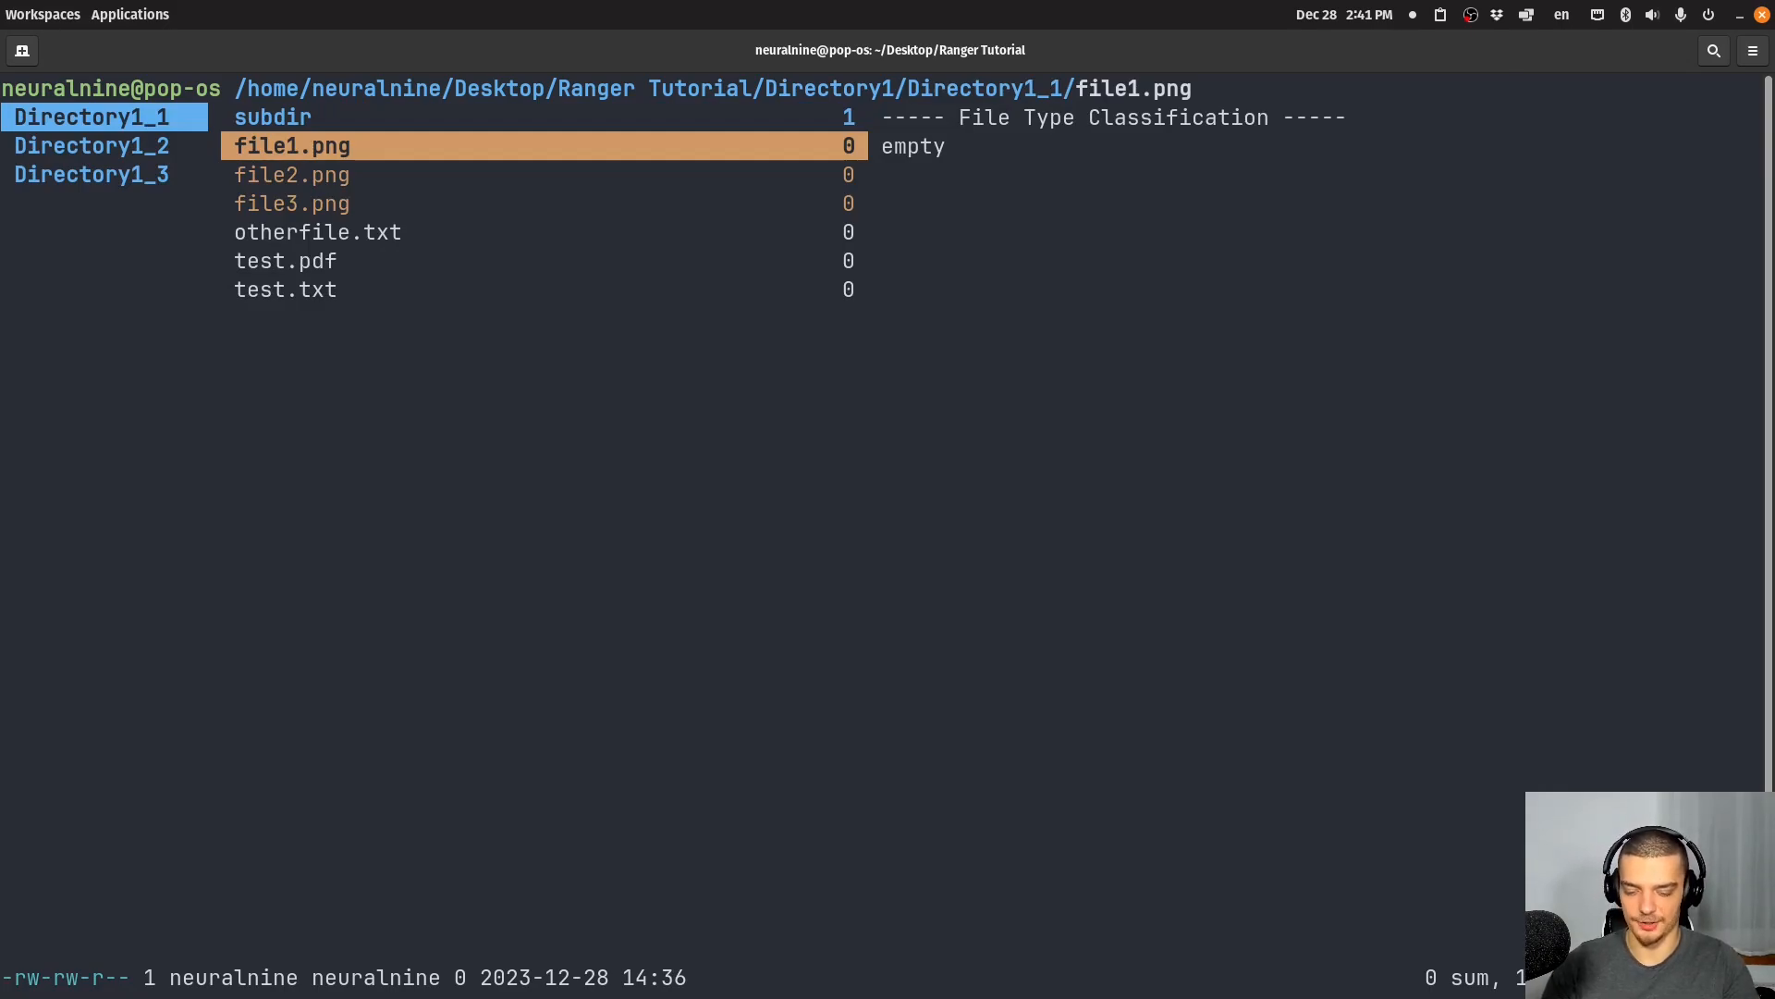
# - Sort Directory1_1 in random order from the o sort menu, then re-sort
pyautogui.press('o')
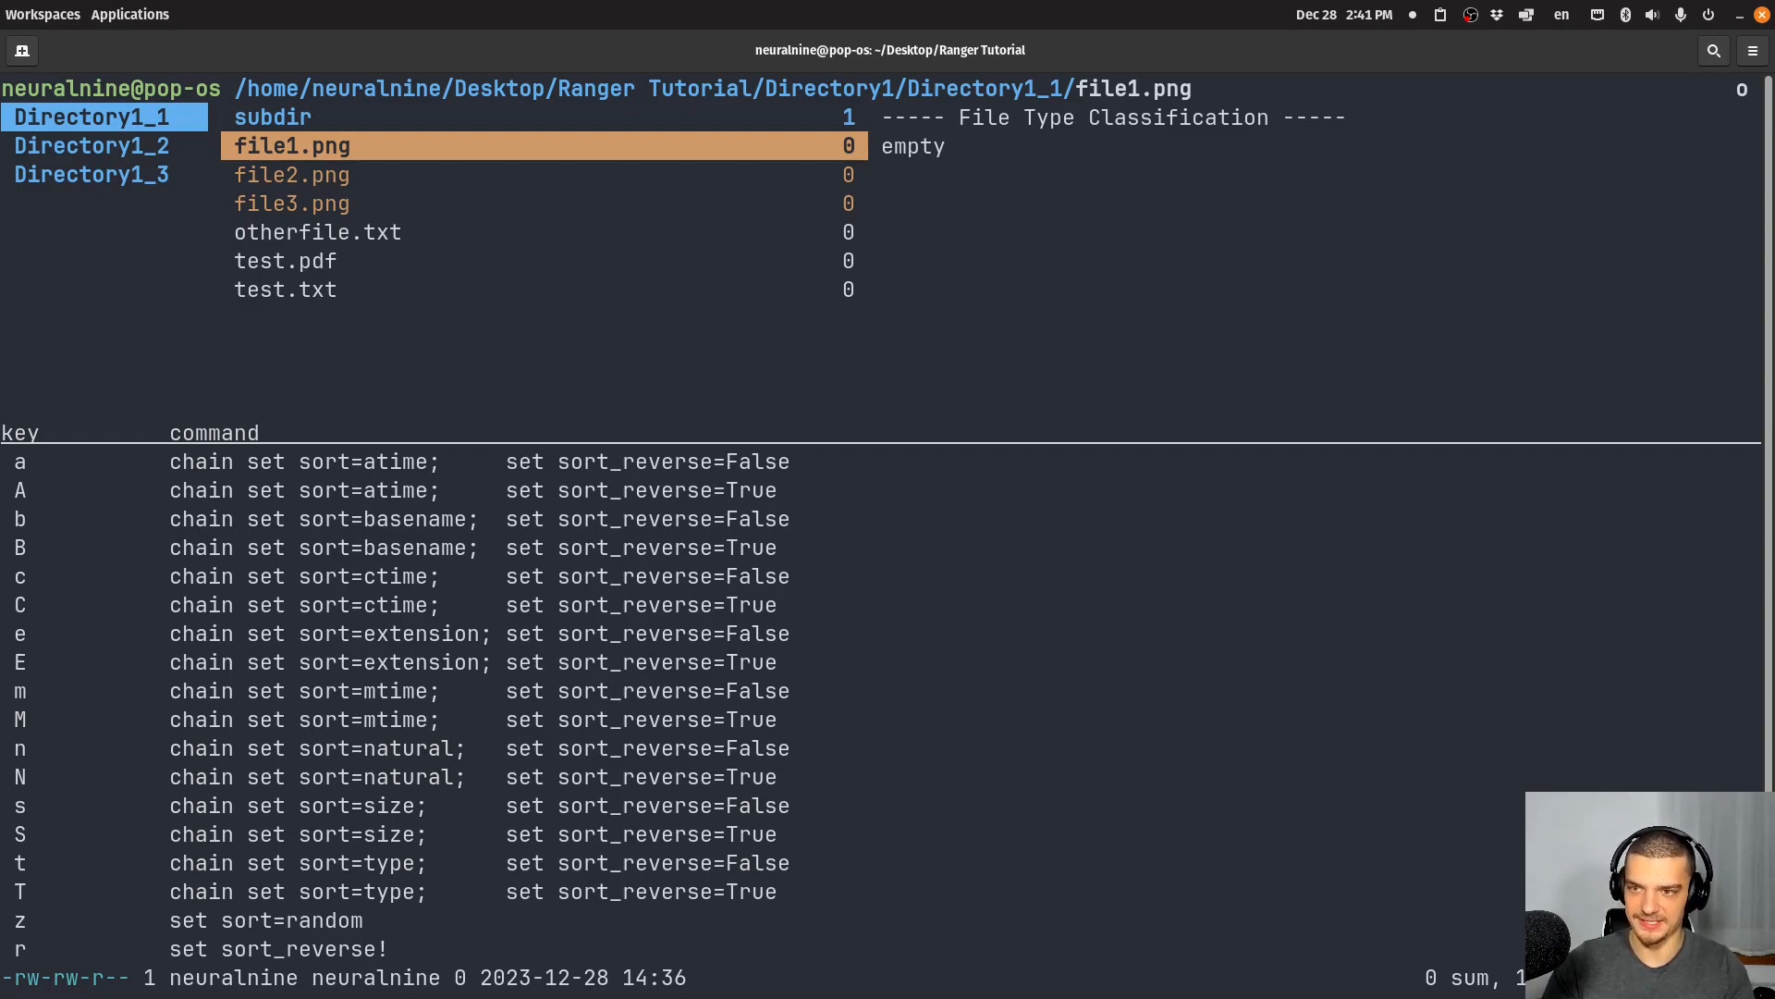
pyautogui.press('Escape')
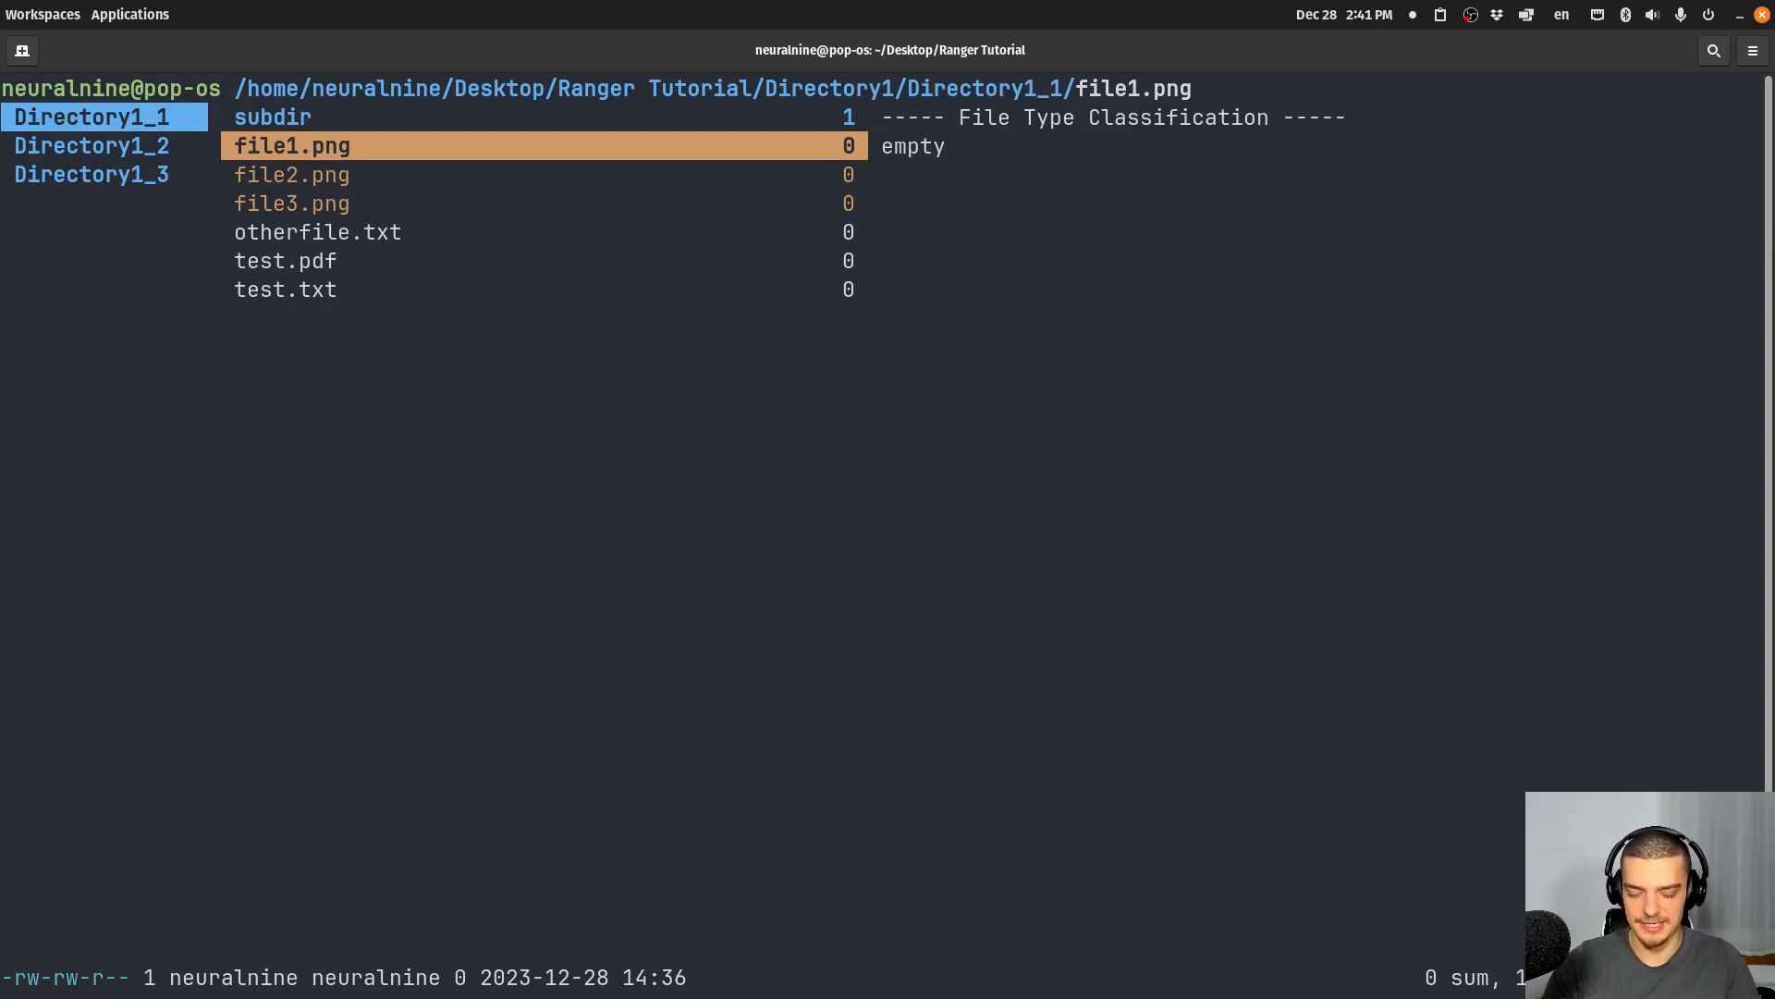
pyautogui.press('o')
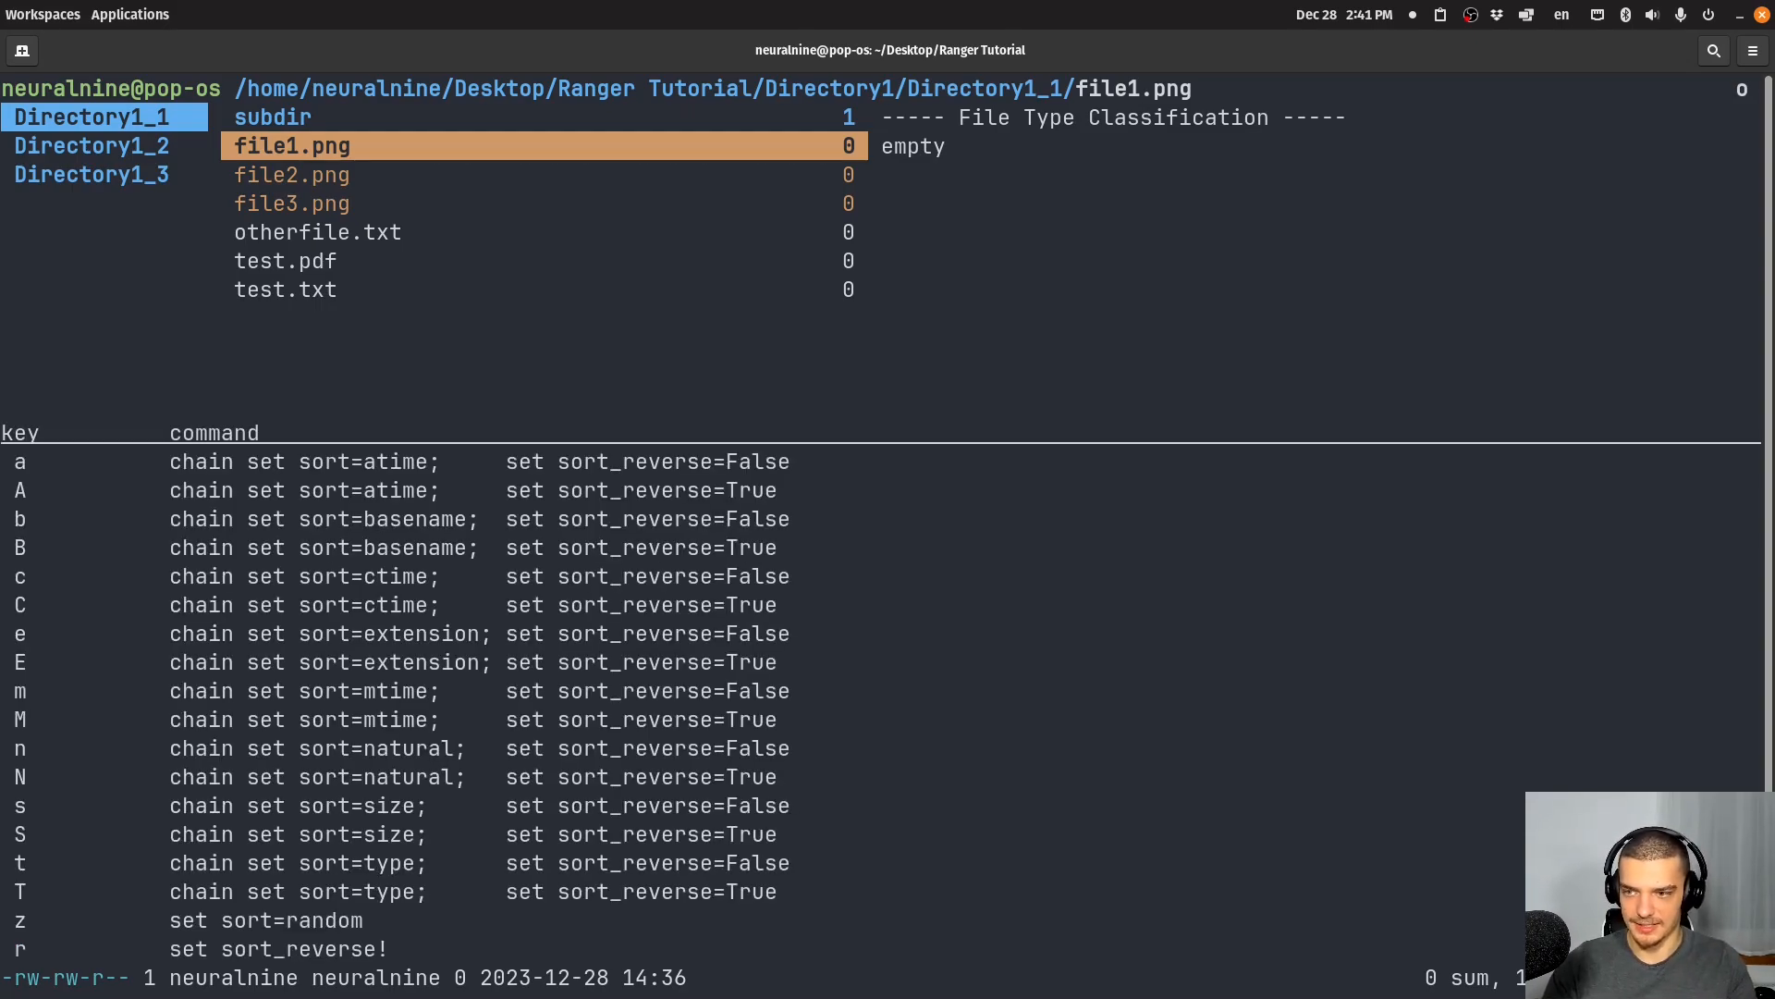
pyautogui.press('r')
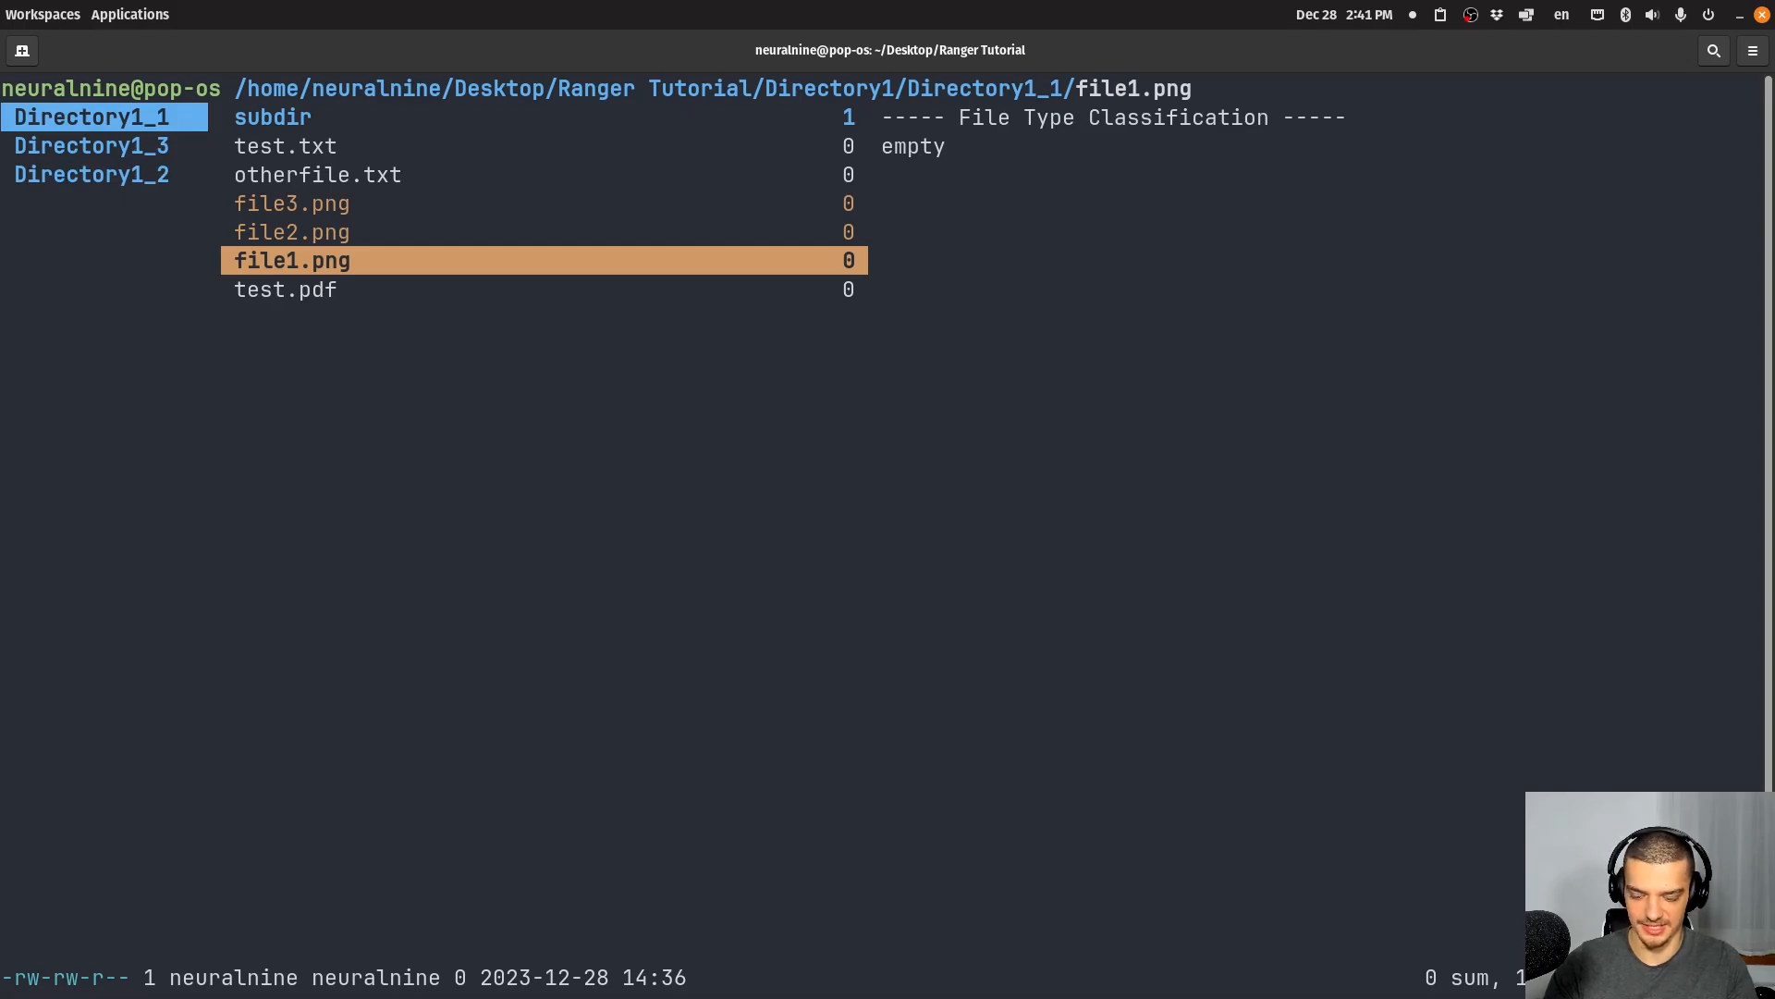
pyautogui.press('o')
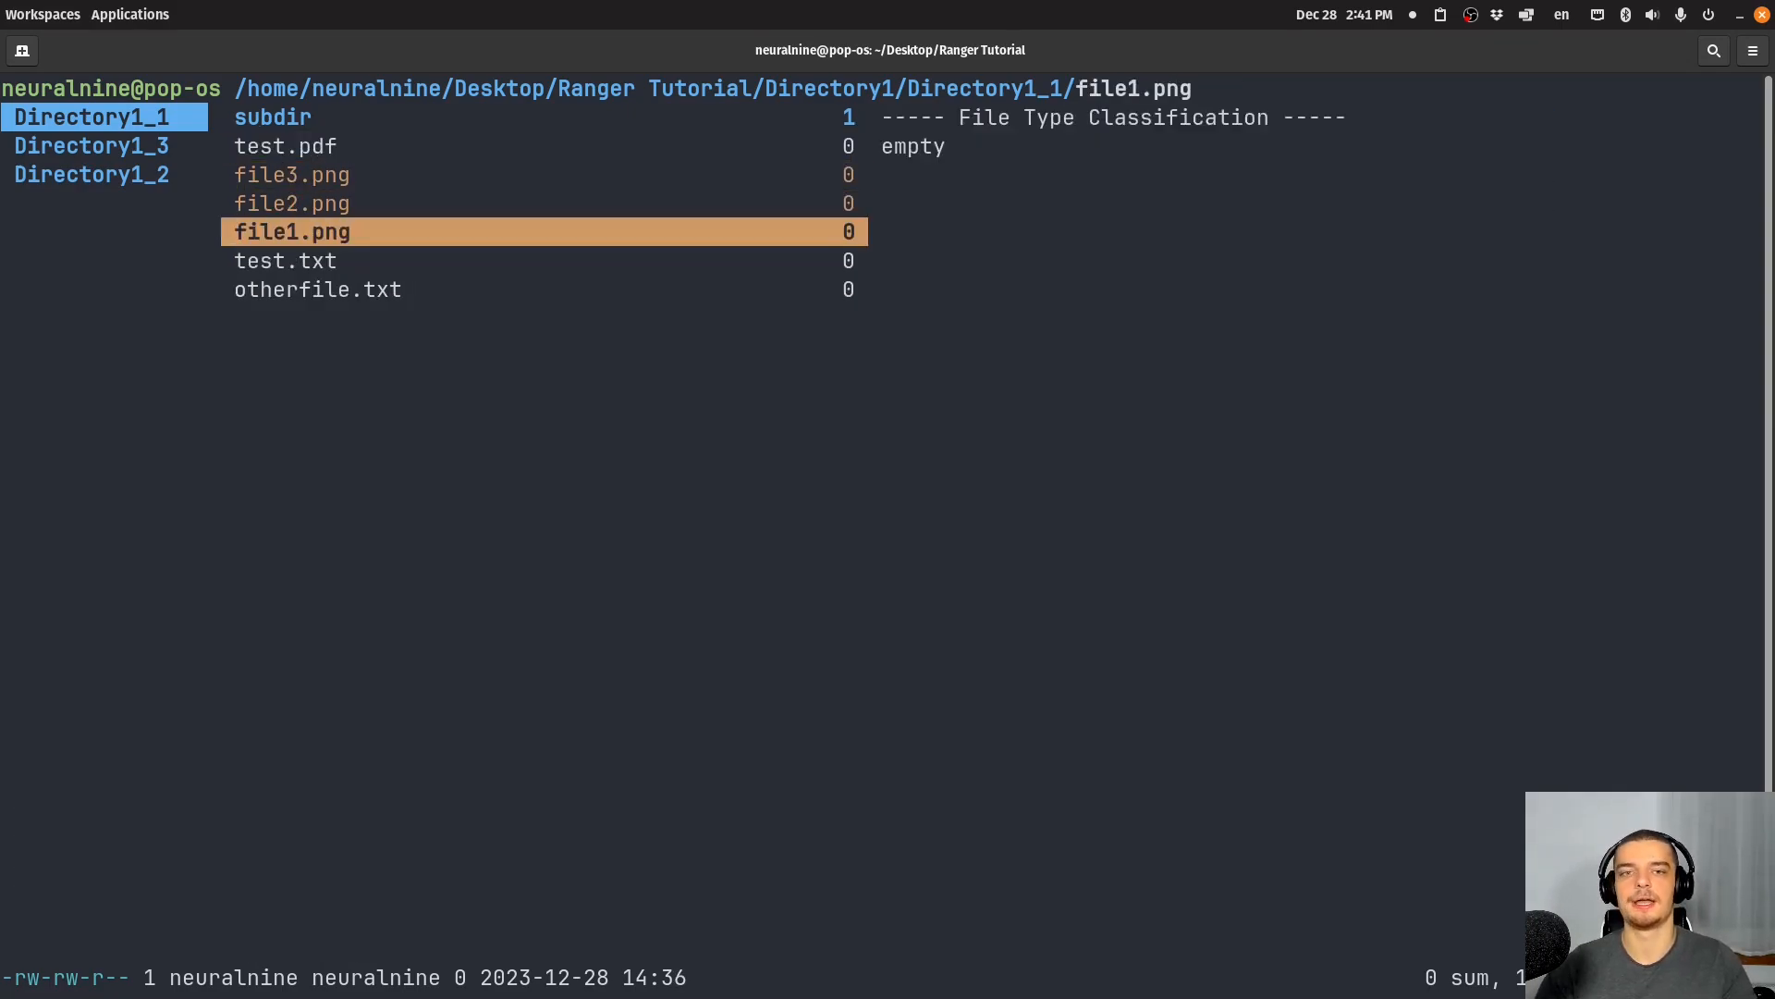
# - Move into Directory2/Directory2_1 and create the hidden empty file .test
pyautogui.press('Up')
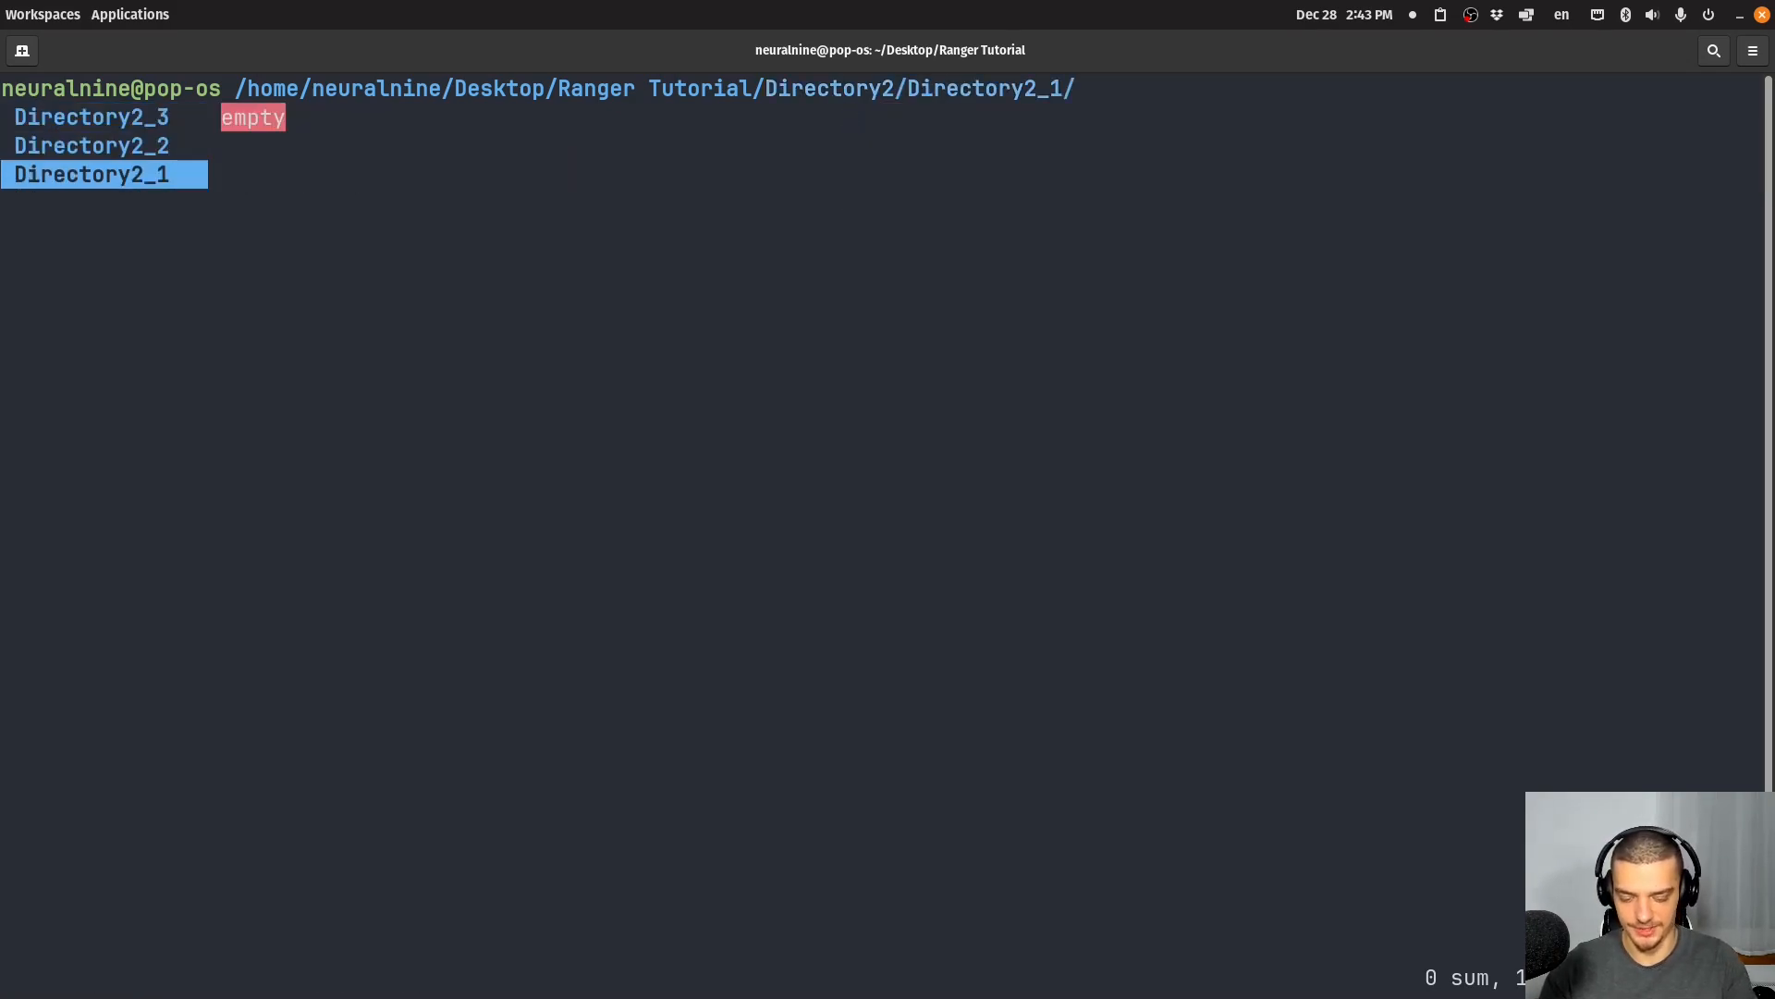
pyautogui.write('touch .')
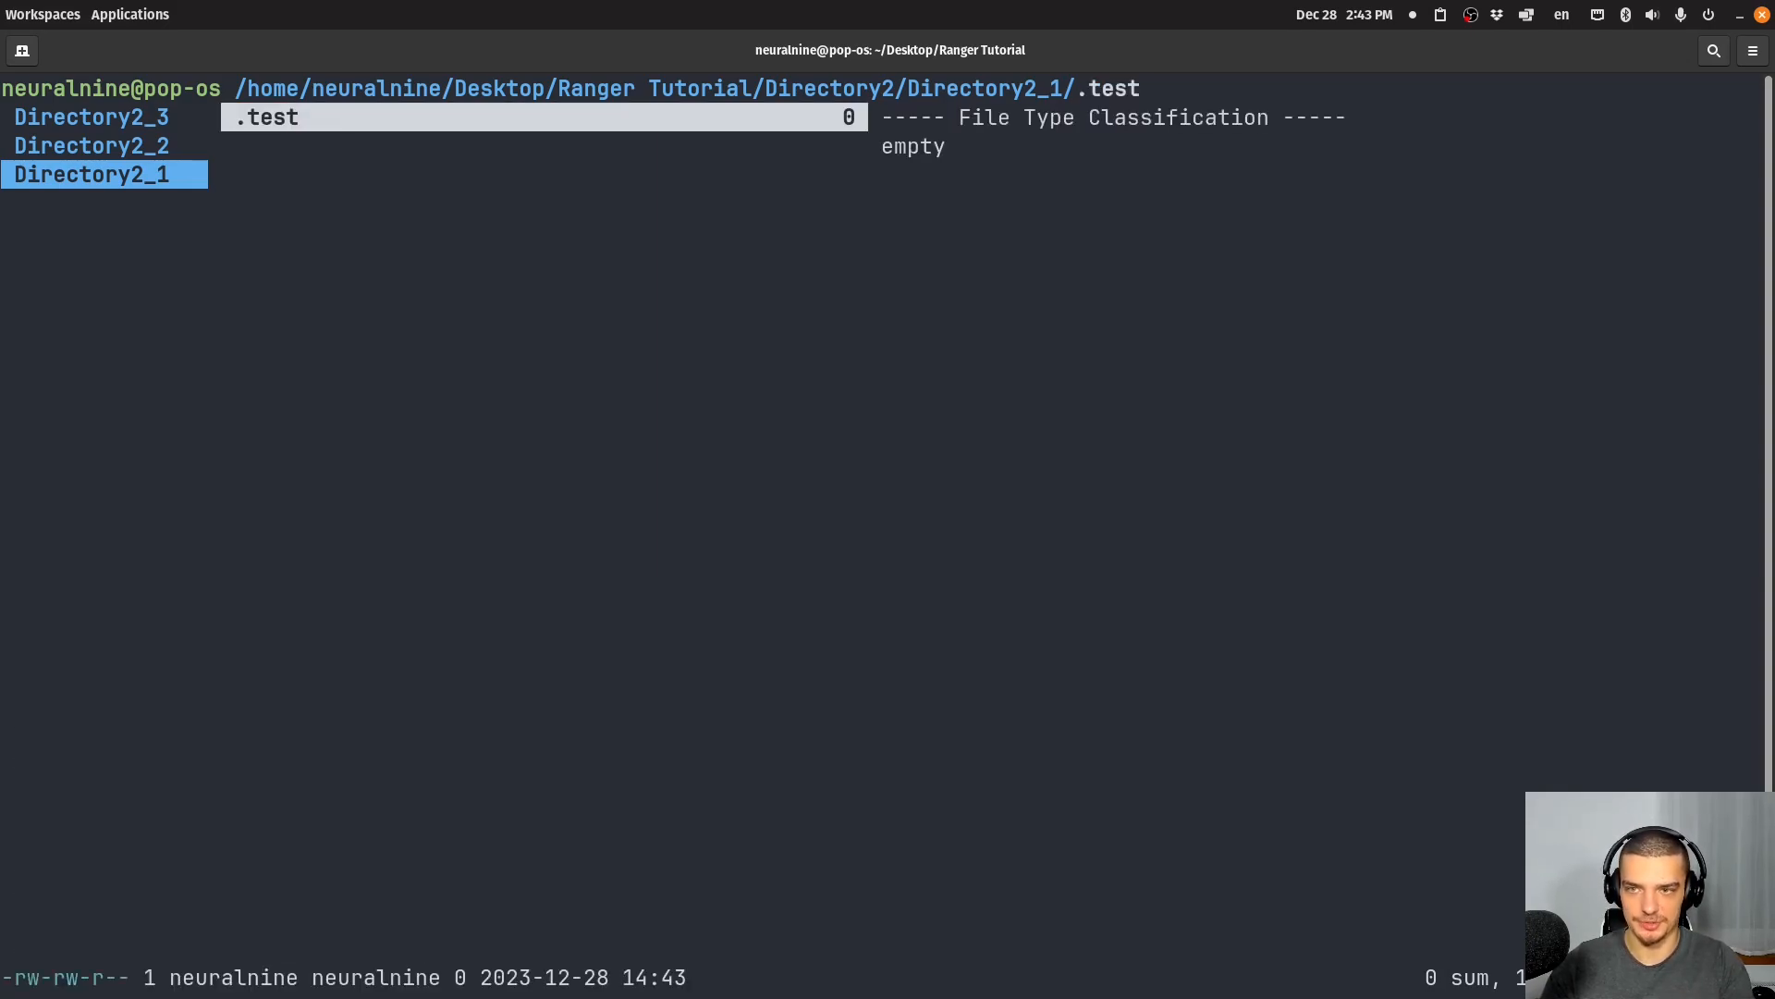
# - Start a :touch command for a new empty file in Directory2_1
pyautogui.write(':touch')
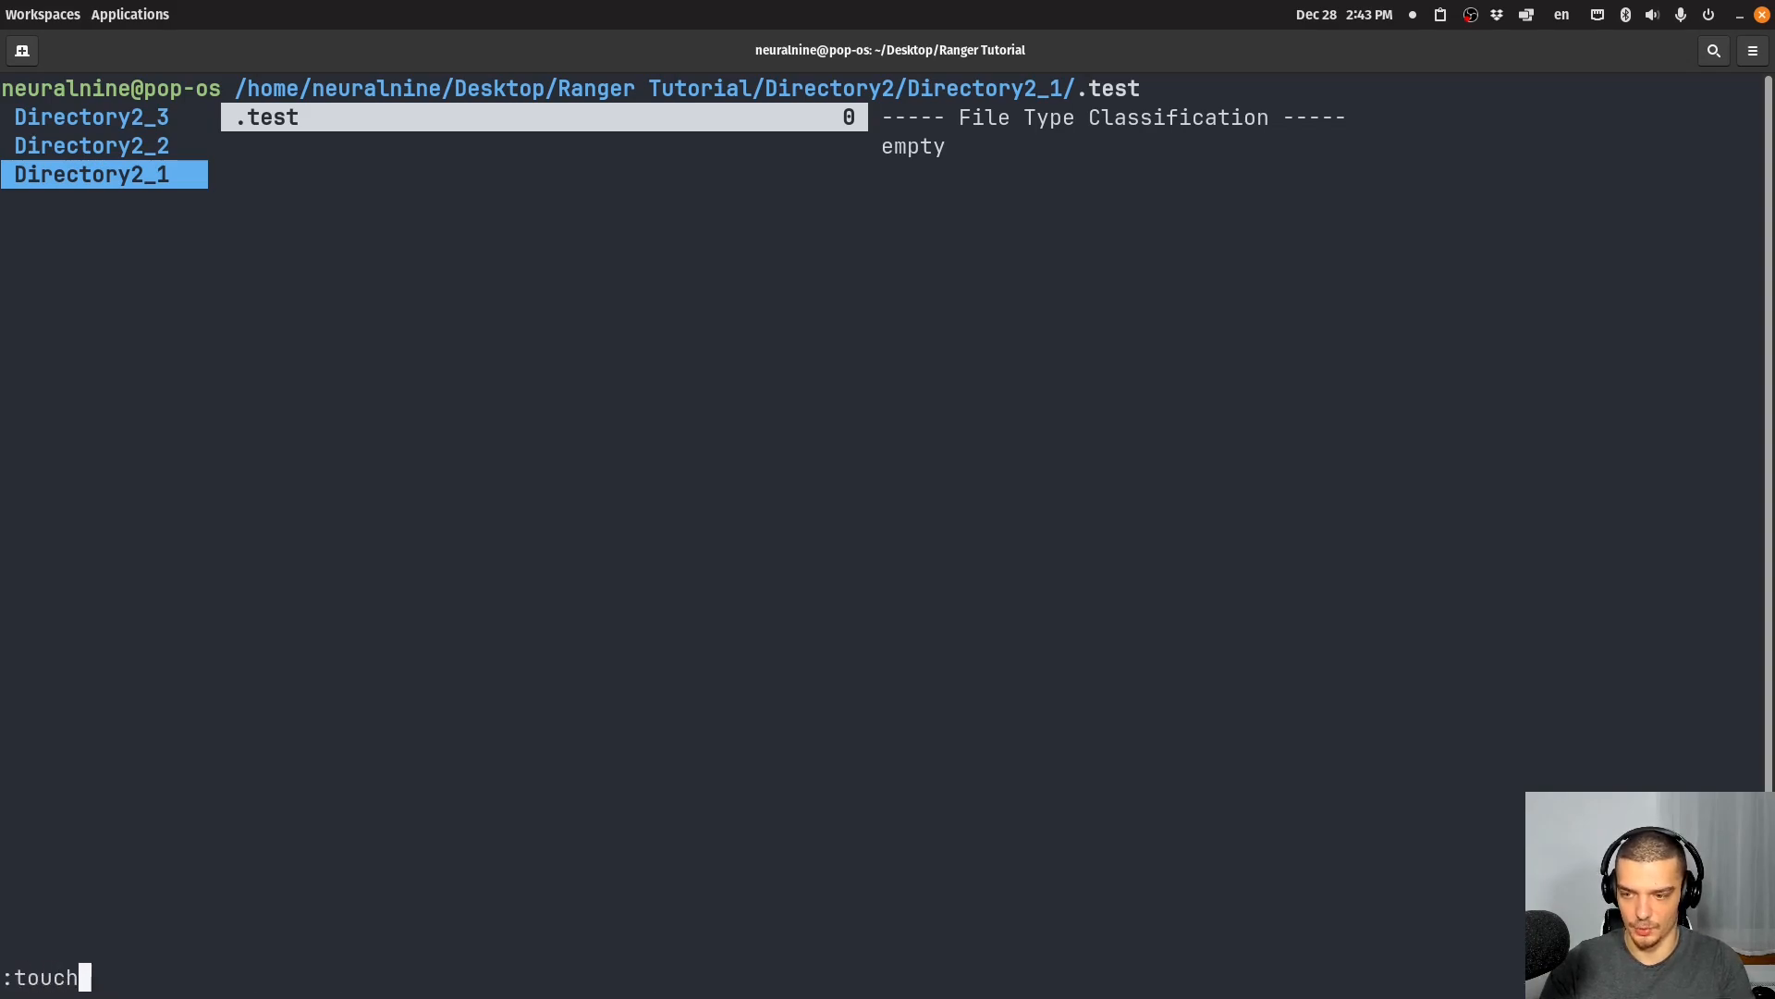